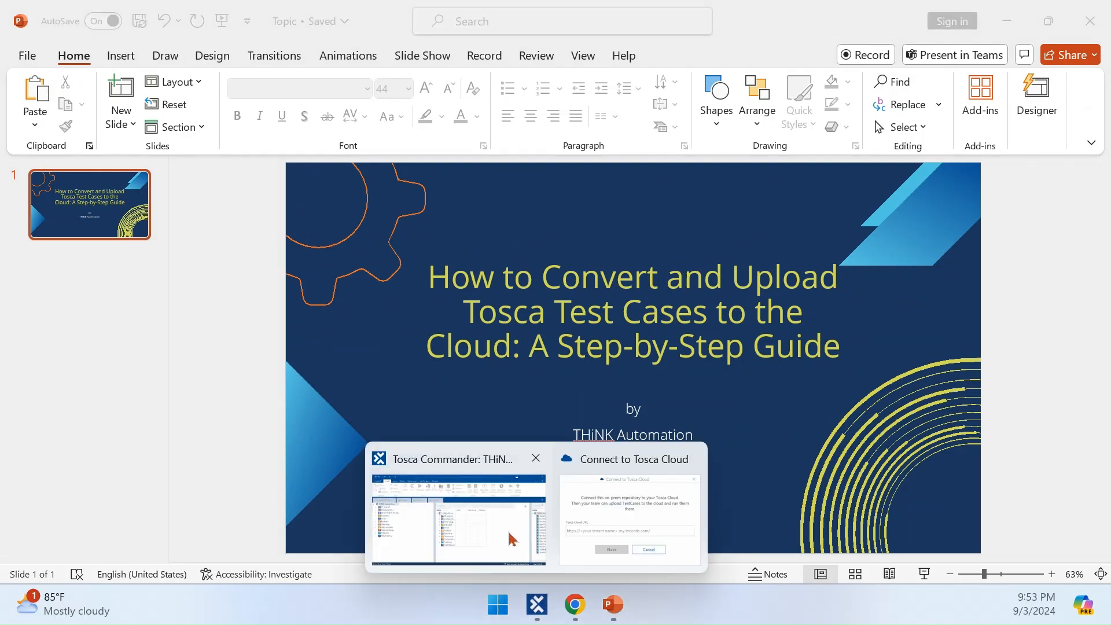
Step: Bring the ToscaDemo project workspace forward from the taskbar
left_click(456, 518)
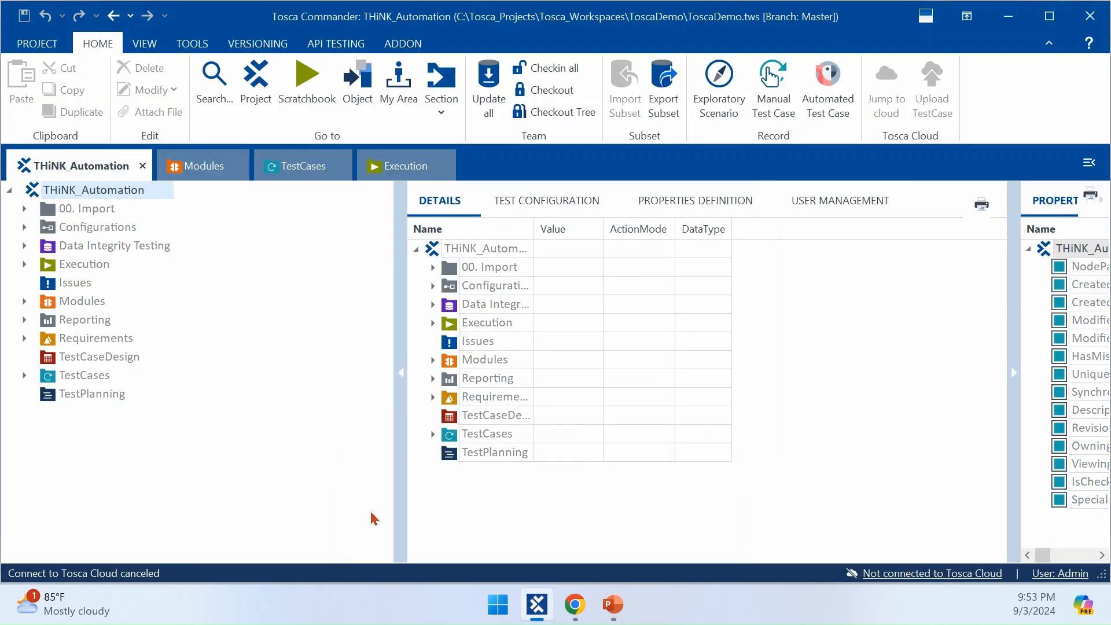
mouse_move(276, 473)
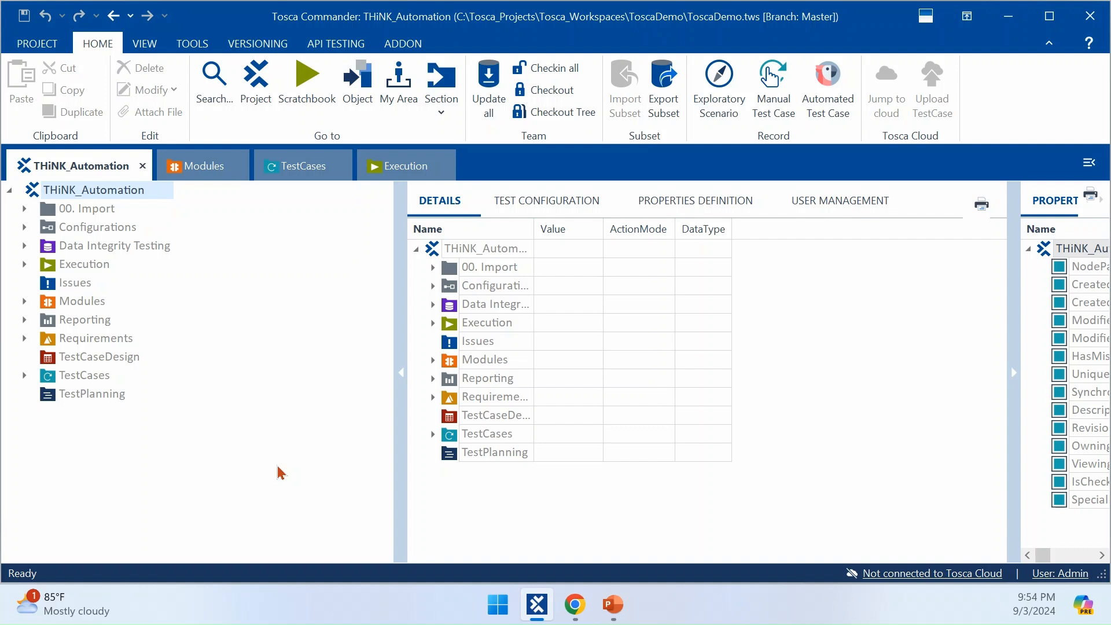
mouse_move(558, 598)
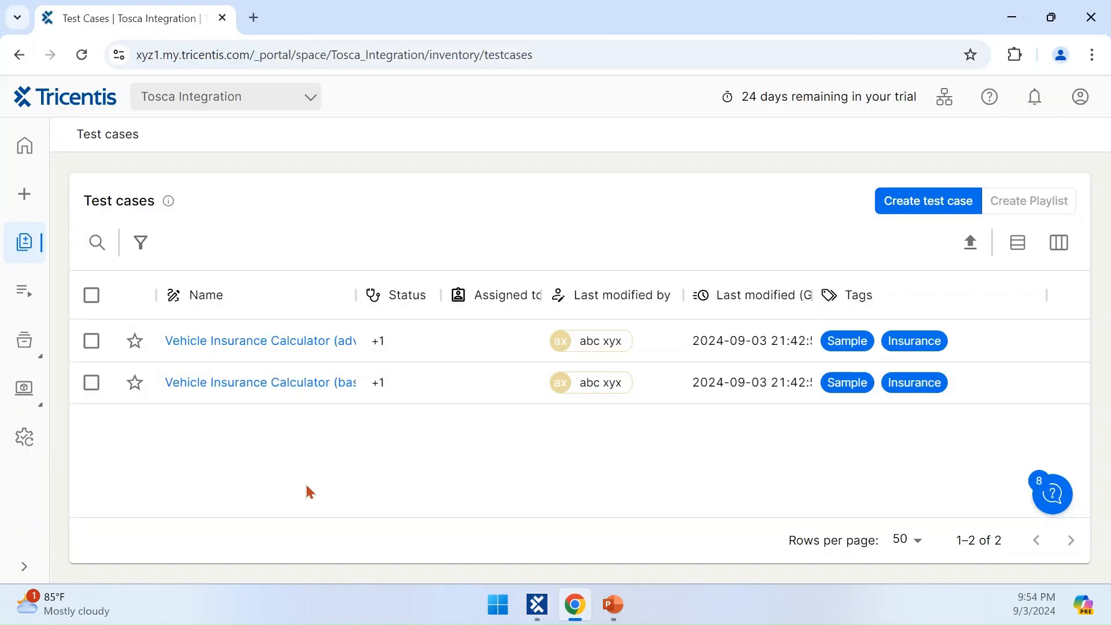
mouse_move(359, 363)
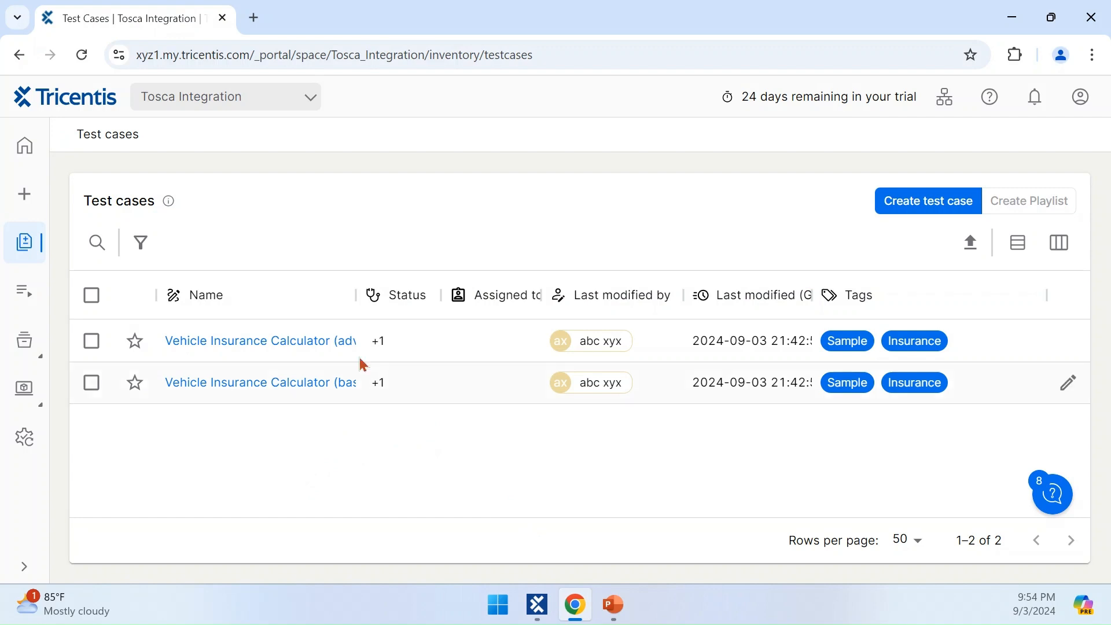
mouse_move(310, 171)
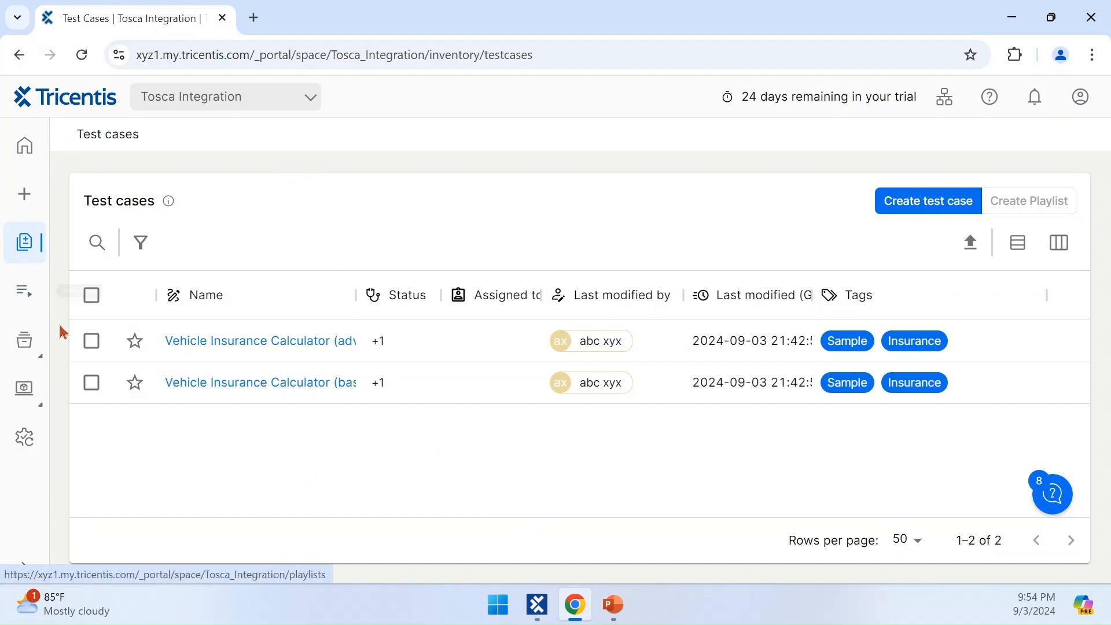
Step: View the Playlists page, return to Test cases, and select the tenant's base URL in the address bar
left_click(25, 291)
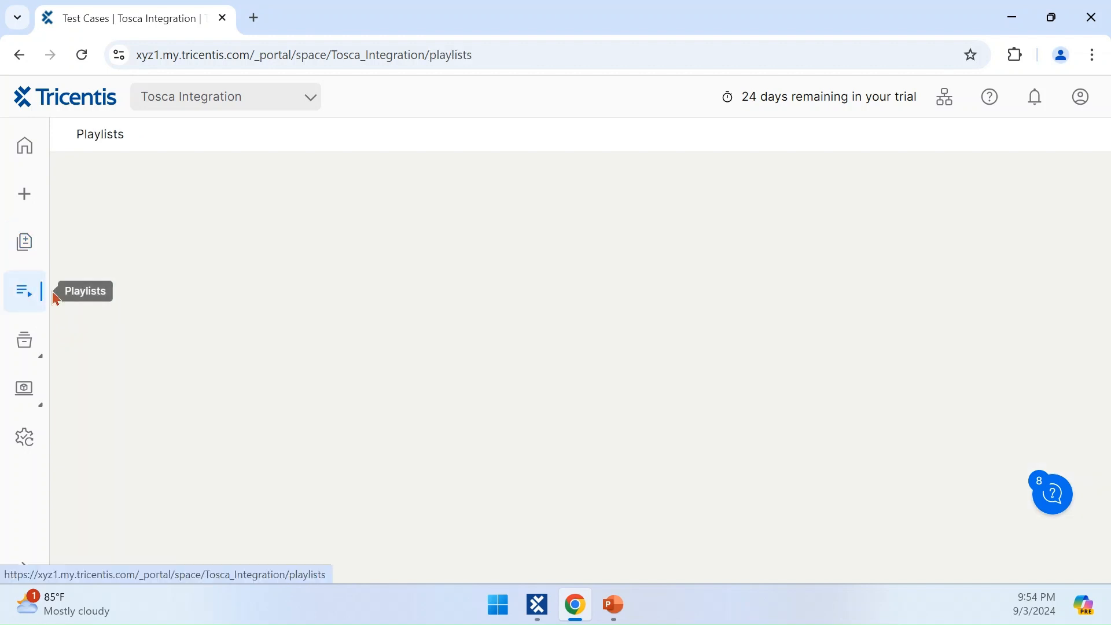
left_click(24, 291)
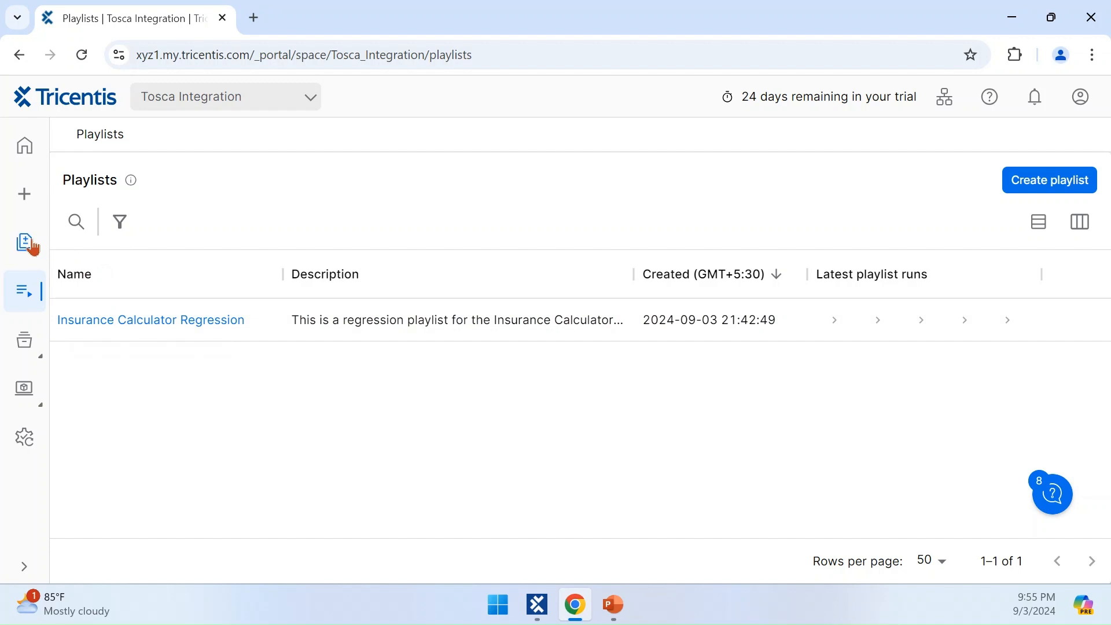
left_click(25, 240)
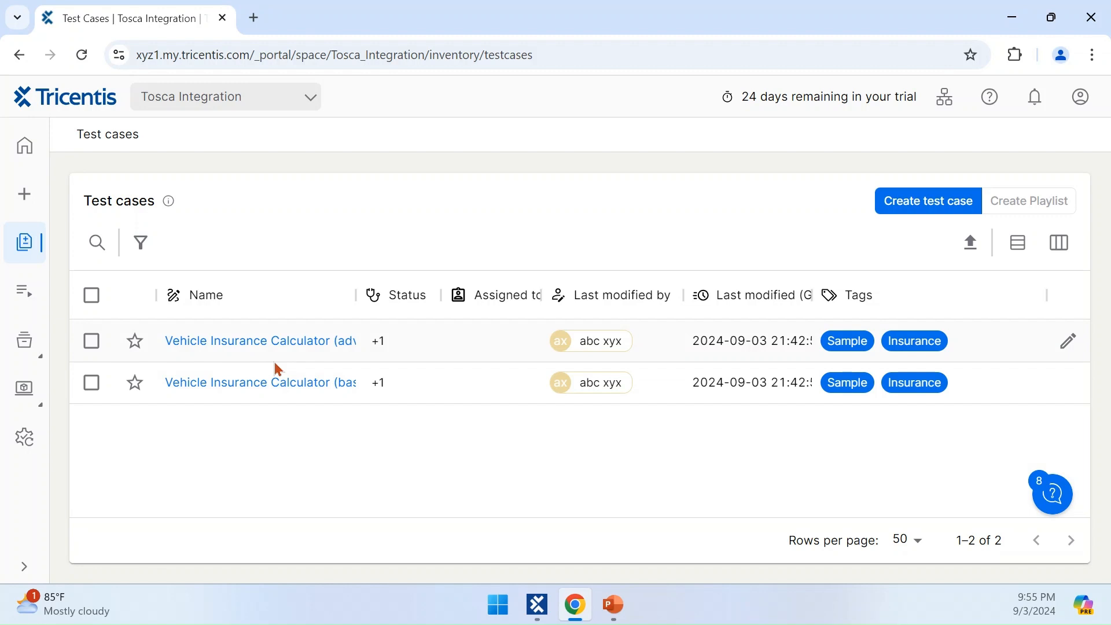
mouse_move(287, 369)
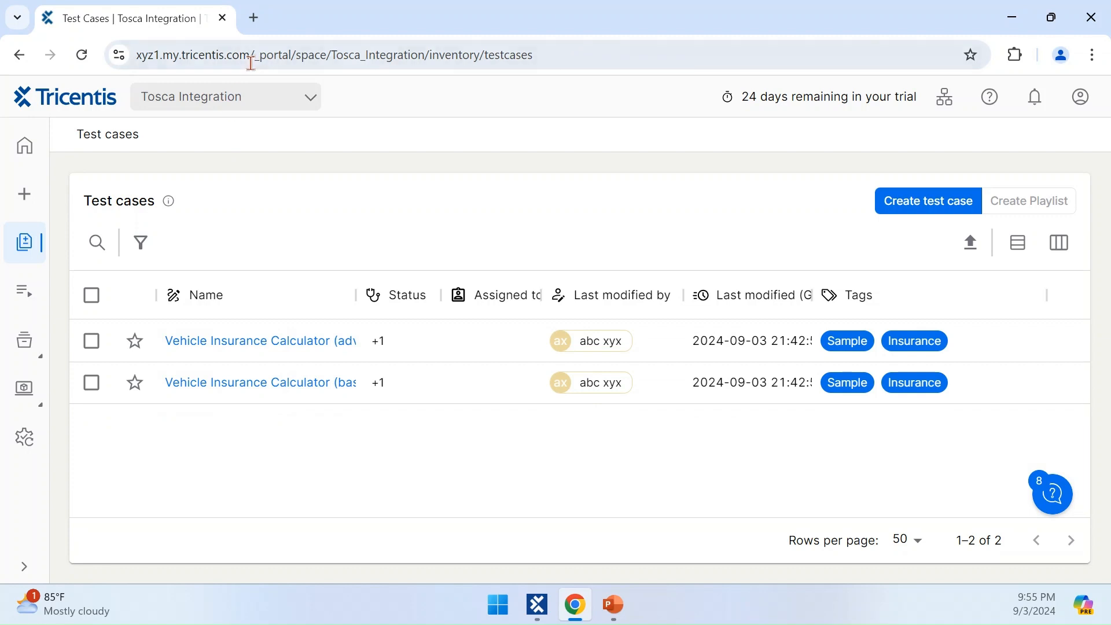
left_click(319, 55)
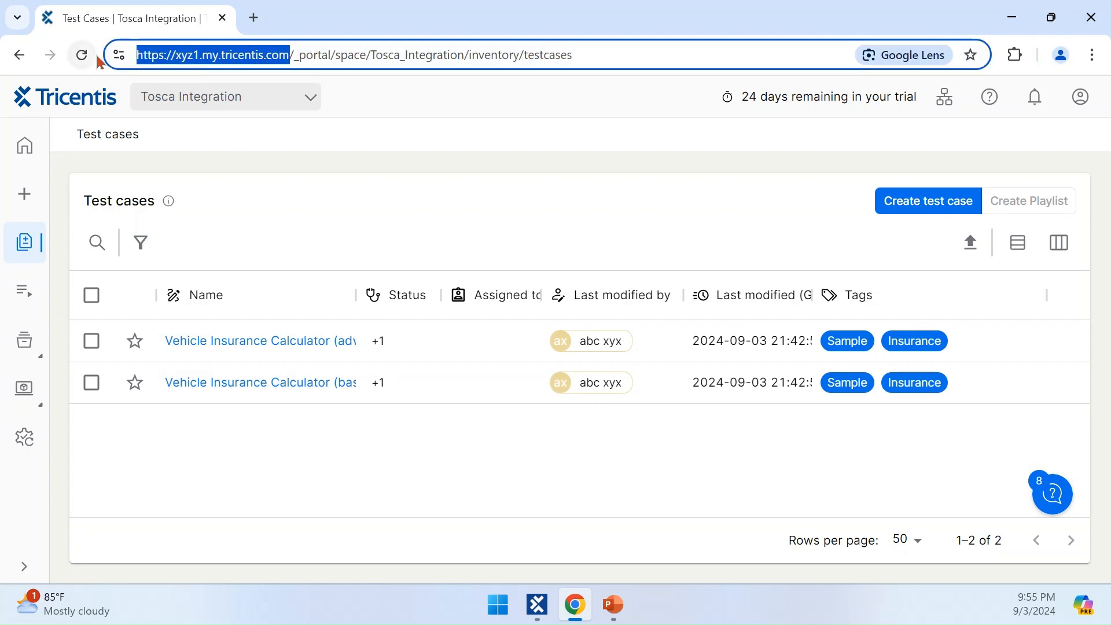
Step: Switch back to the THiNK_Automation workspace showing 'Not connected to Tosca Cloud'
left_click(536, 606)
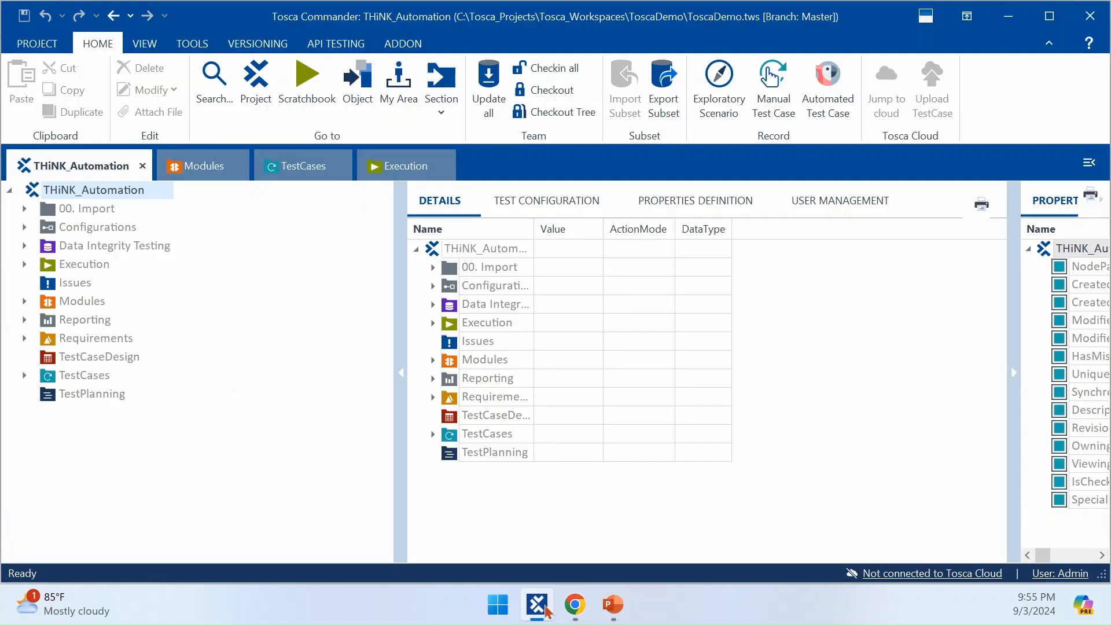
mouse_move(884, 583)
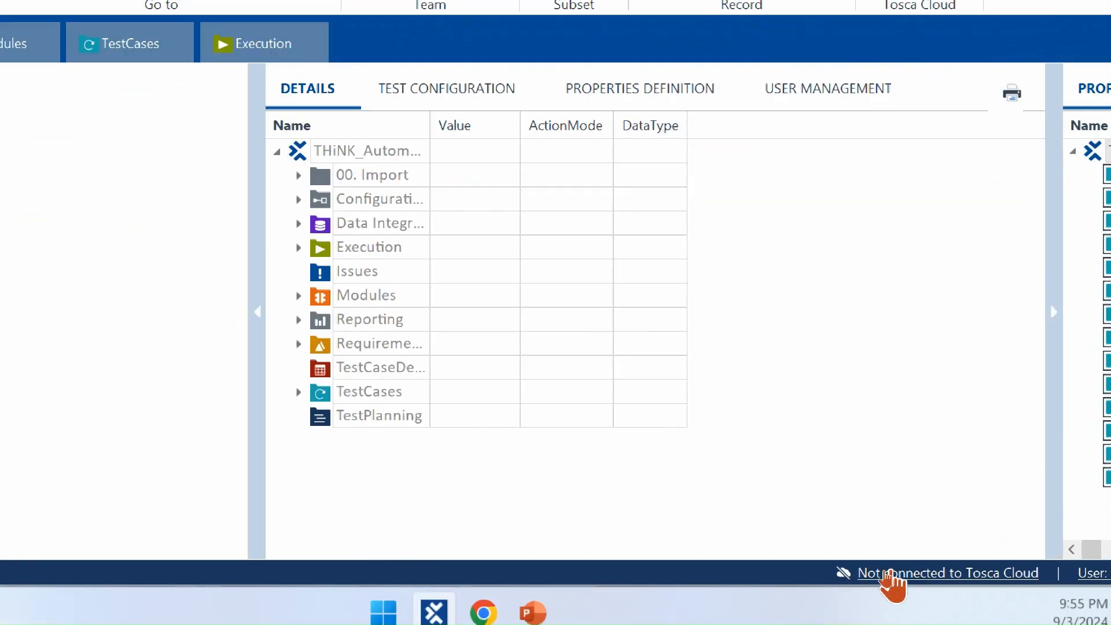
mouse_move(934, 588)
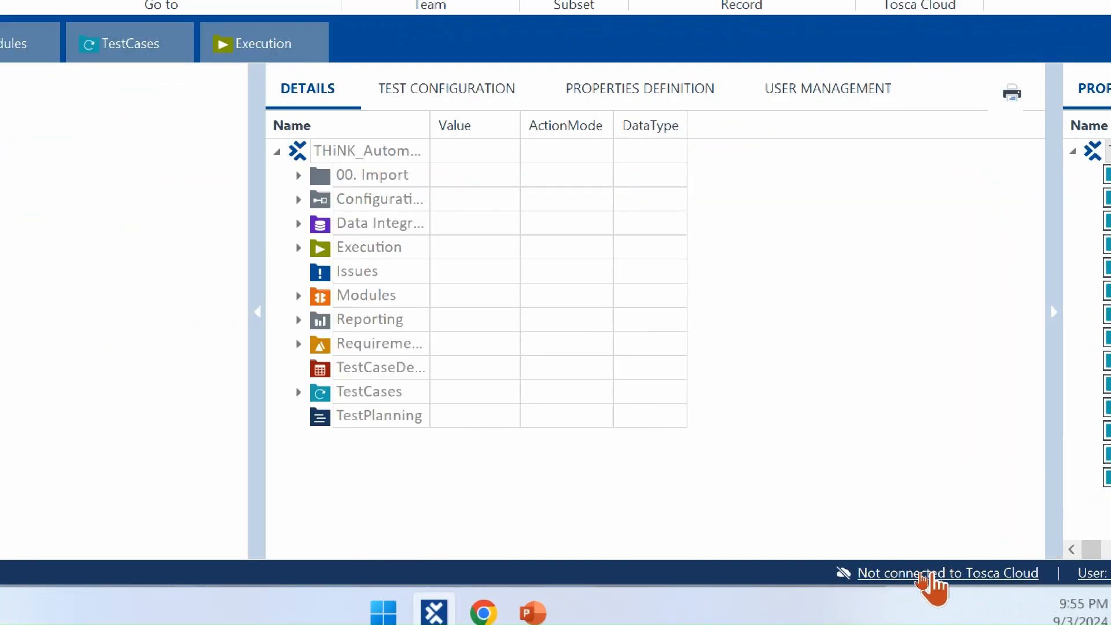
mouse_move(875, 577)
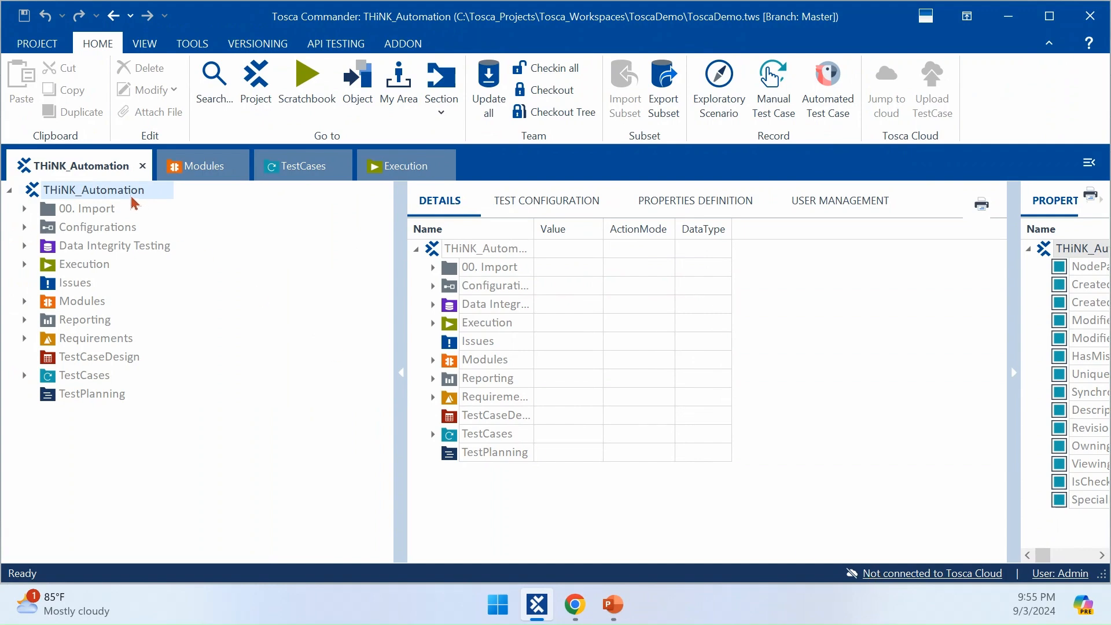
right_click(103, 189)
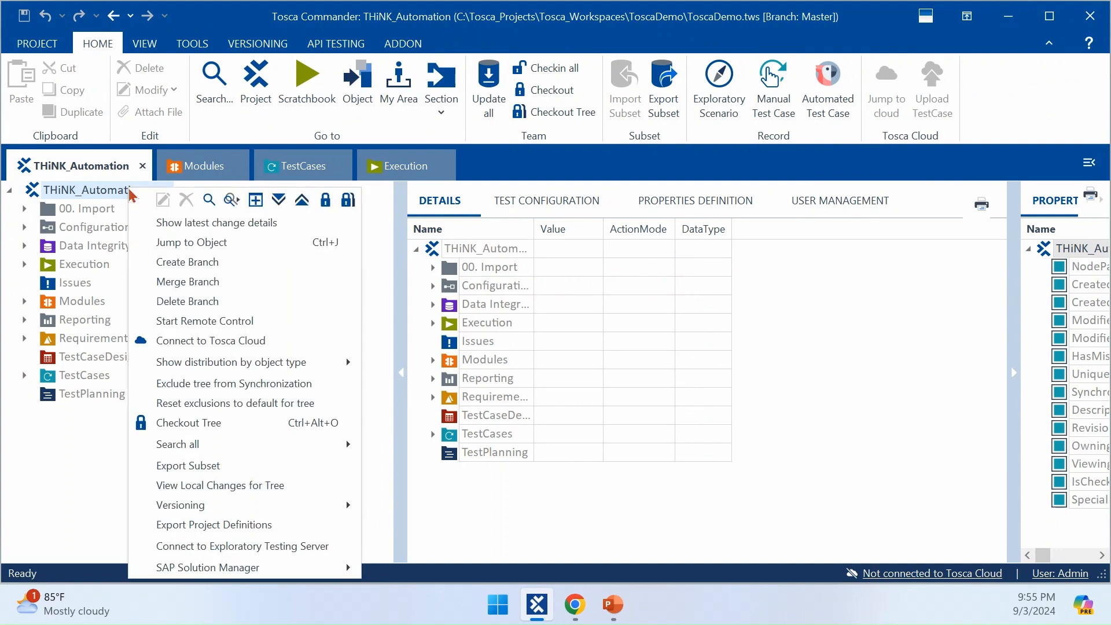
mouse_move(214, 343)
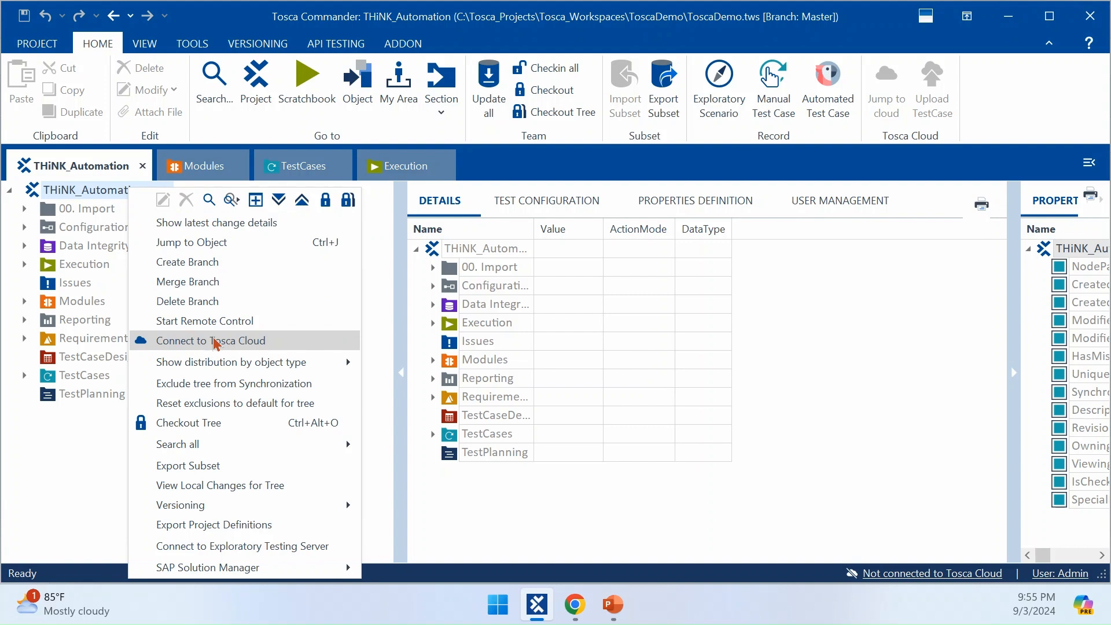
left_click(210, 340)
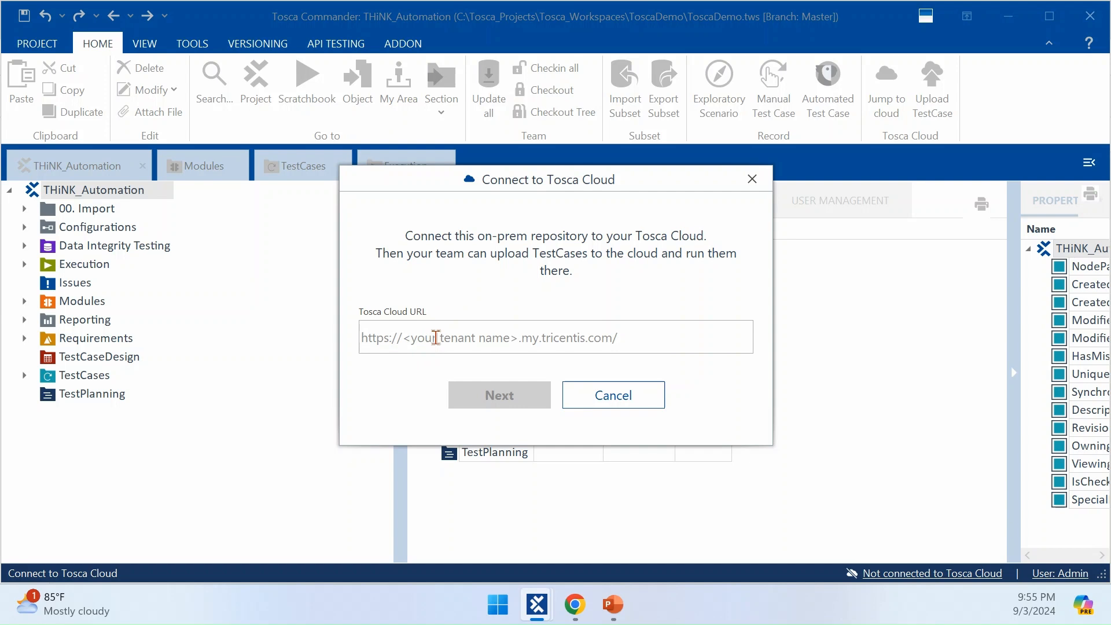
type("https://xyz1.my.tricentis.com/")
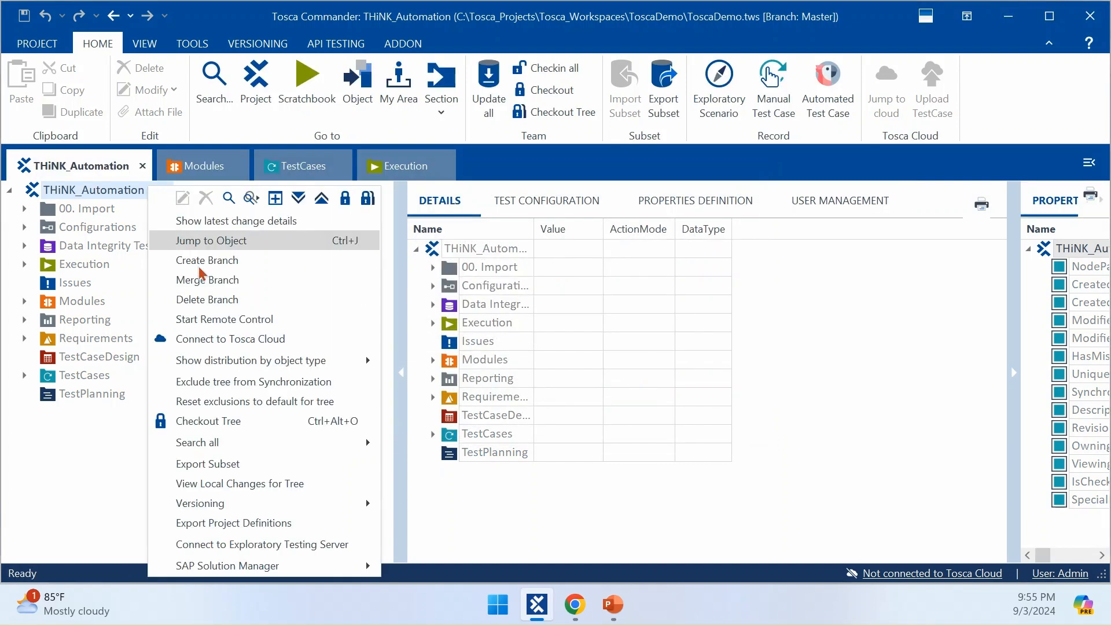
left_click(230, 338)
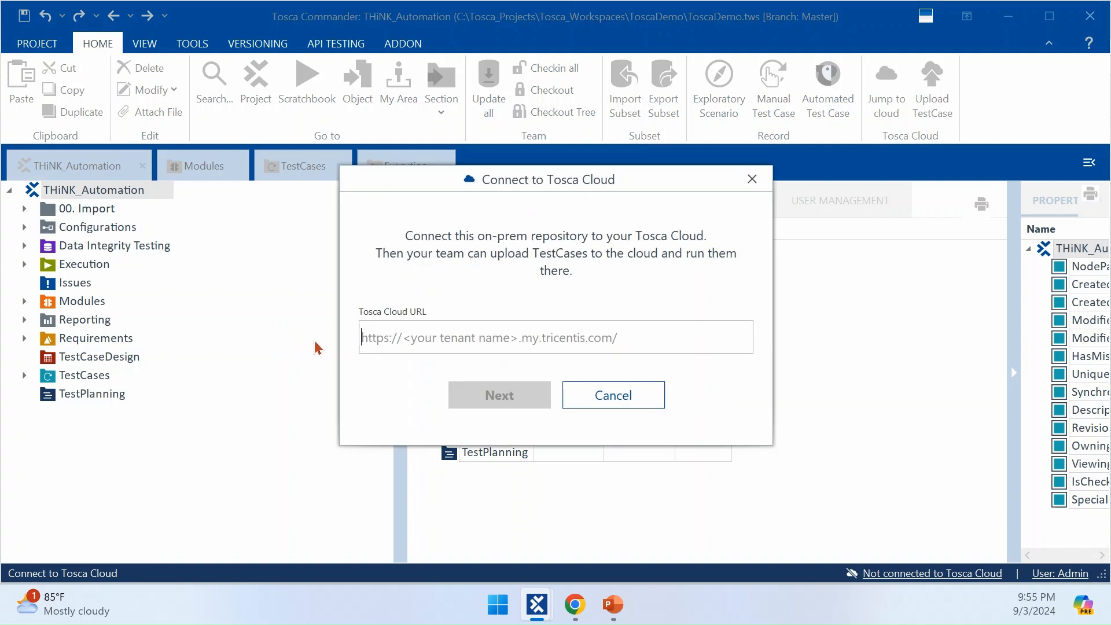
mouse_move(562, 356)
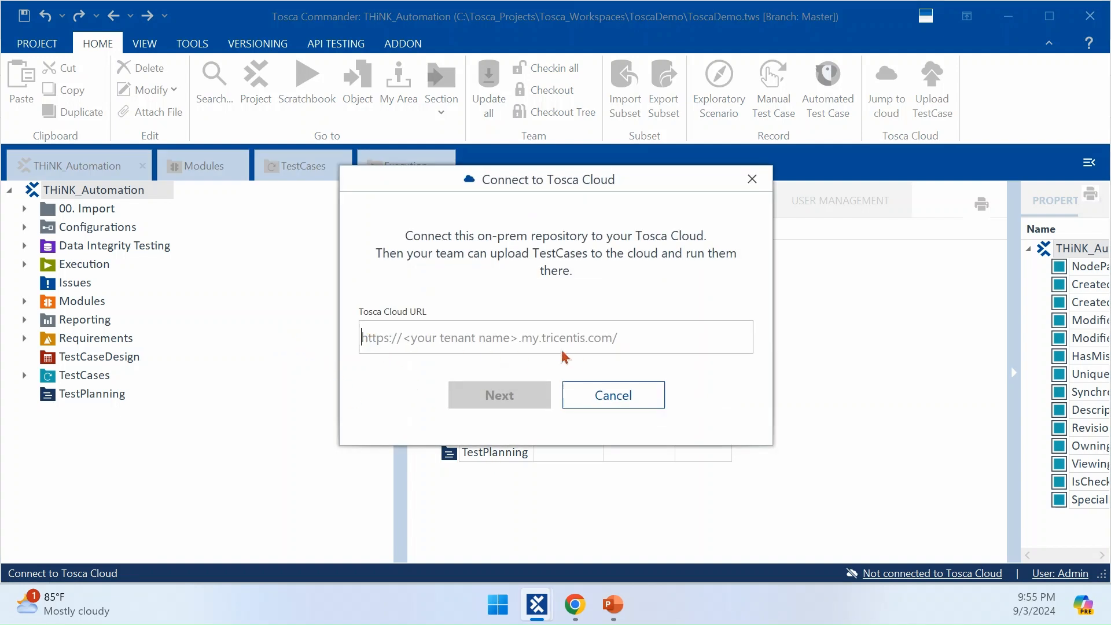
mouse_move(643, 370)
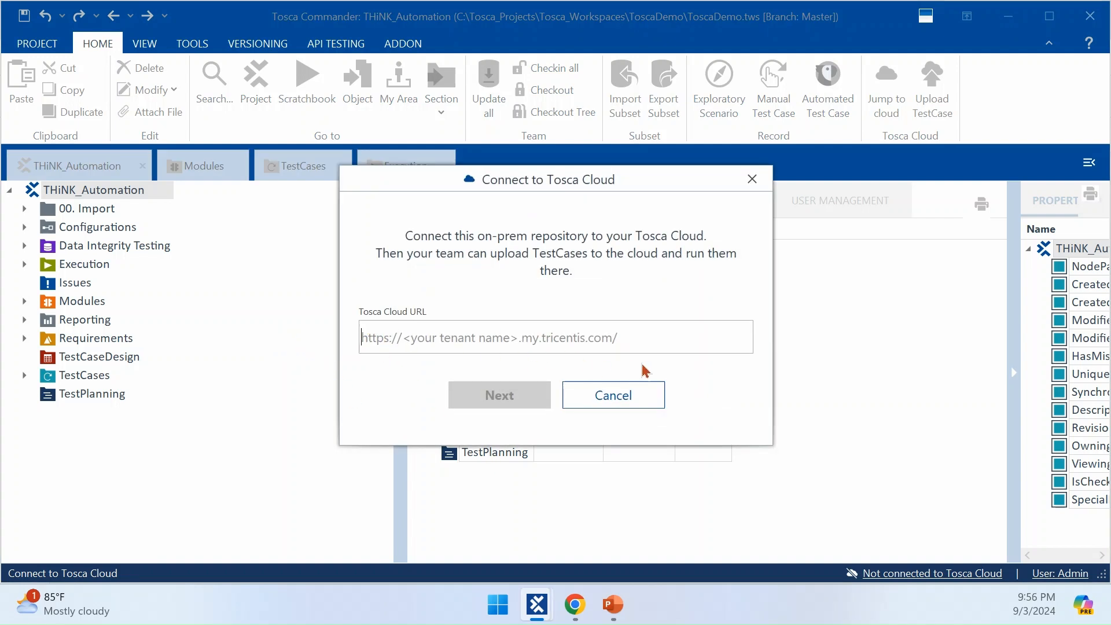
left_click(556, 337)
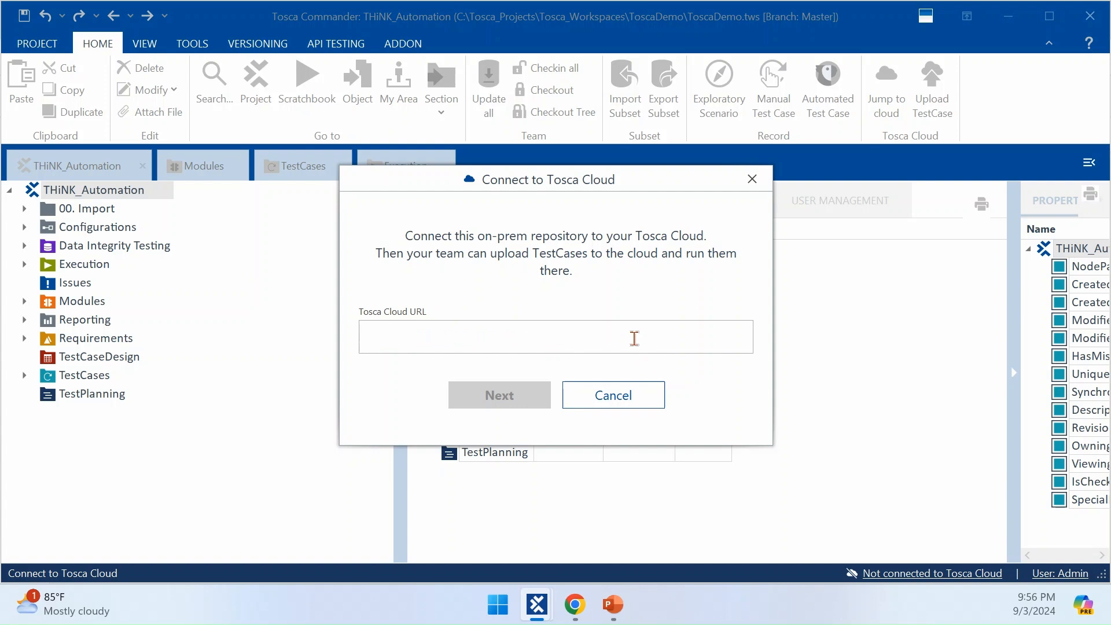
type("https://xyz1.my.tricentis.com/")
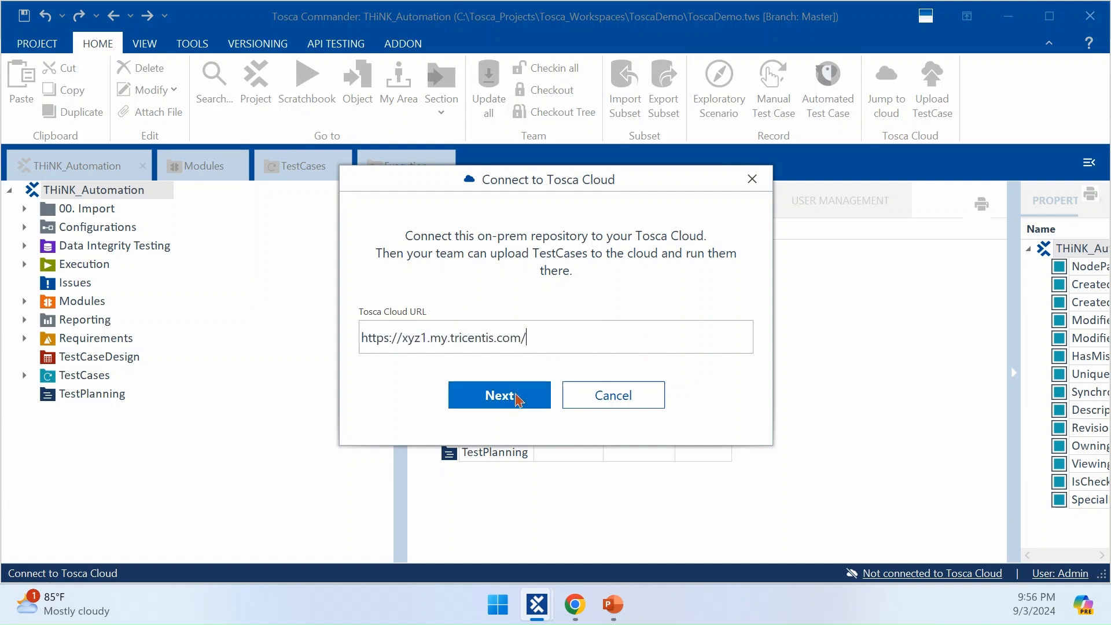
left_click(499, 395)
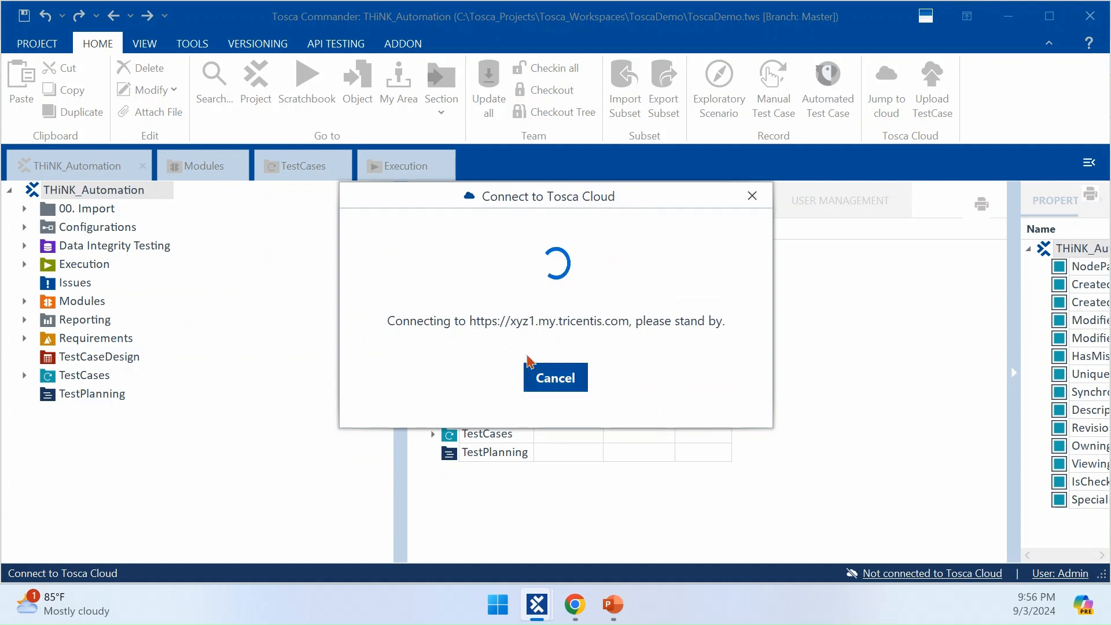
mouse_move(435, 342)
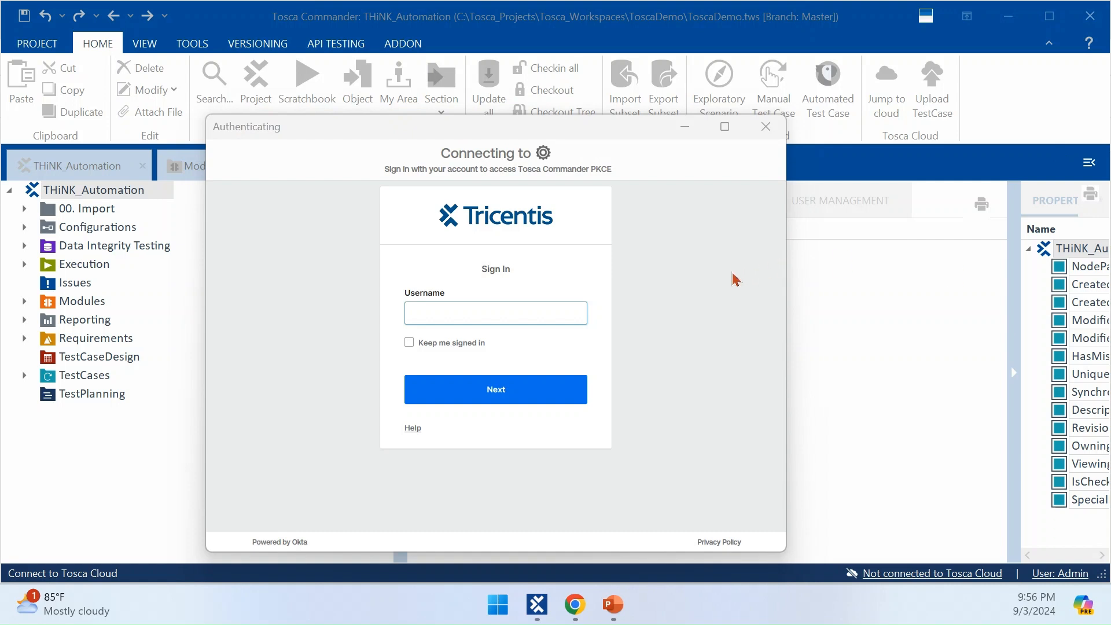
left_click(495, 313)
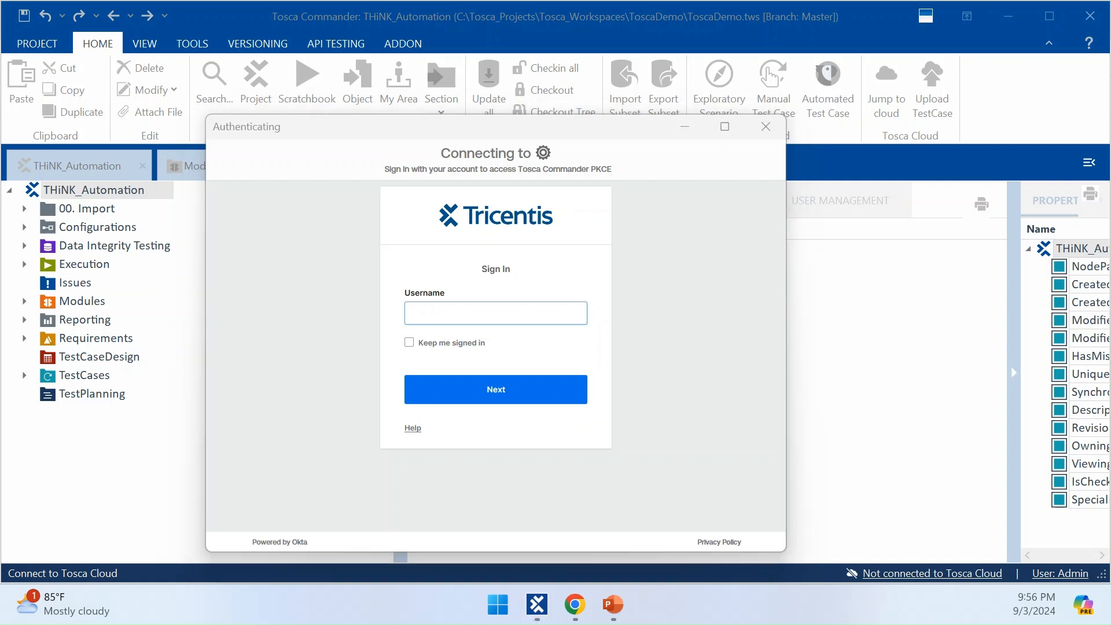
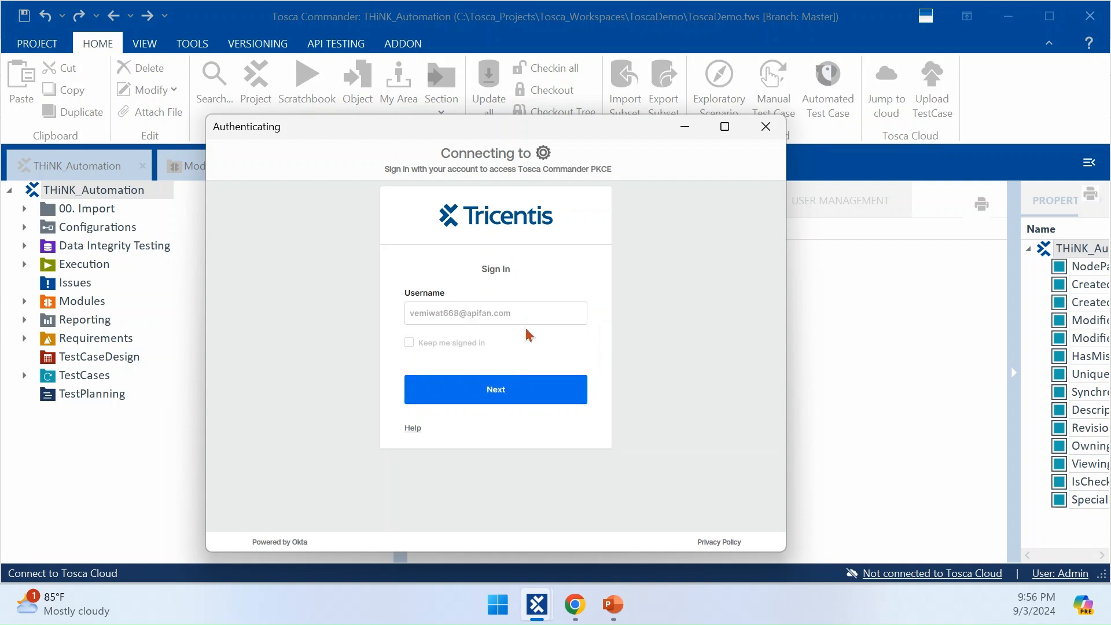
left_click(496, 389)
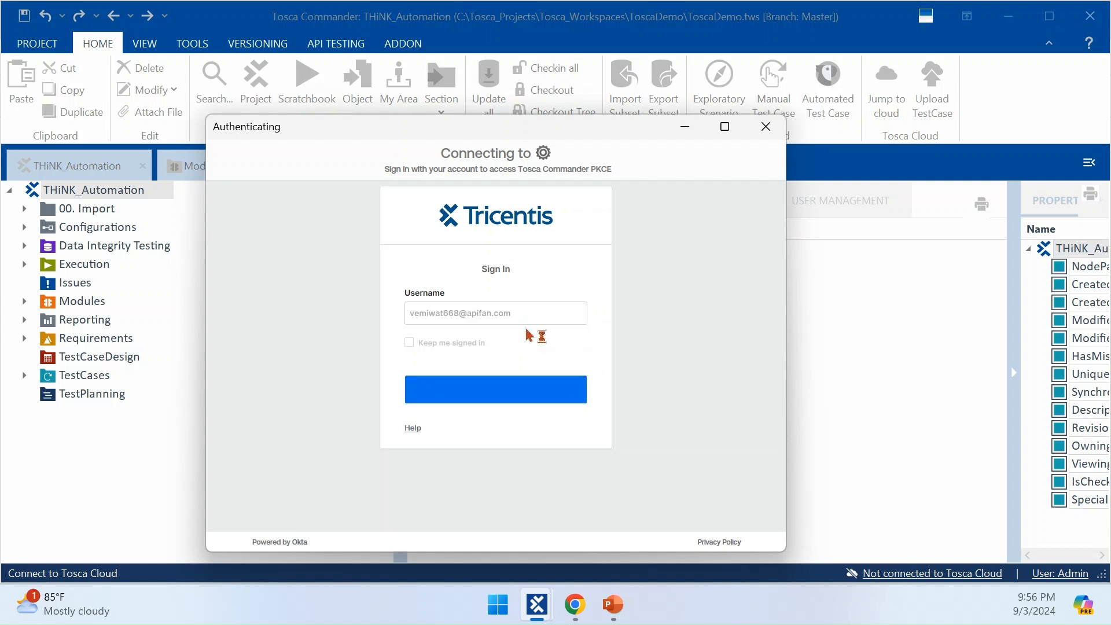
left_click(495, 388)
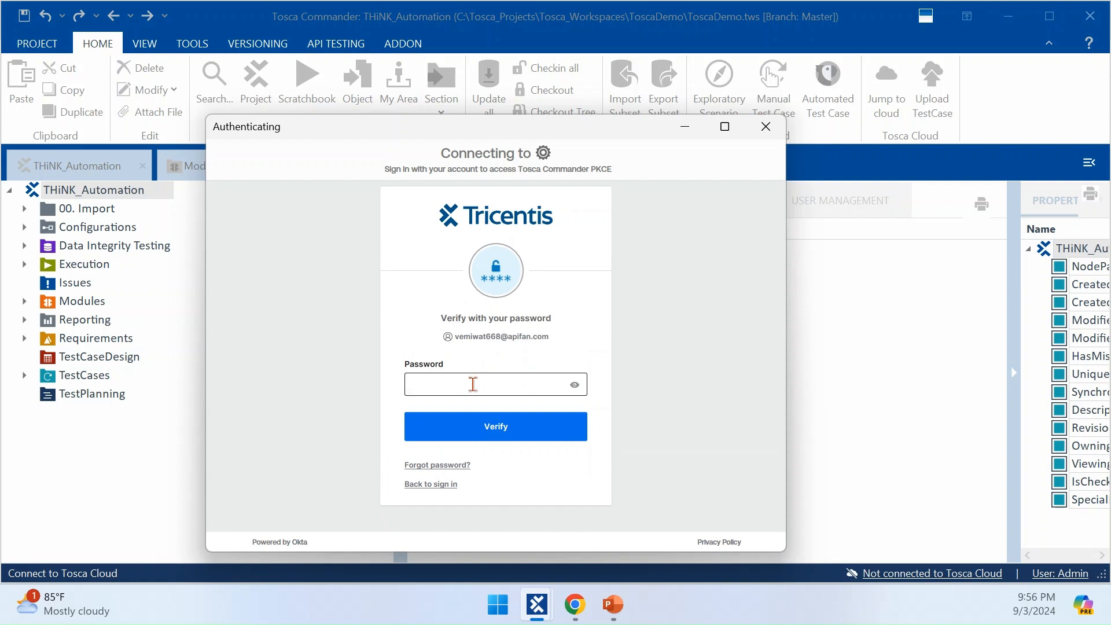
type("password")
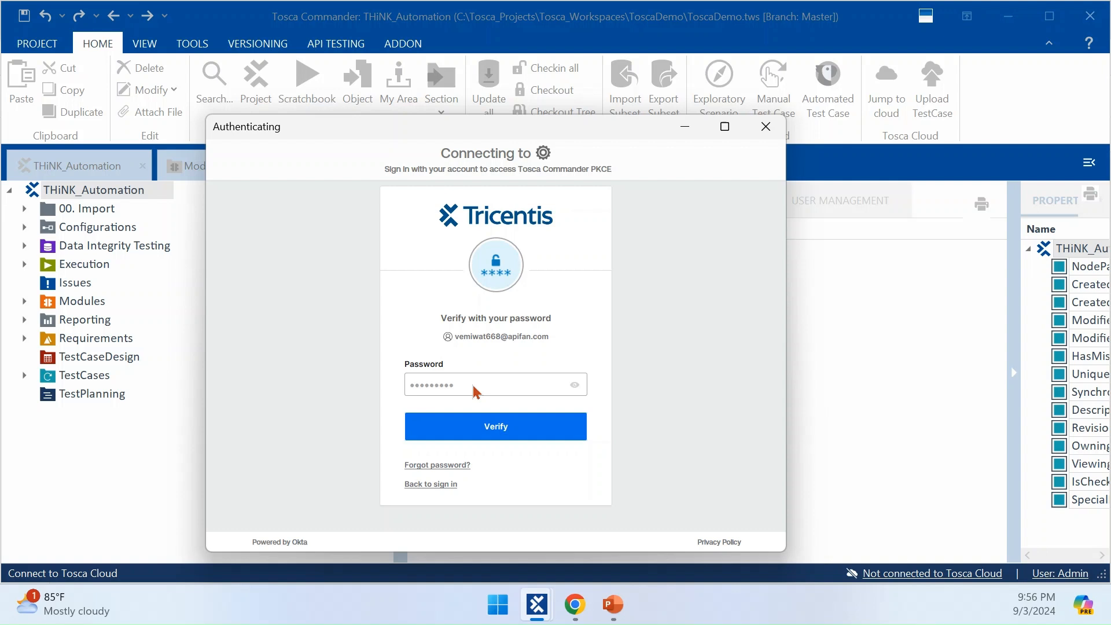
left_click(495, 426)
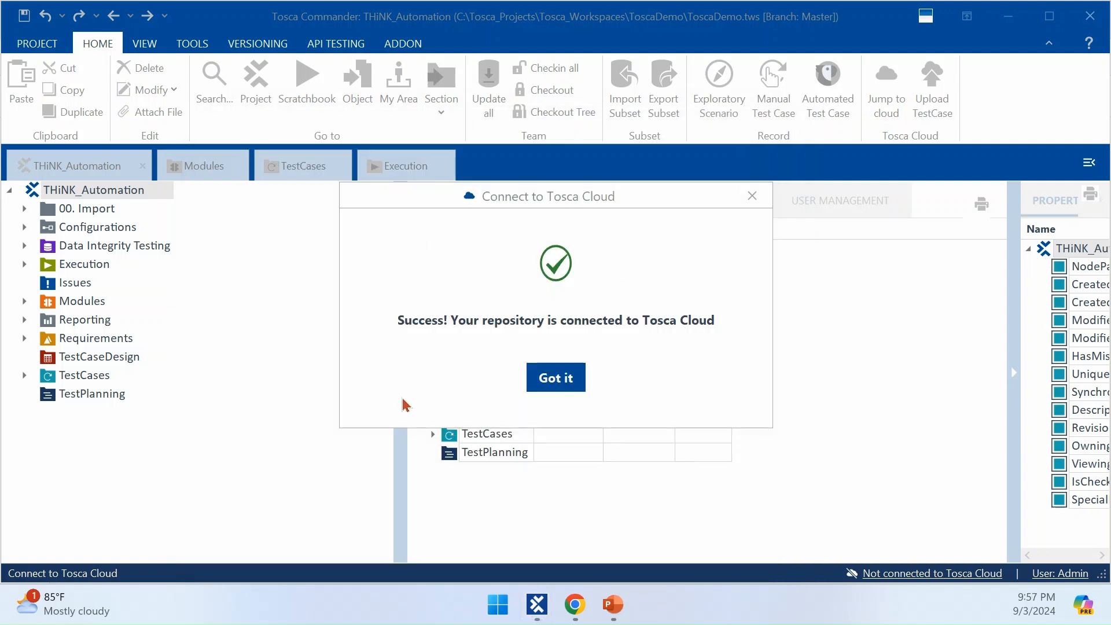
mouse_move(393, 321)
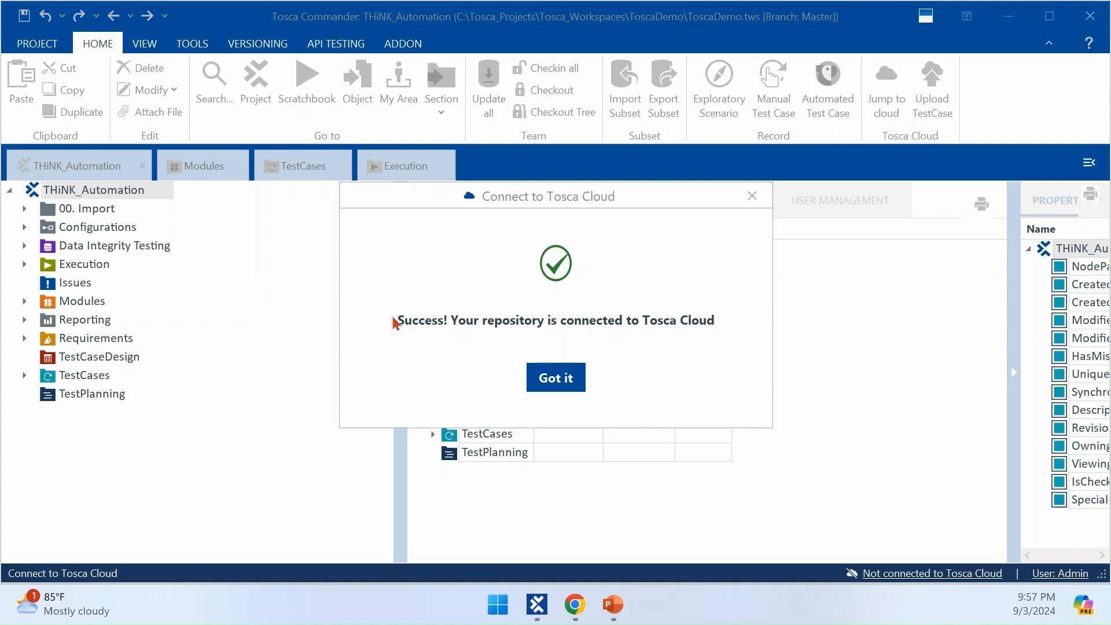
mouse_move(587, 357)
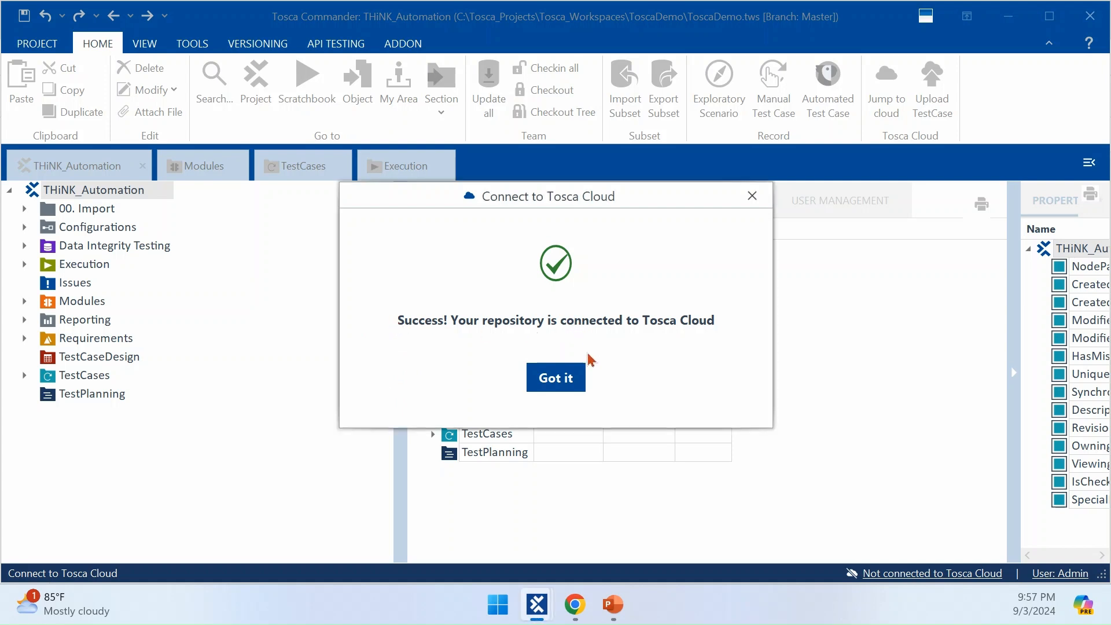
left_click(556, 376)
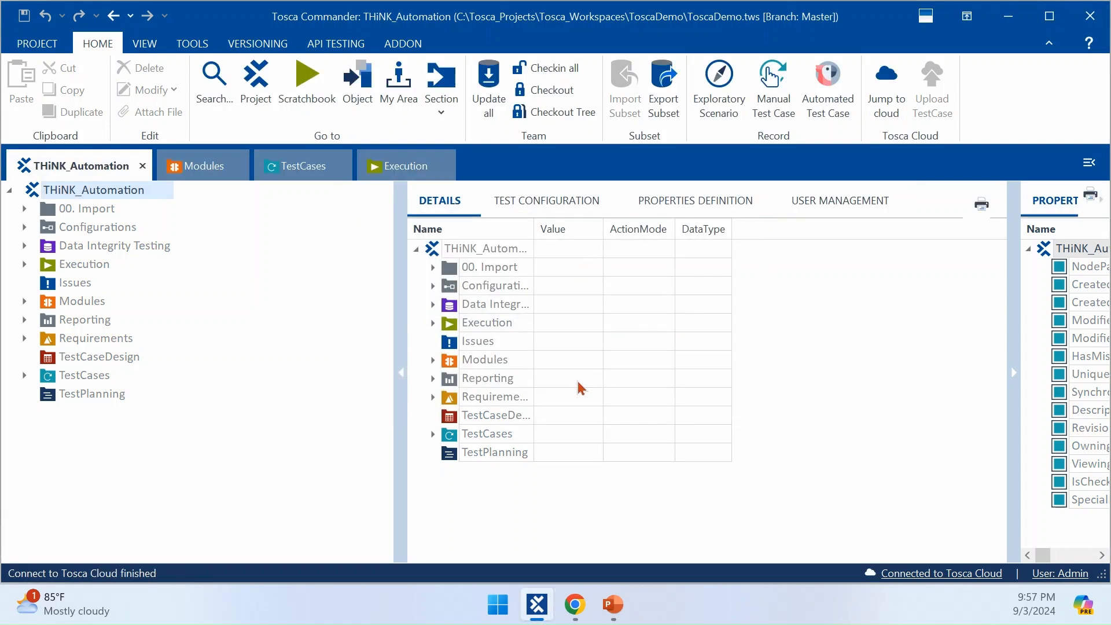
mouse_move(915, 580)
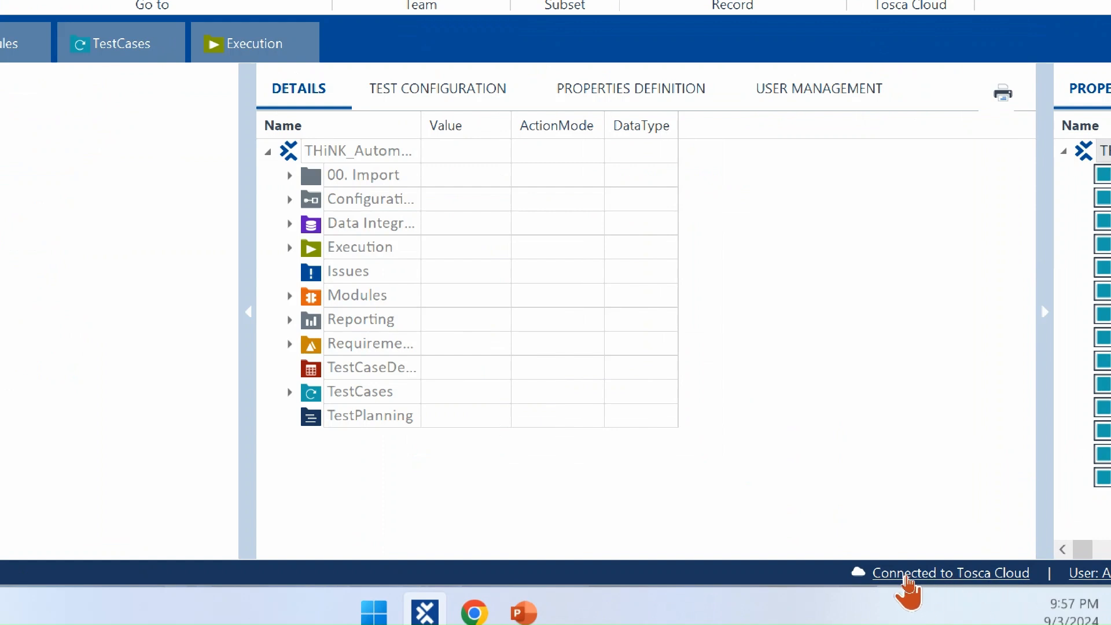
mouse_move(917, 591)
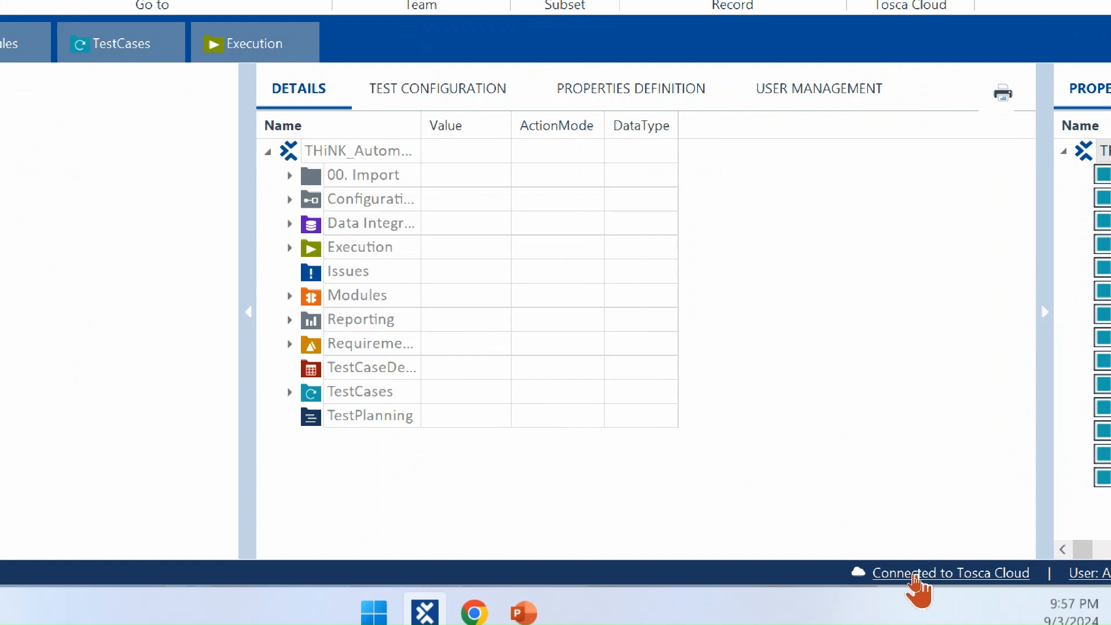
mouse_move(953, 588)
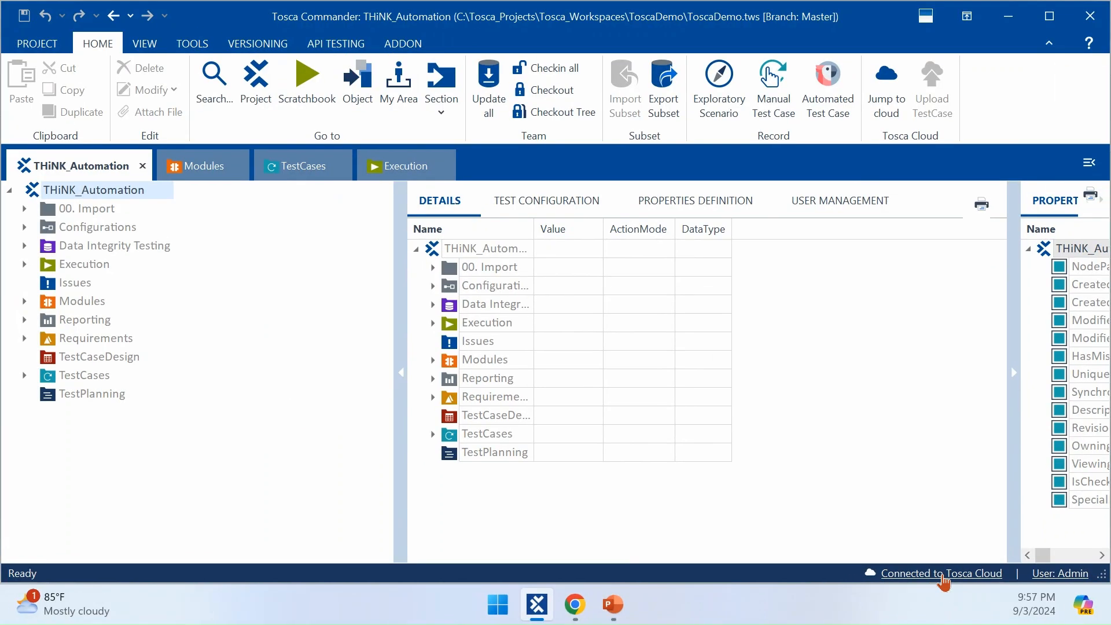
mouse_move(407, 394)
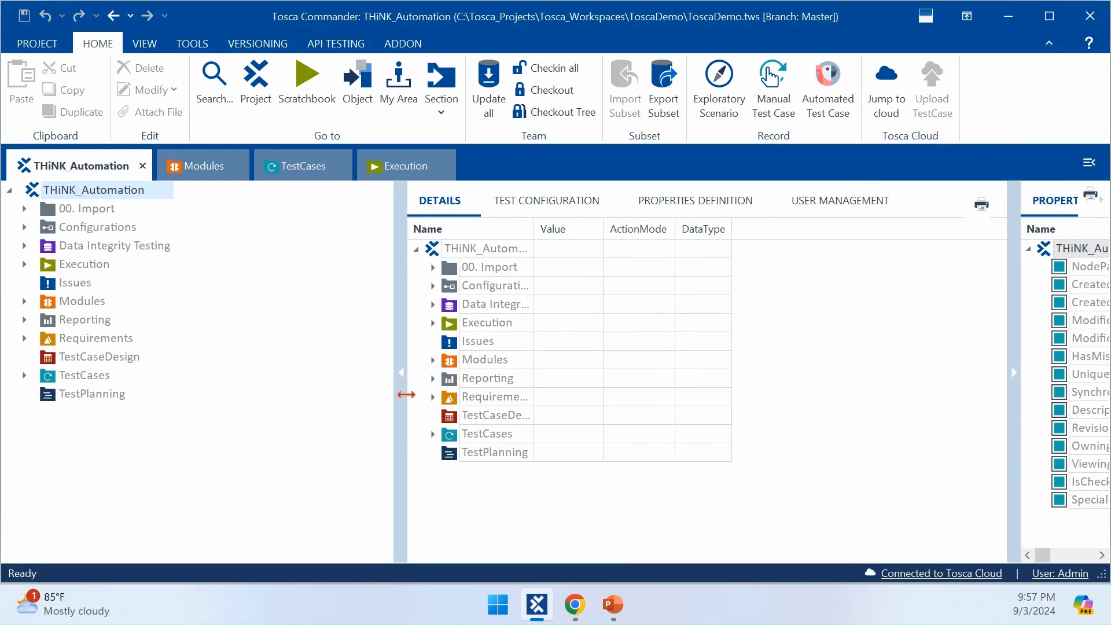
Step: Show the TestCases section with the Search test case under Trials
left_click(303, 167)
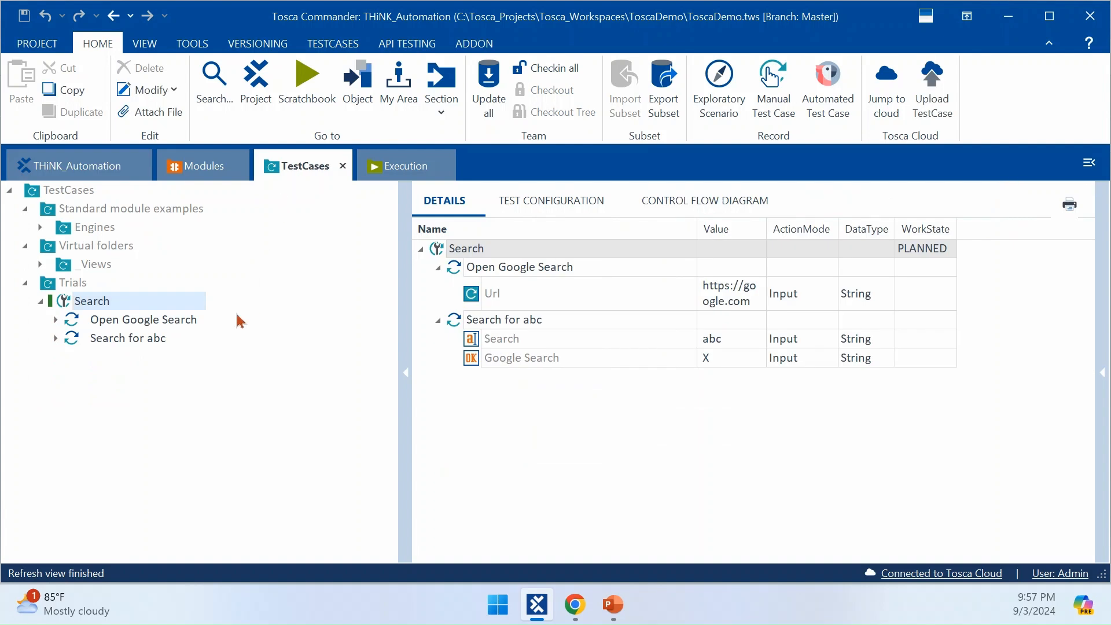
mouse_move(105, 313)
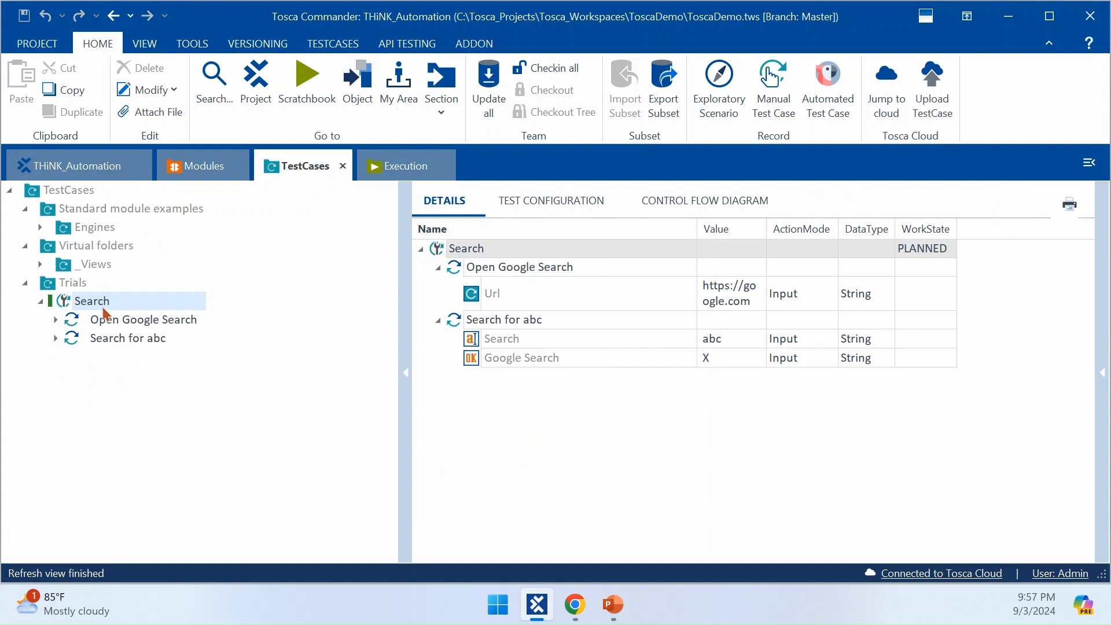
mouse_move(127, 338)
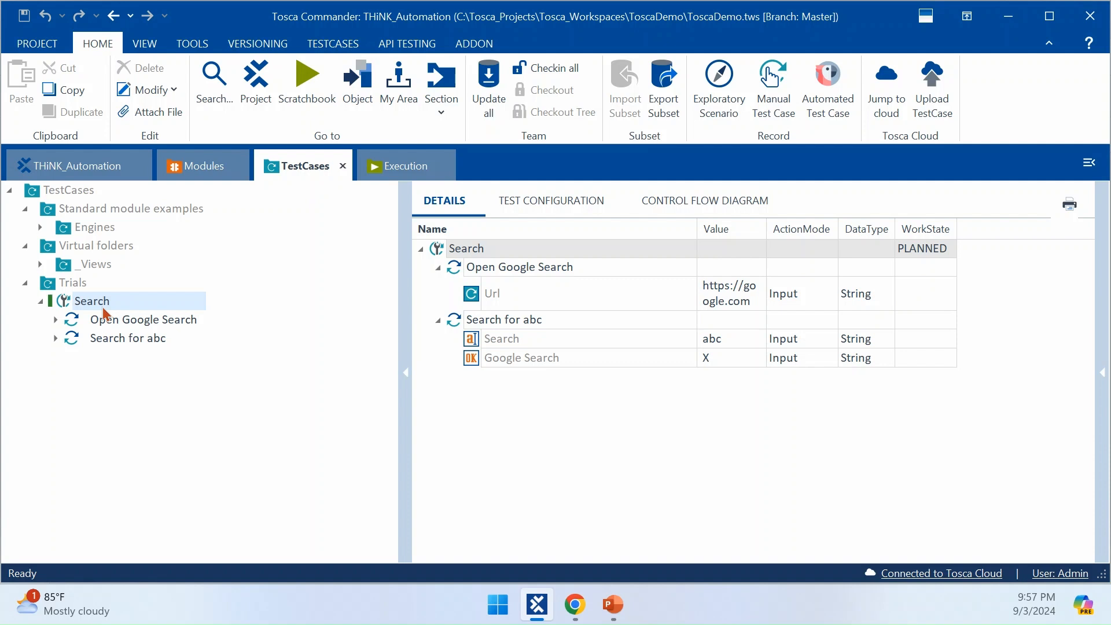
mouse_move(128, 287)
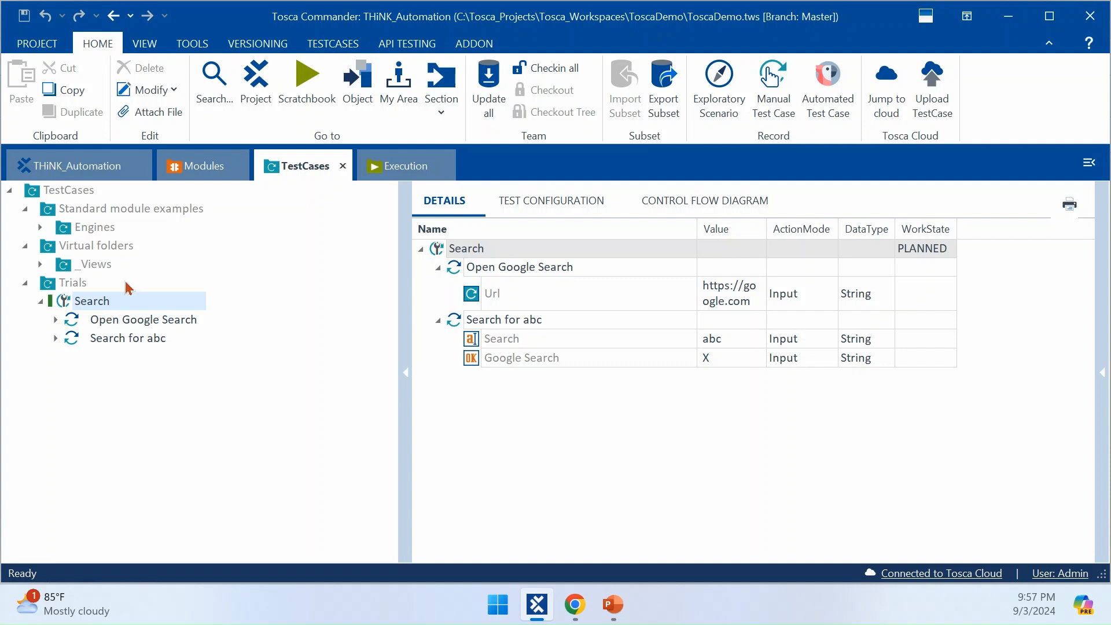
mouse_move(94, 310)
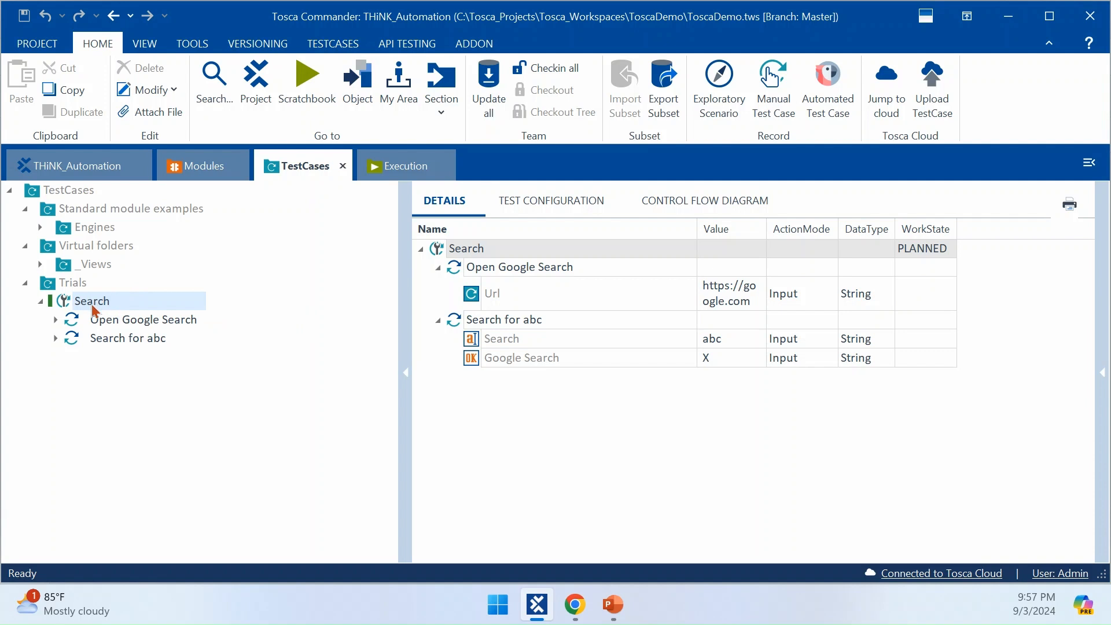
mouse_move(91, 300)
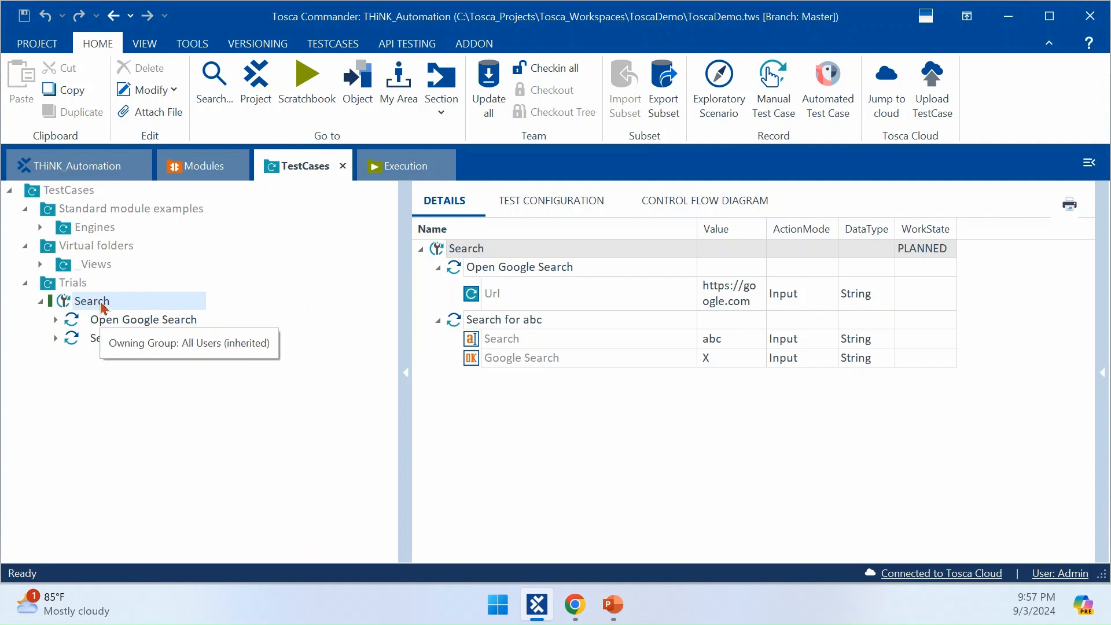
Step: Choose Upload to Tosca Cloud from the Search test case's context menu
right_click(91, 301)
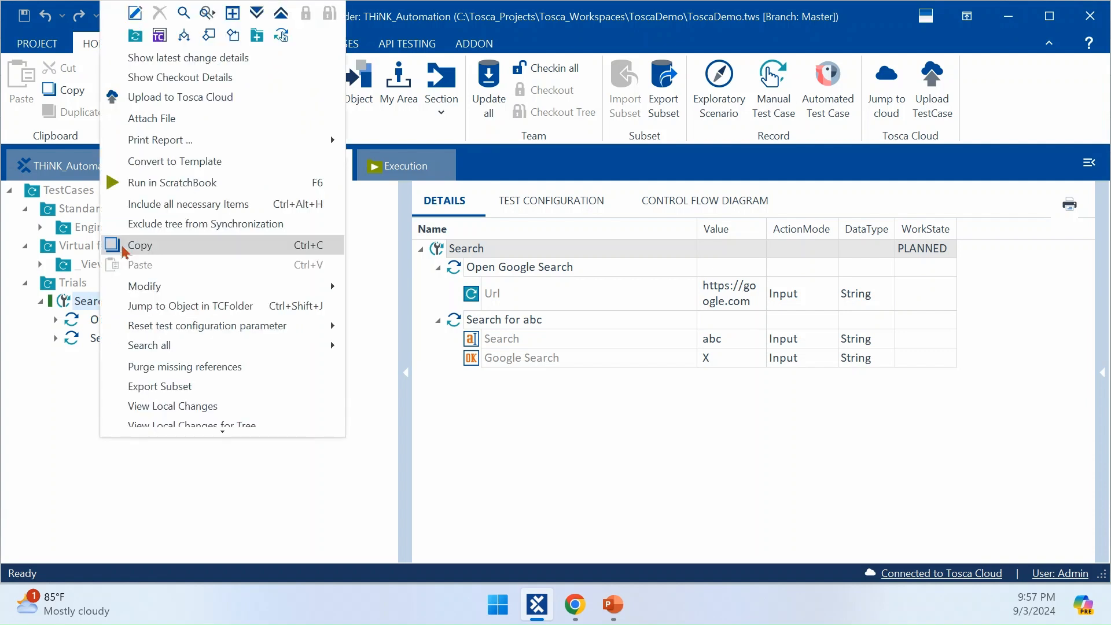
mouse_move(175, 161)
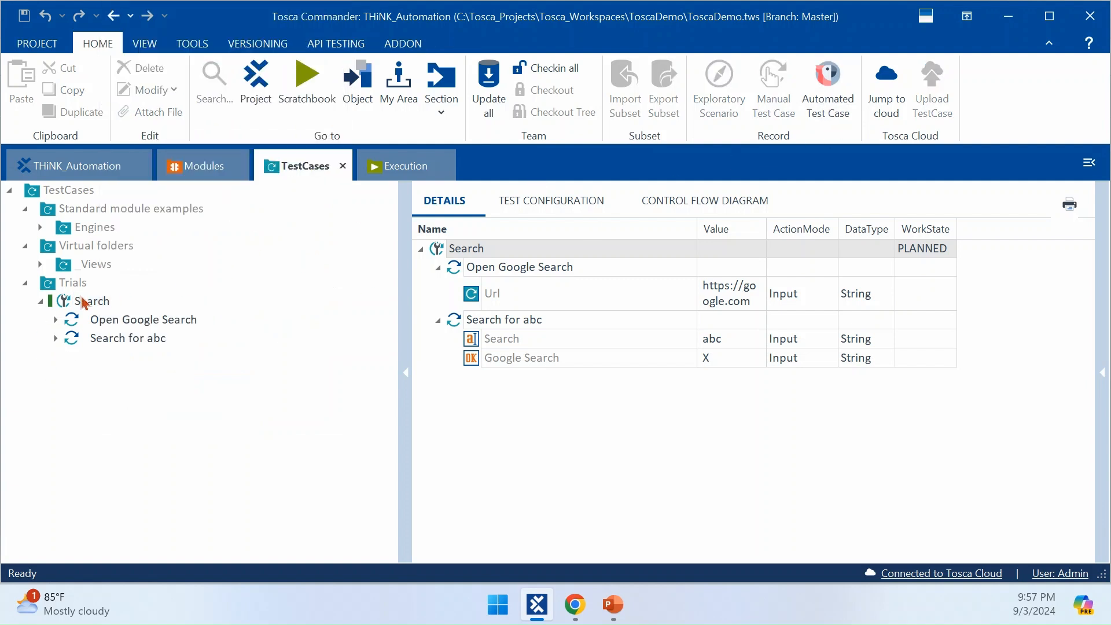
mouse_move(931, 88)
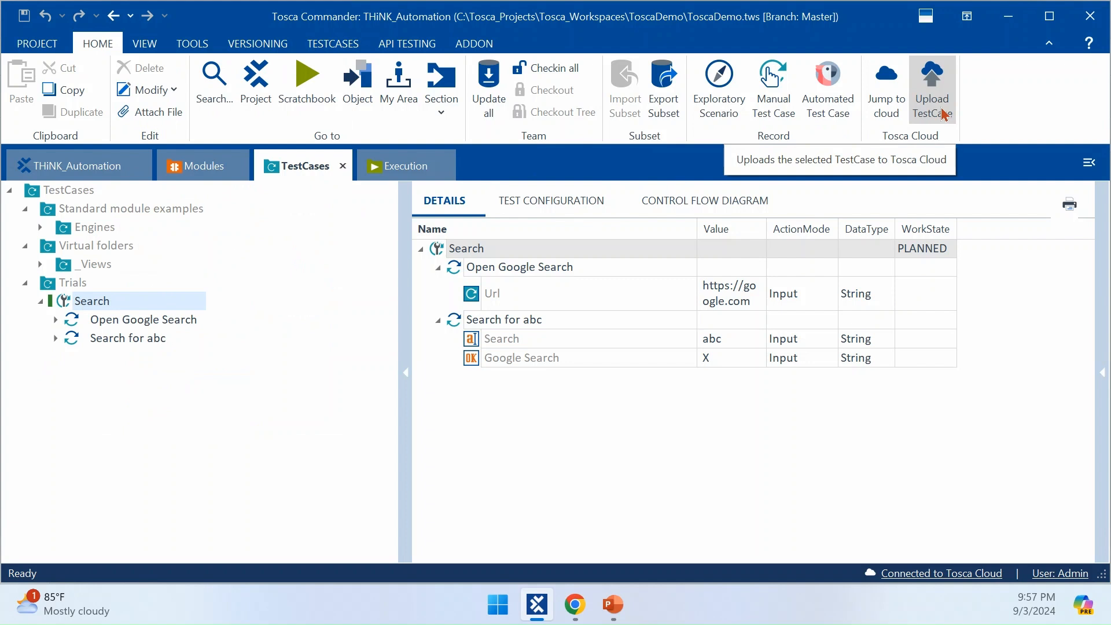
mouse_move(120, 298)
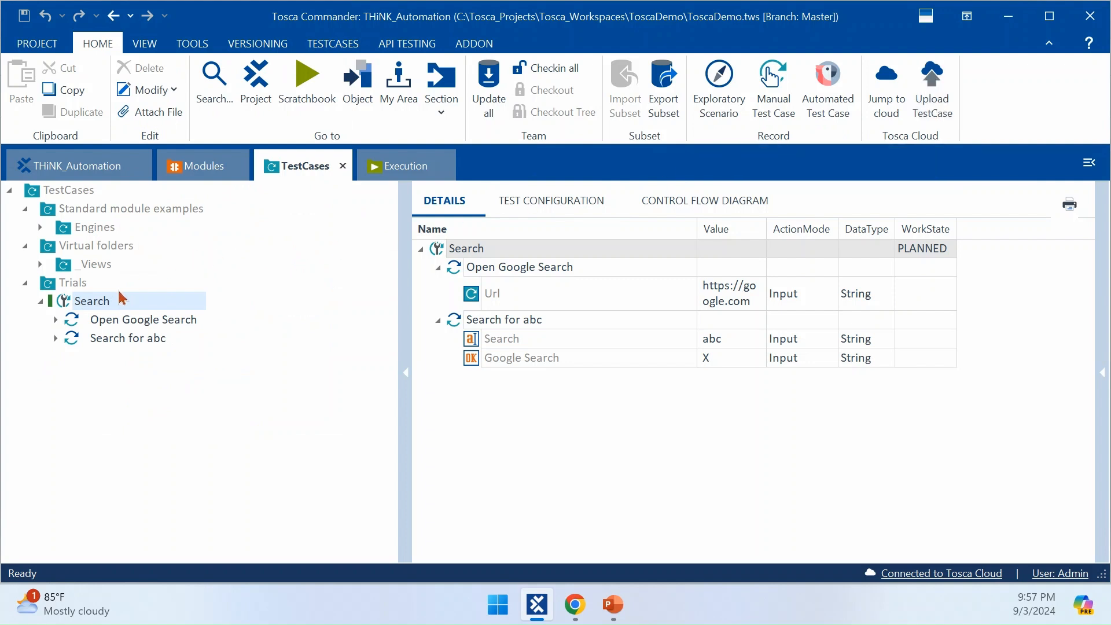
right_click(91, 300)
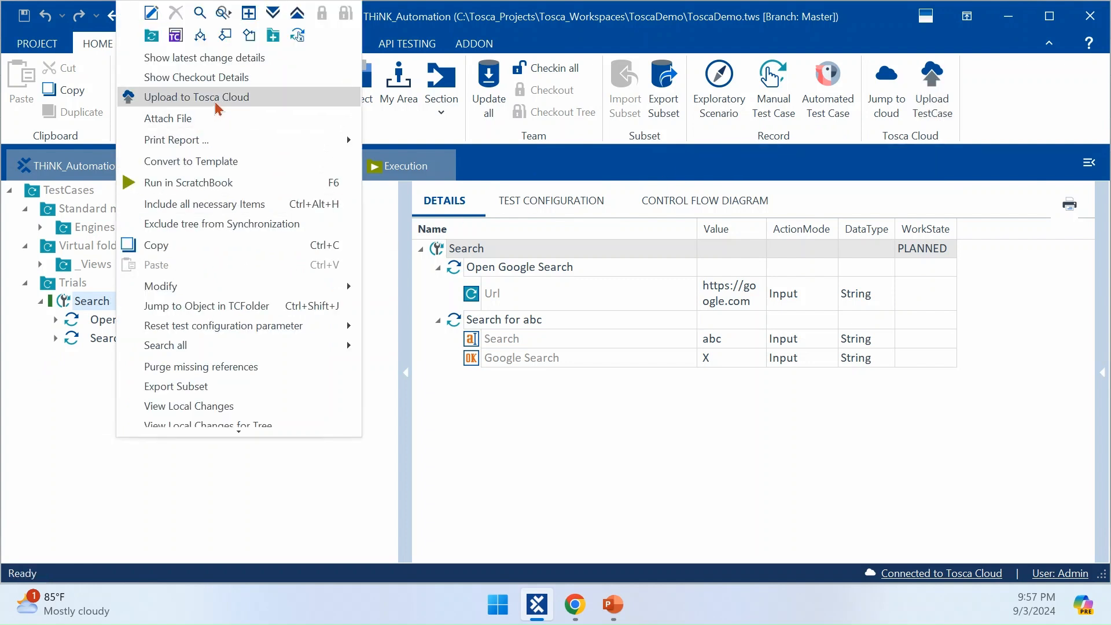
left_click(205, 204)
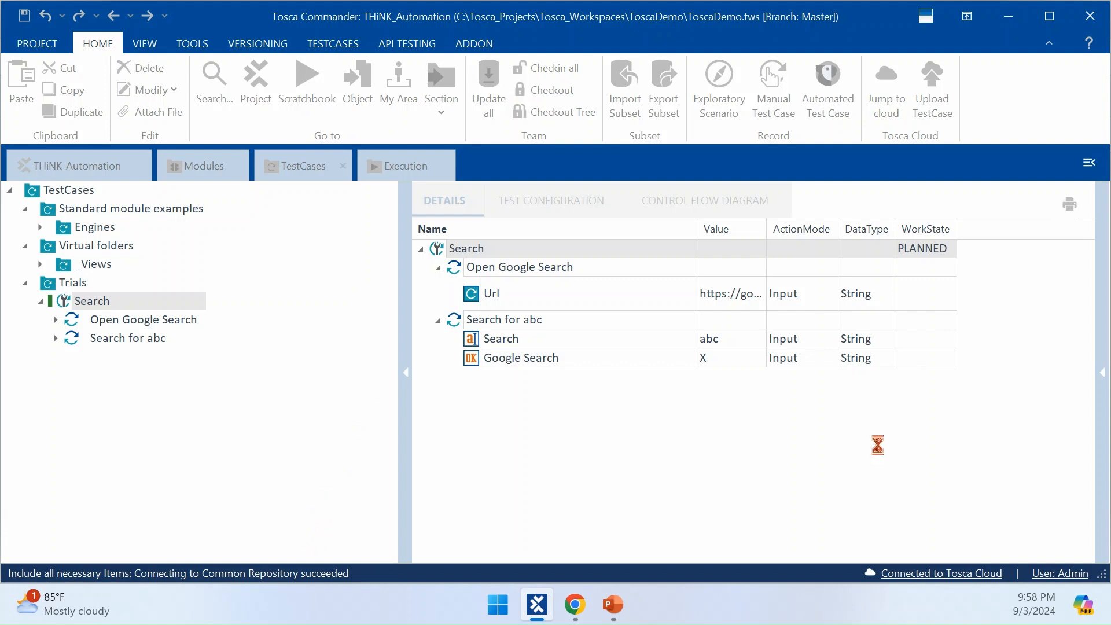
left_click(931, 85)
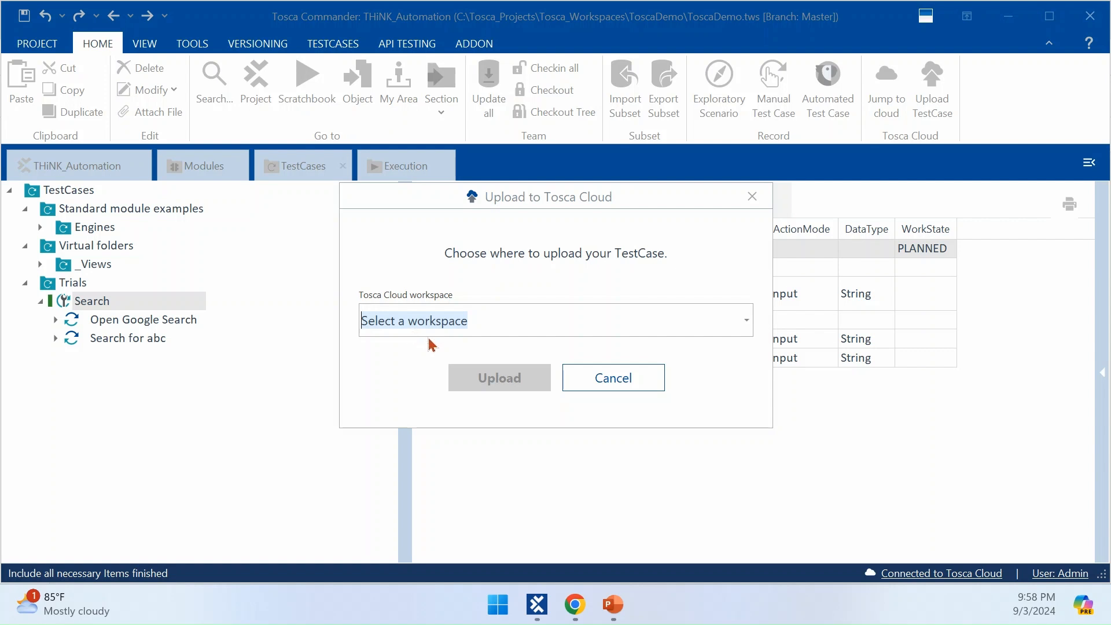
Step: Select the Tosca Integration workspace as destination and confirm the upload
left_click(552, 319)
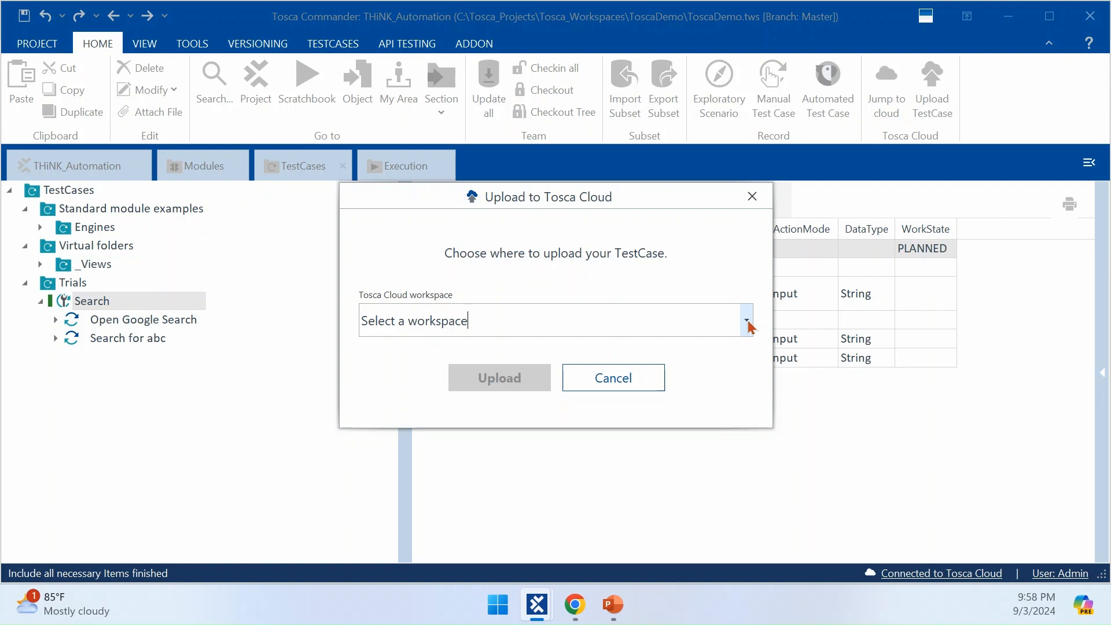
left_click(745, 319)
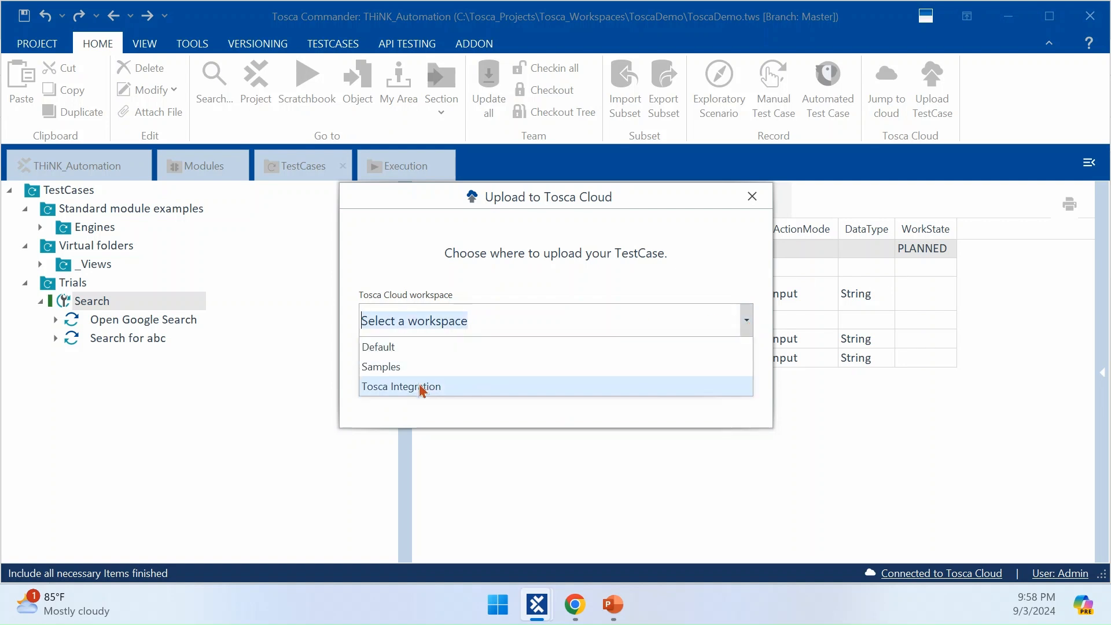
left_click(400, 386)
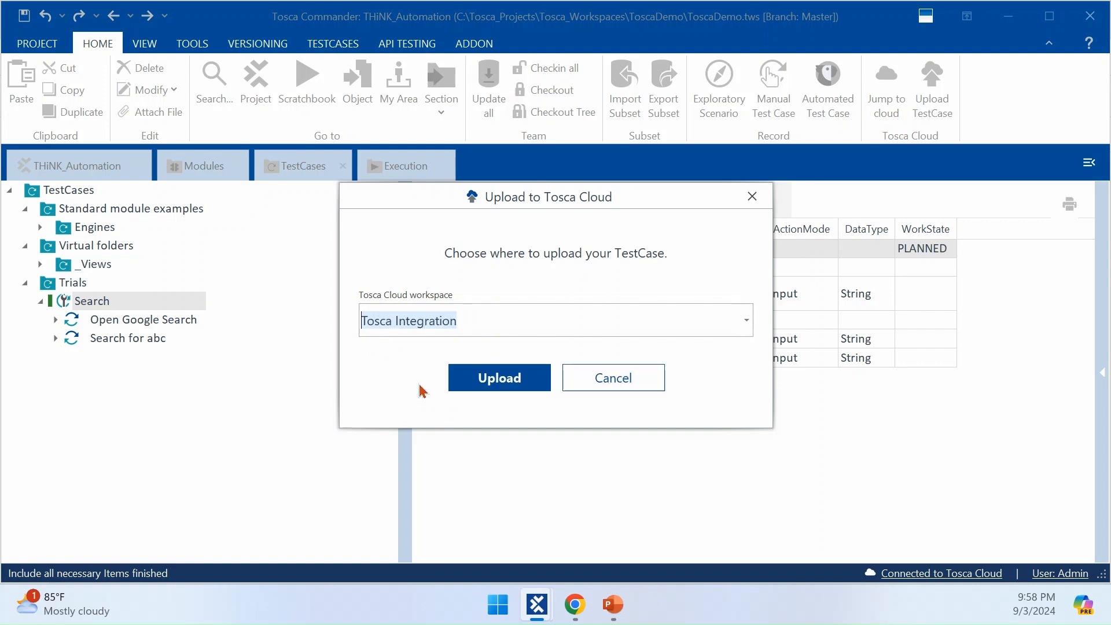
left_click(499, 377)
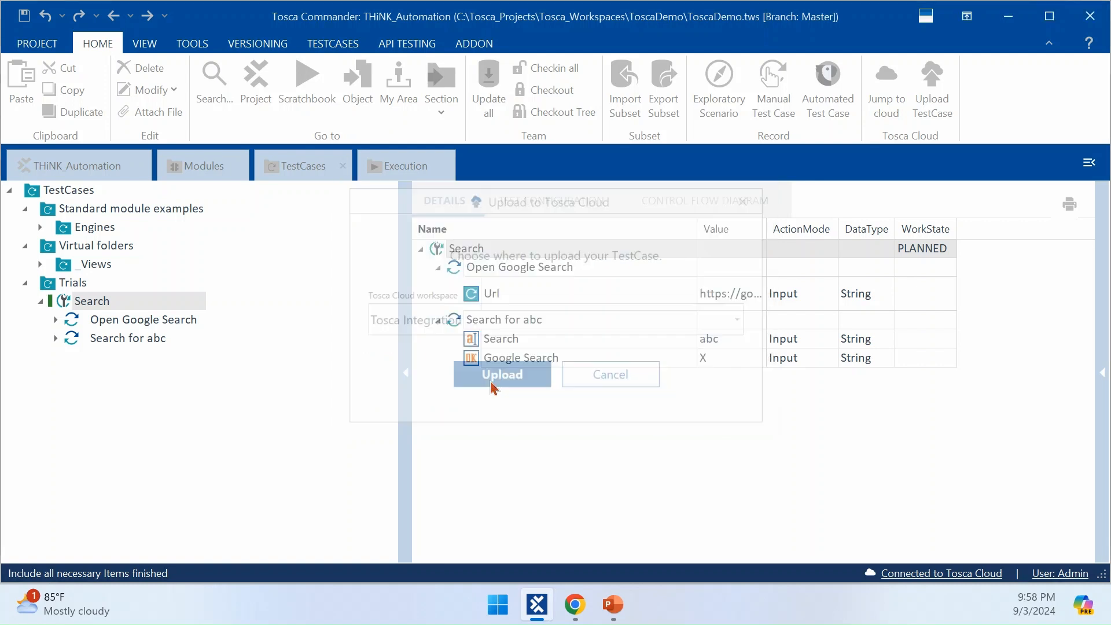
left_click(502, 375)
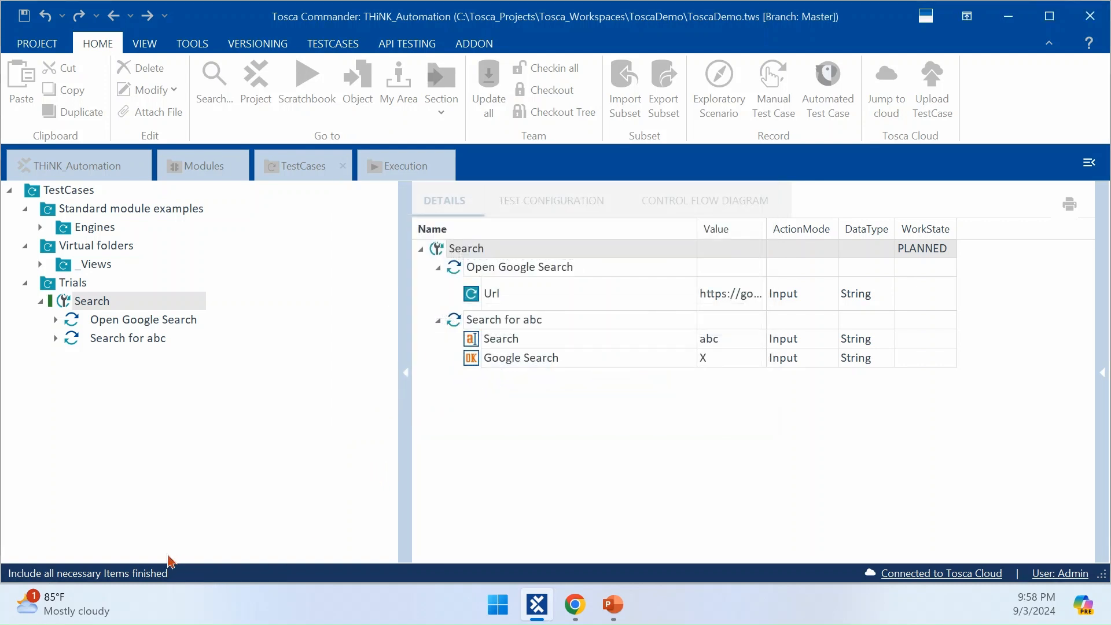
left_click(931, 85)
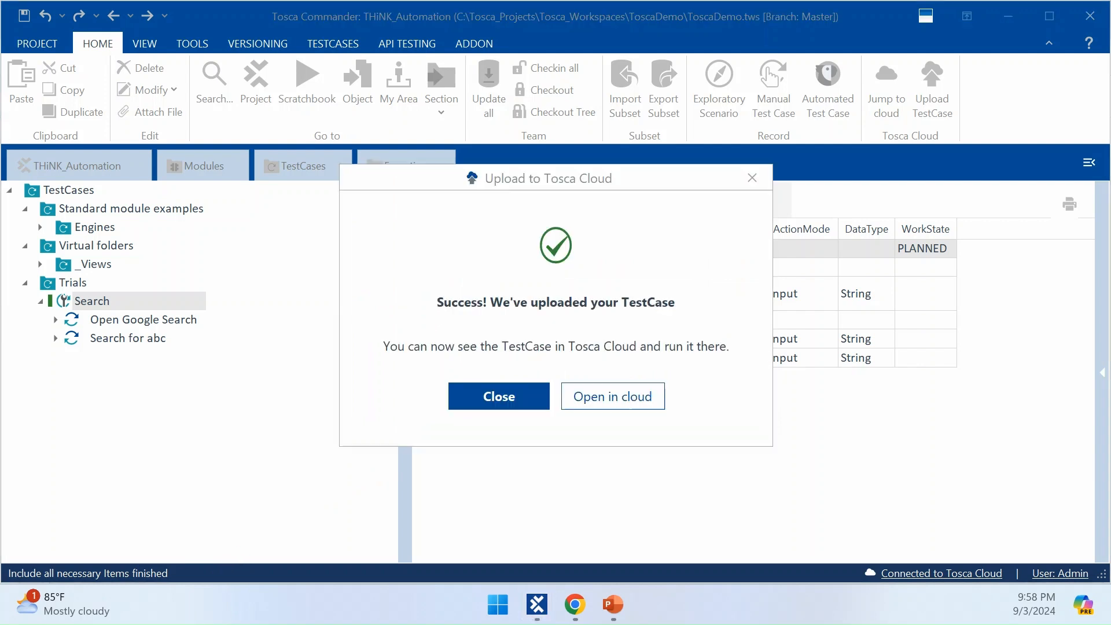
mouse_move(432, 305)
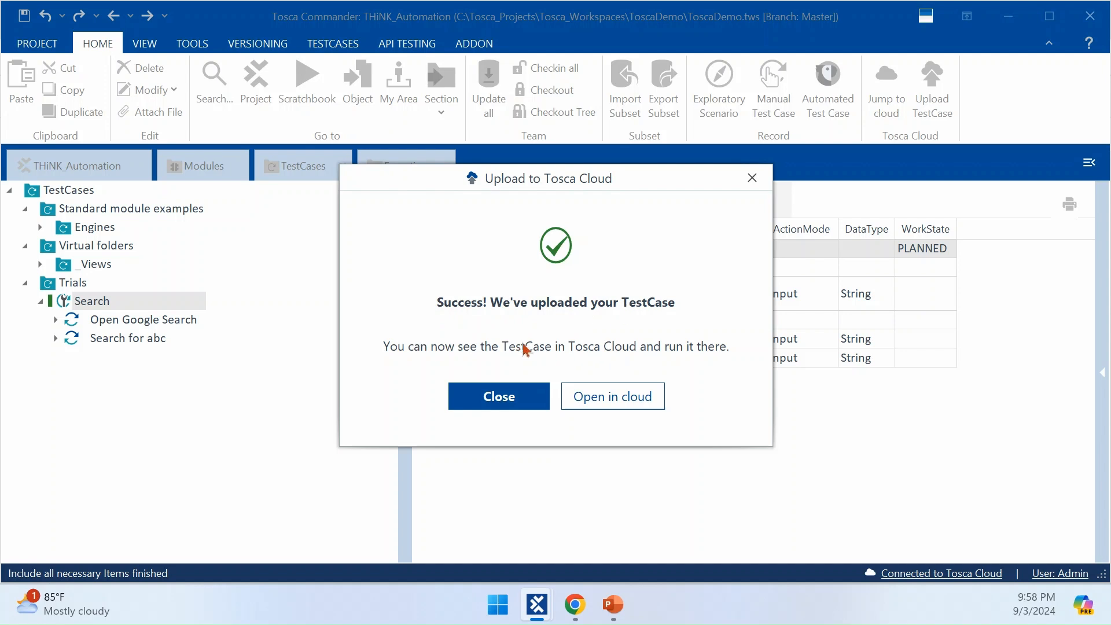
mouse_move(570, 351)
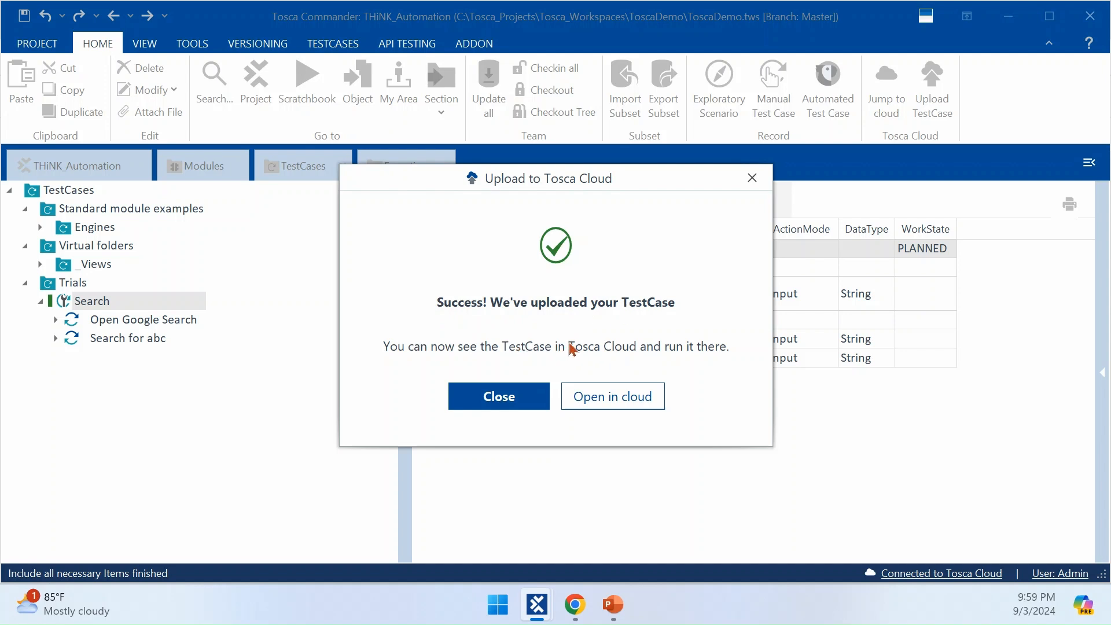
mouse_move(498, 395)
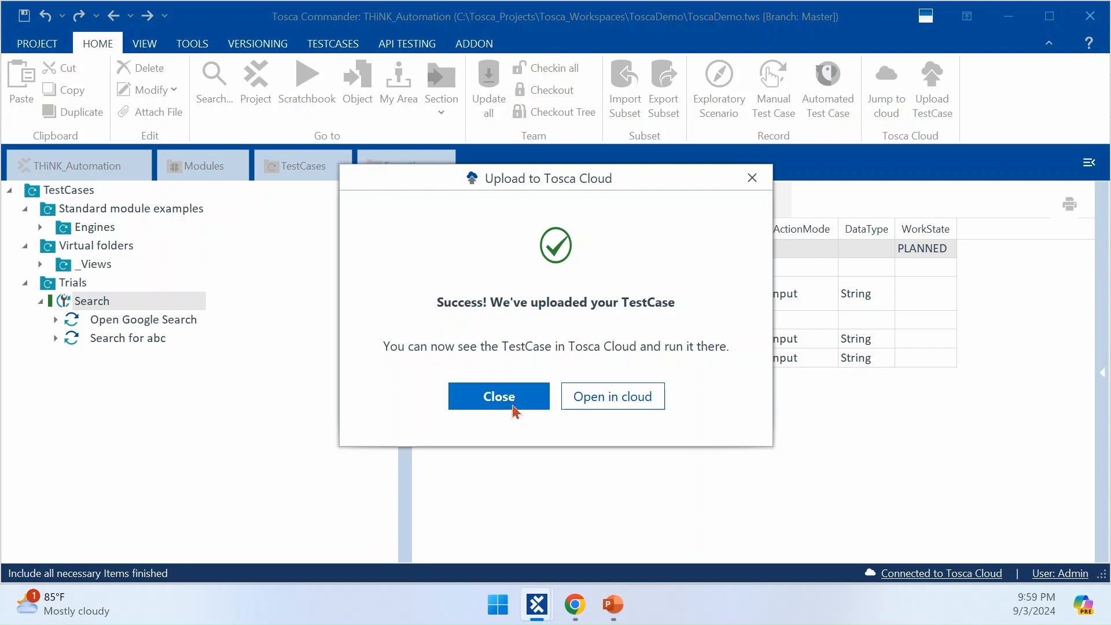
mouse_move(612, 396)
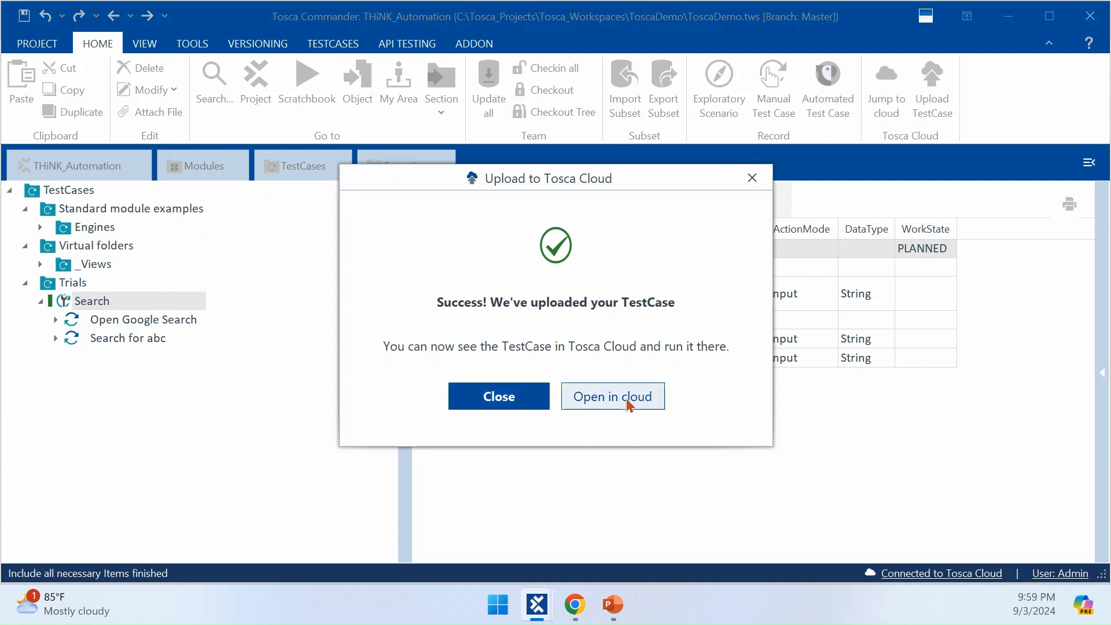
Step: View the uploaded test case in the cloud and refresh the list to show the Search entry
left_click(498, 395)
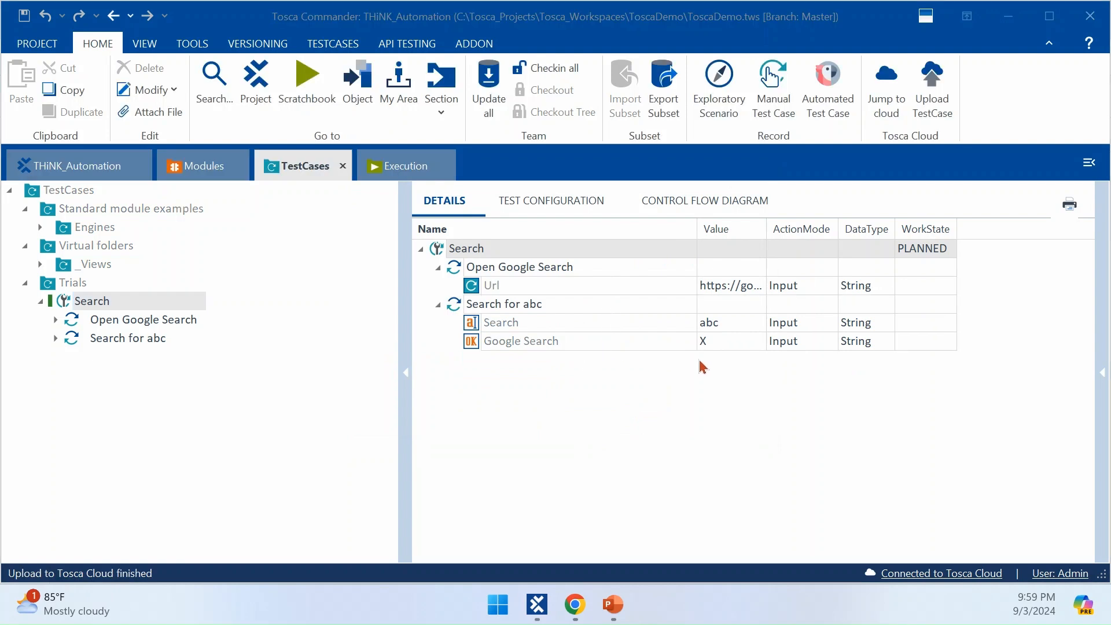
mouse_move(319, 487)
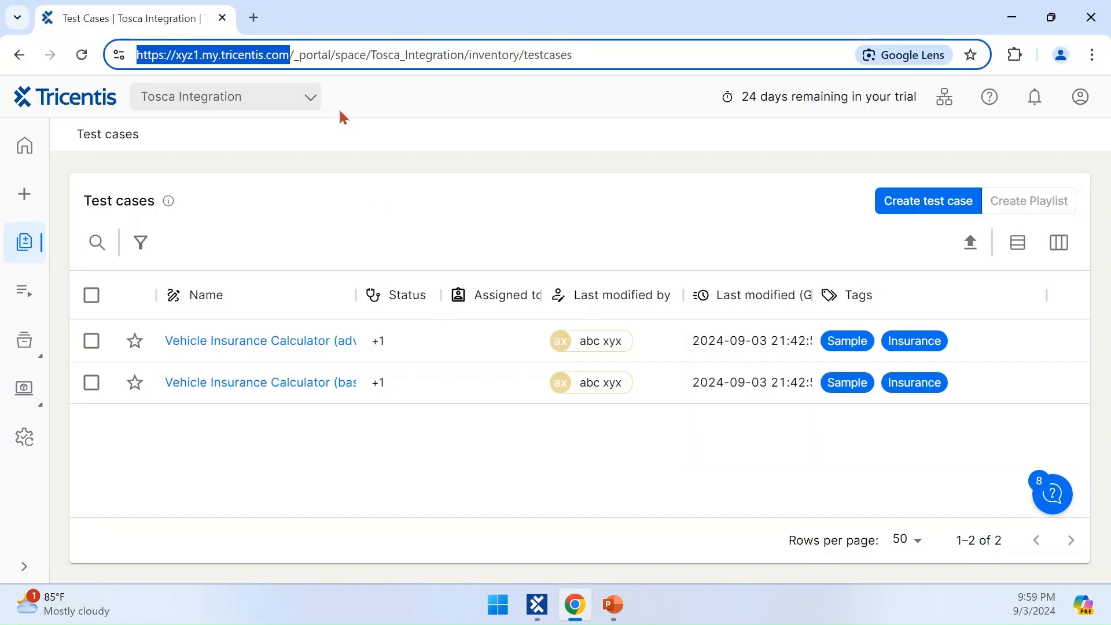
left_click(260, 382)
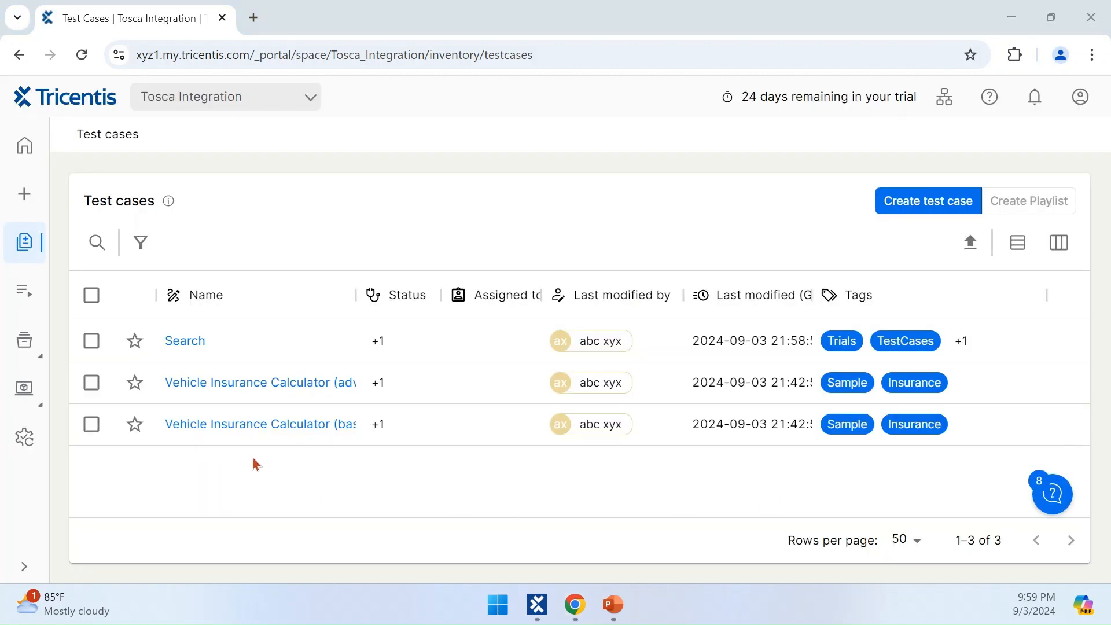
mouse_move(184, 340)
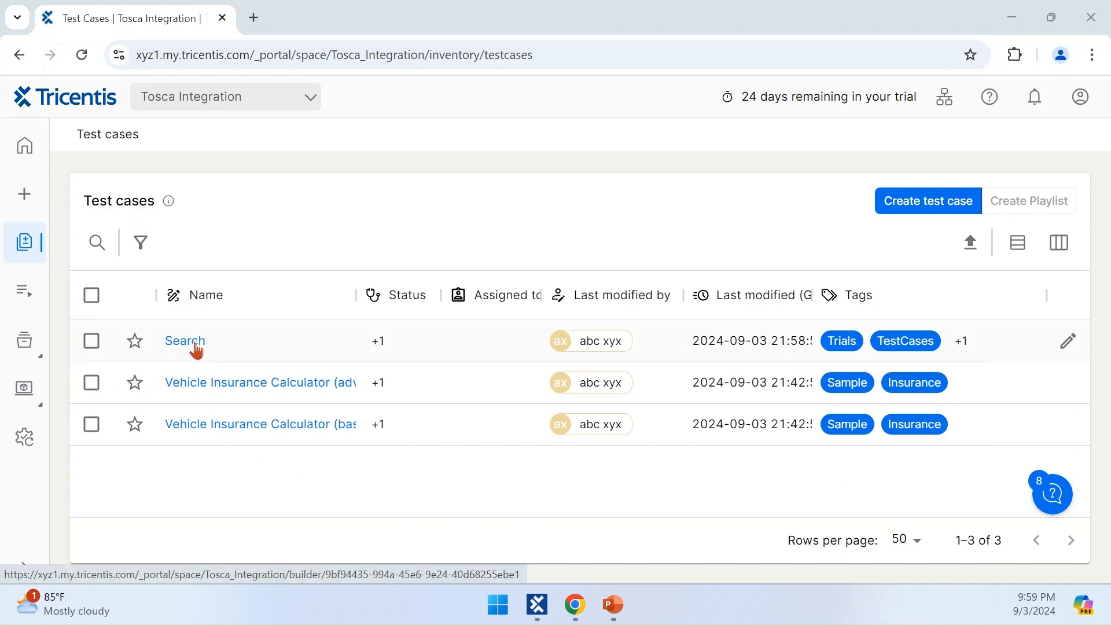
mouse_move(537, 606)
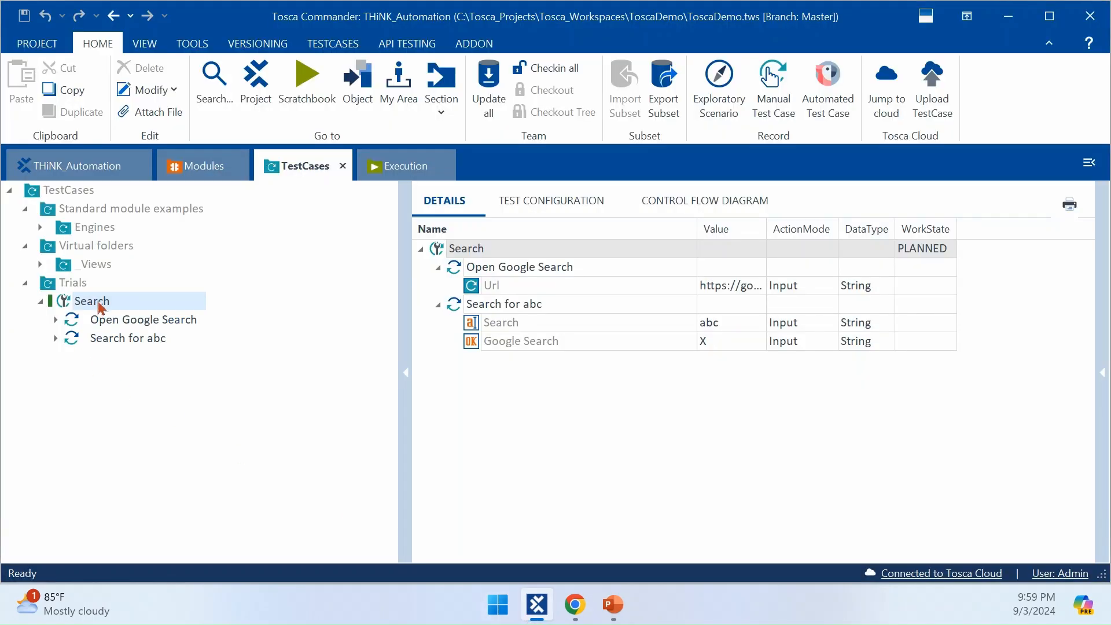
mouse_move(139, 325)
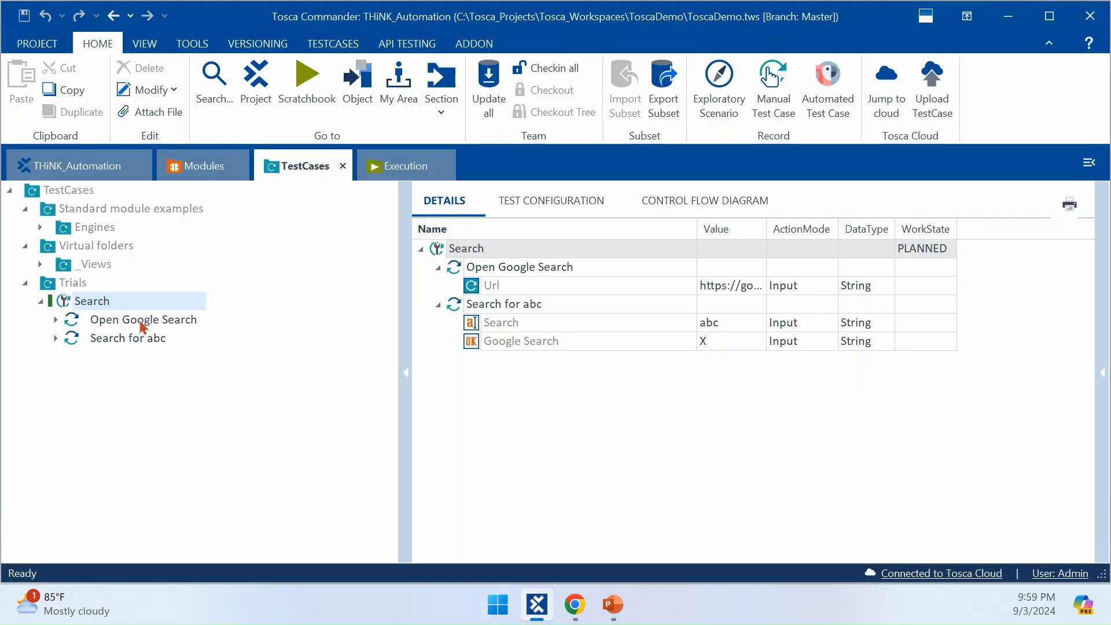
Step: Inspect the Open Google Search and Search for abc steps, then return to the cloud portal in Chrome
left_click(143, 319)
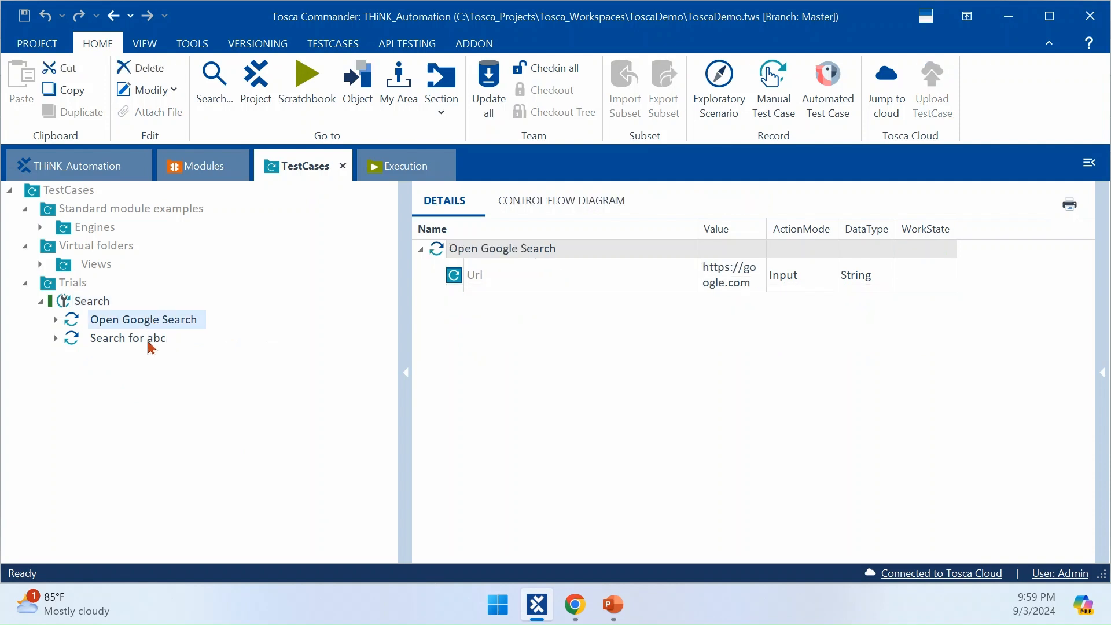
left_click(126, 338)
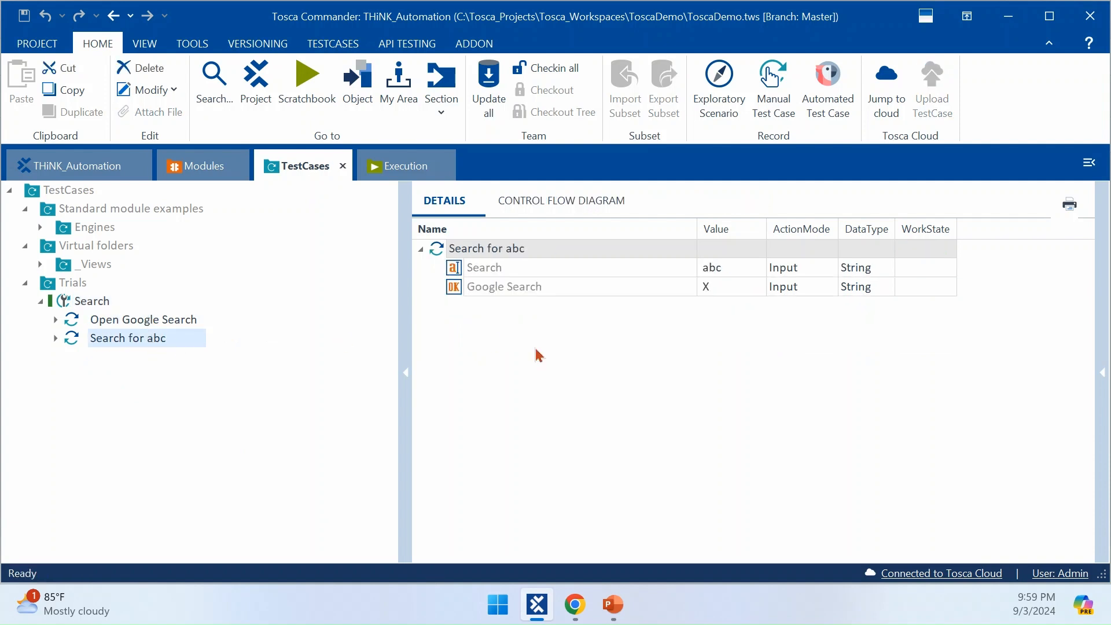
mouse_move(597, 567)
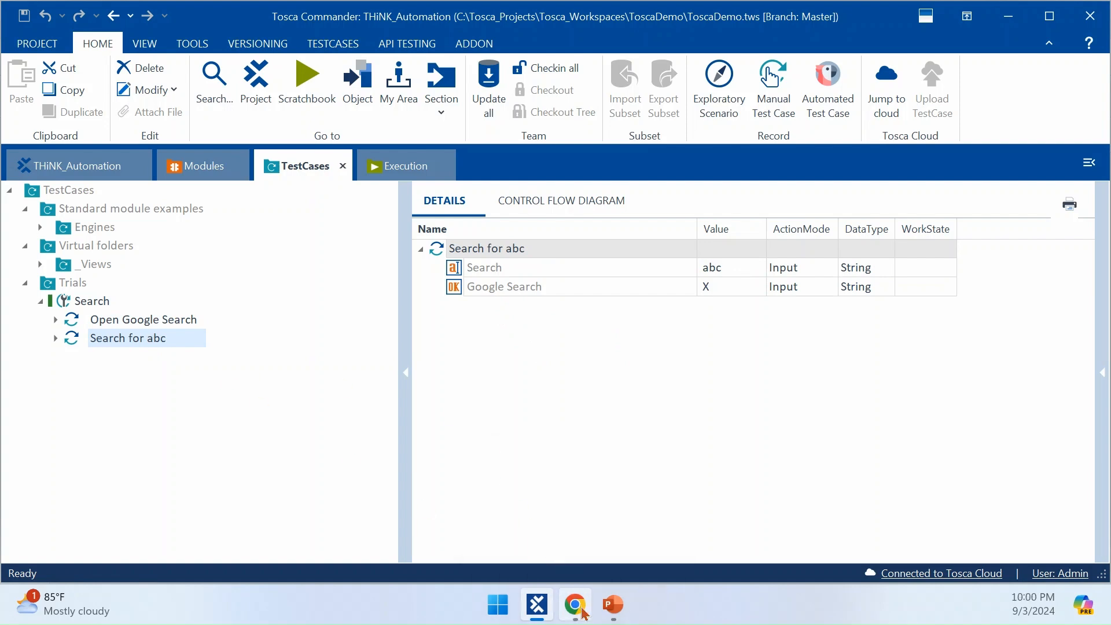
left_click(575, 606)
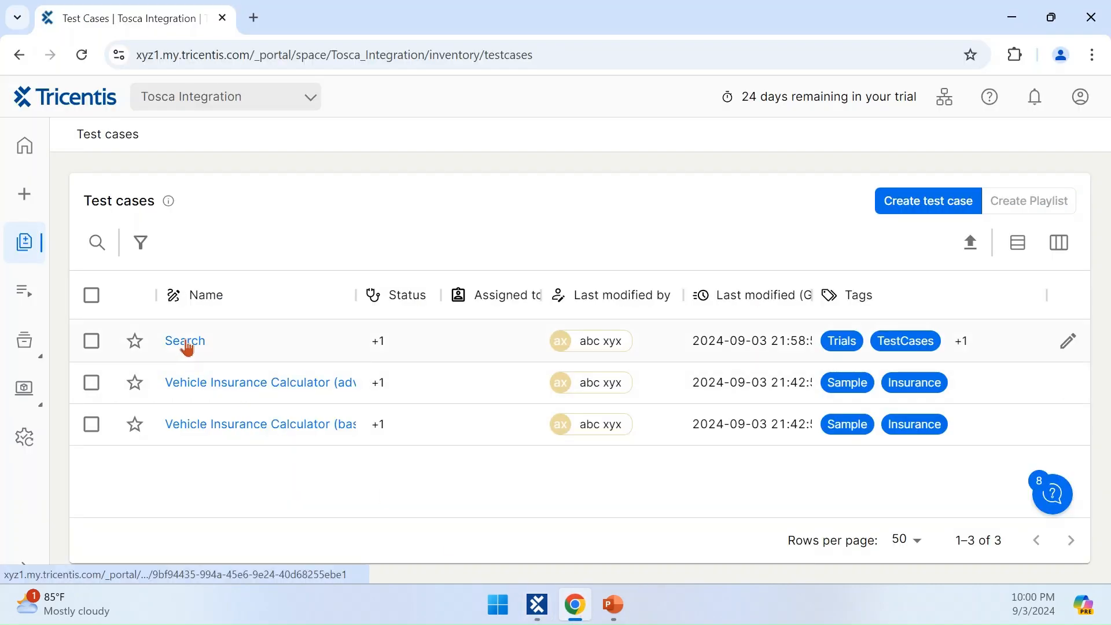
Step: Review the Search test case's expanded steps in the Builder, then return to the test cases list
left_click(184, 341)
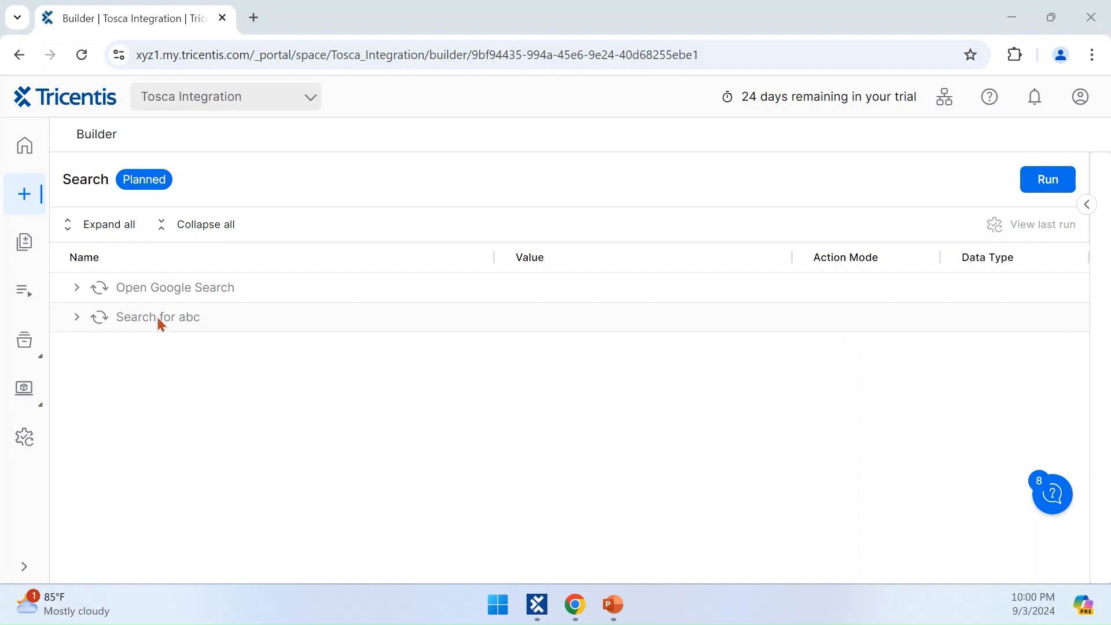
mouse_move(77, 293)
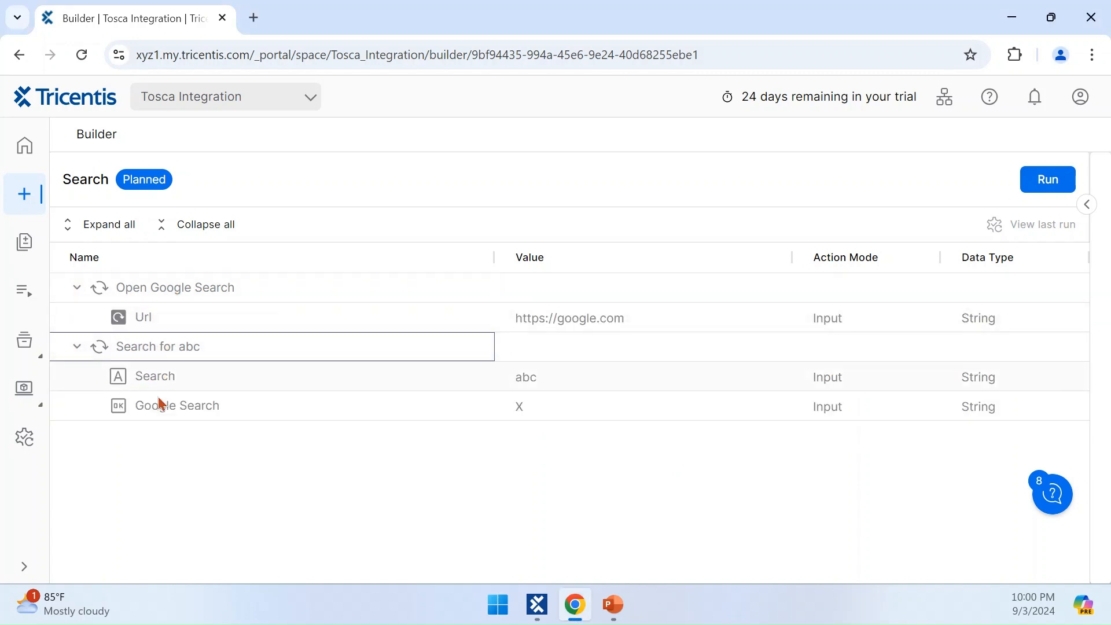
mouse_move(594, 333)
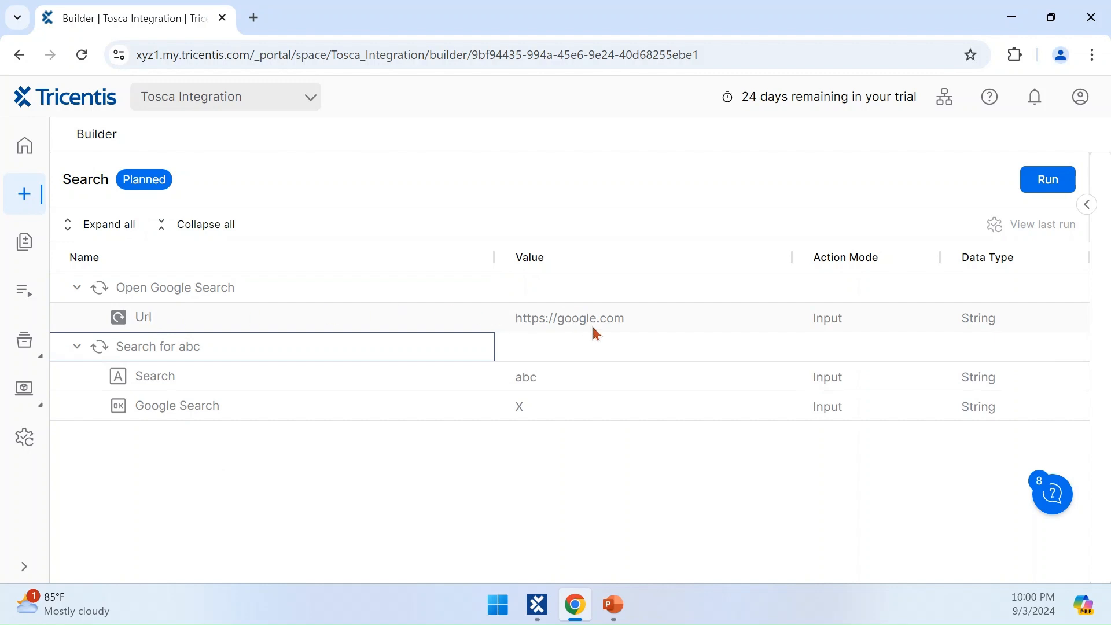
mouse_move(130, 382)
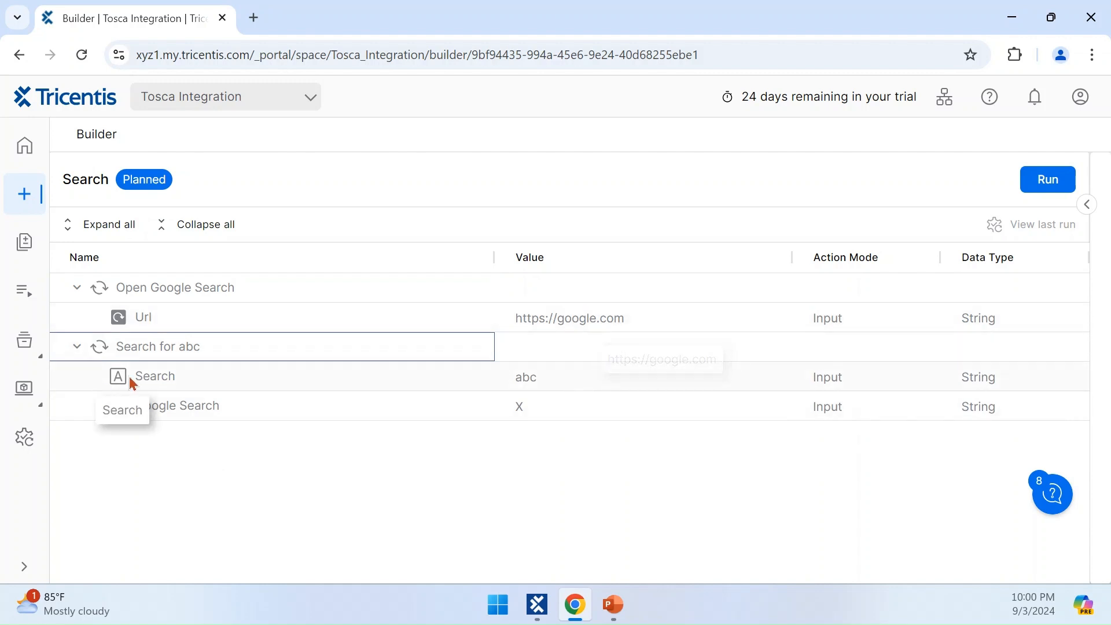
mouse_move(398, 476)
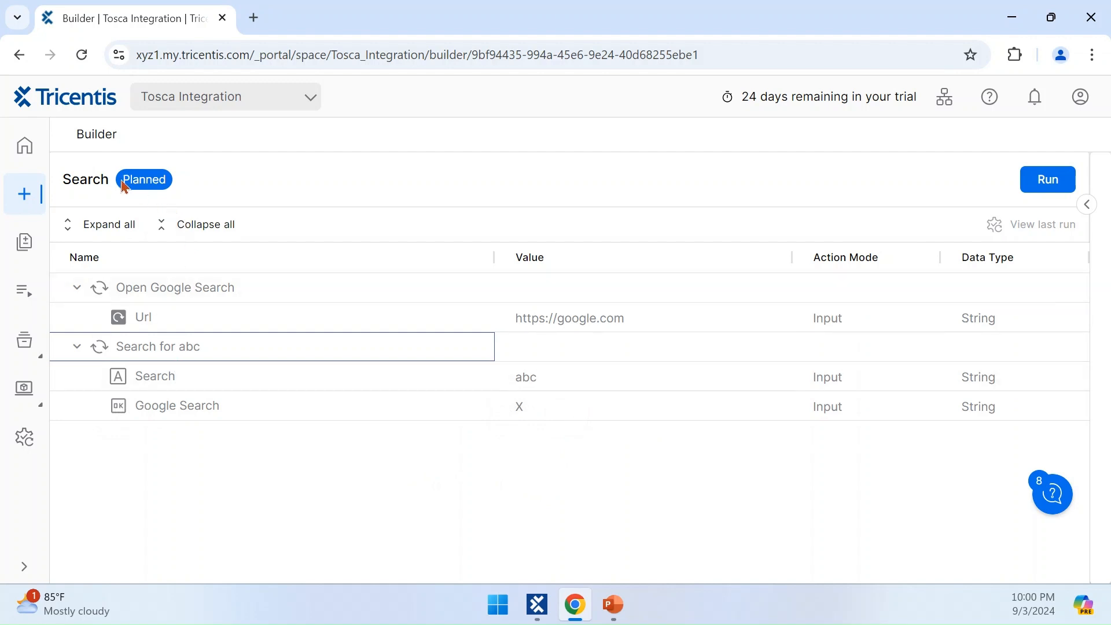
mouse_move(978, 426)
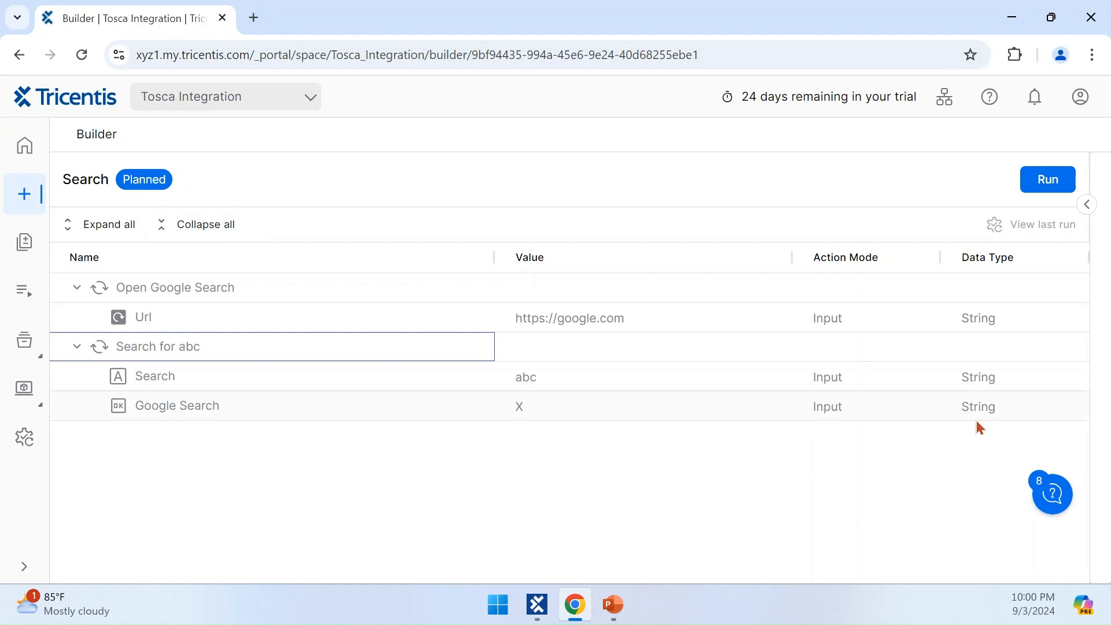
mouse_move(982, 357)
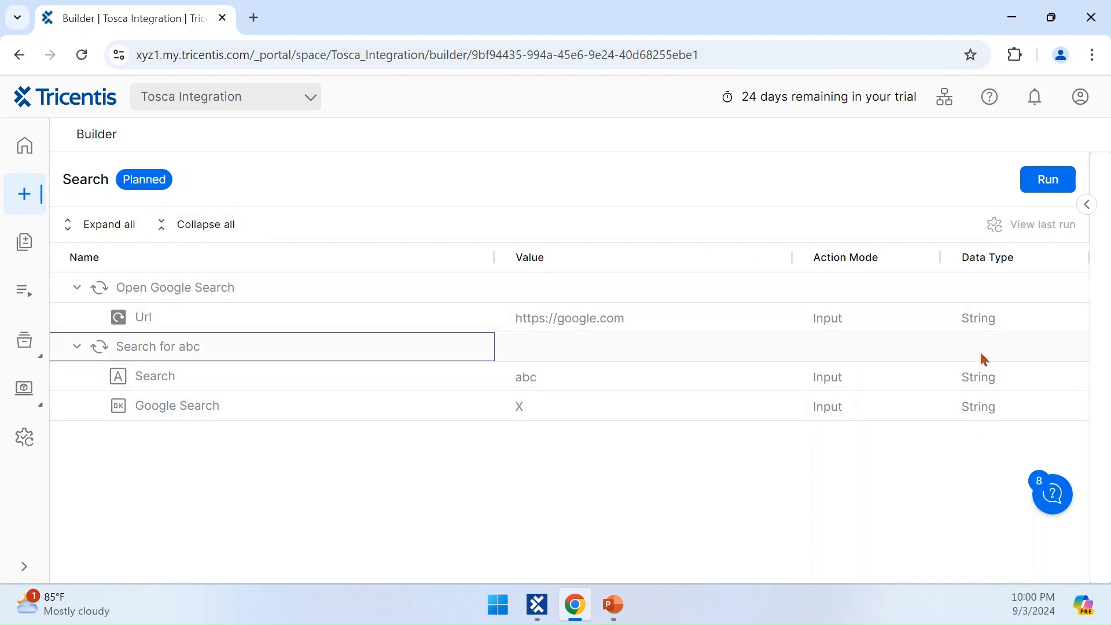
mouse_move(337, 403)
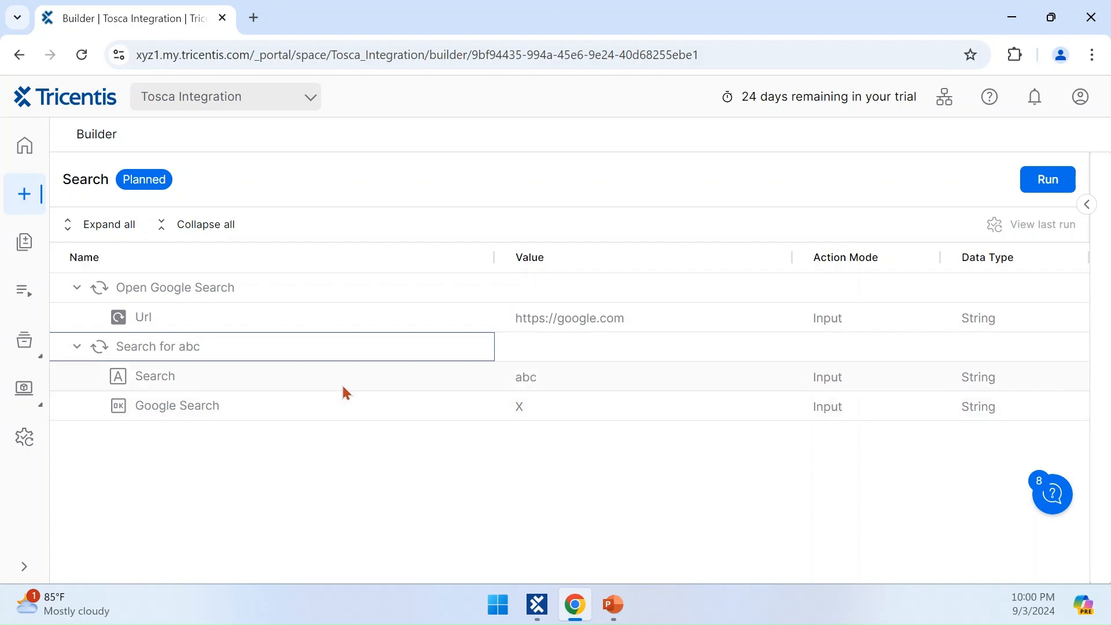
mouse_move(345, 391)
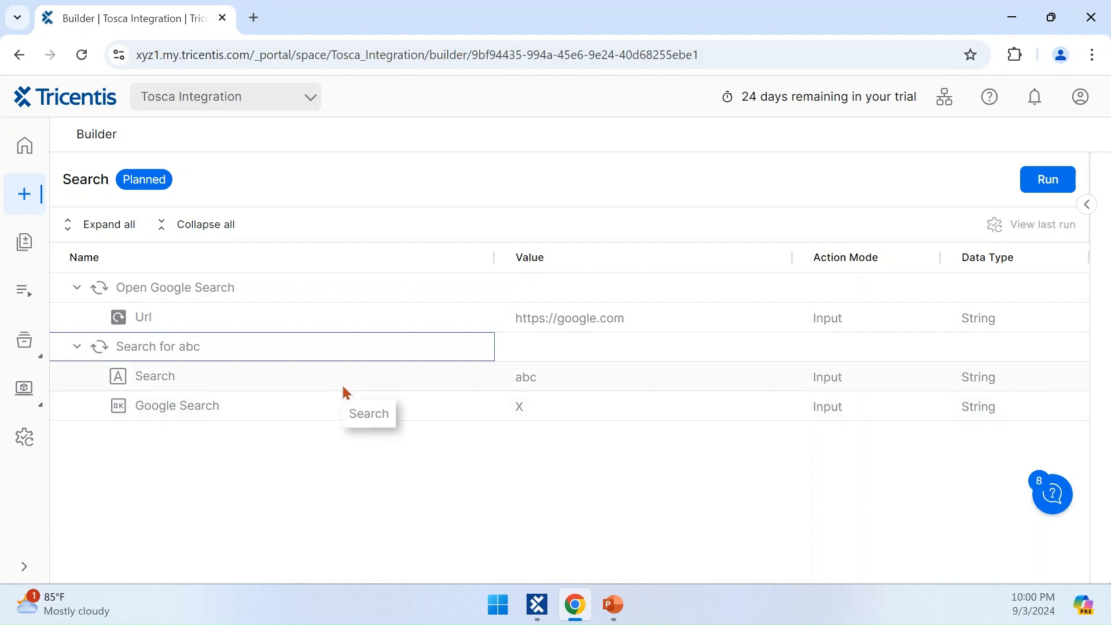
mouse_move(24, 242)
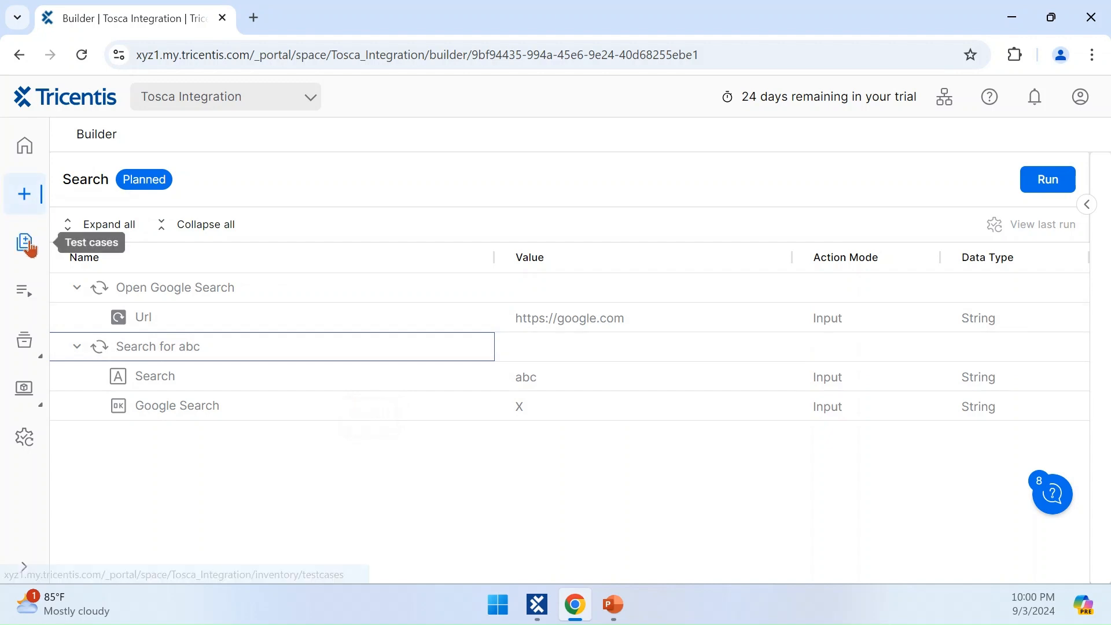
left_click(24, 241)
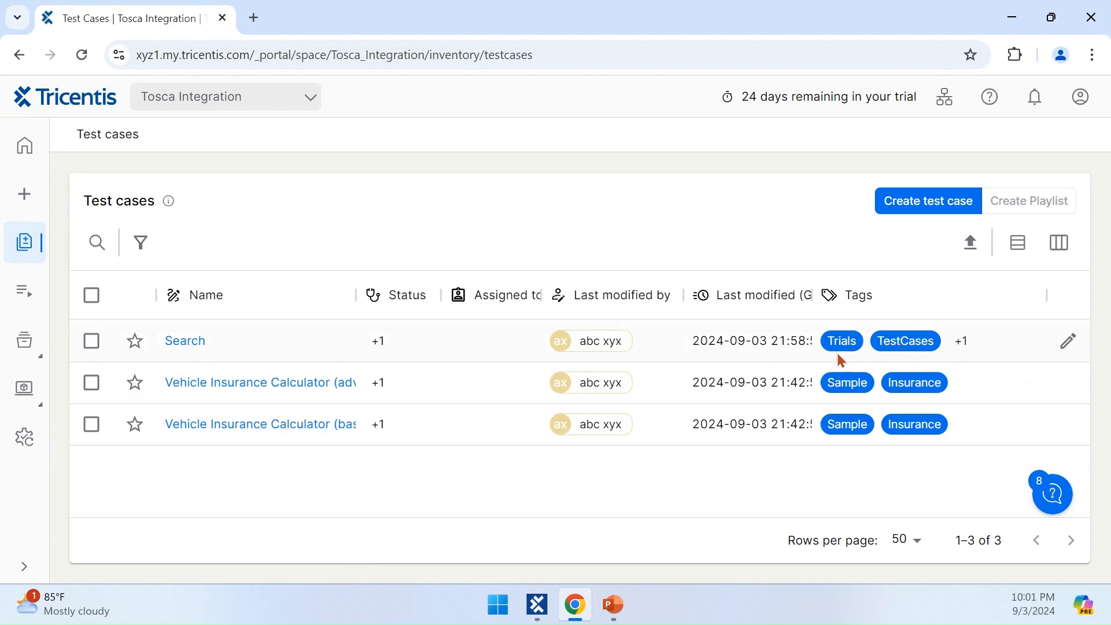
mouse_move(867, 353)
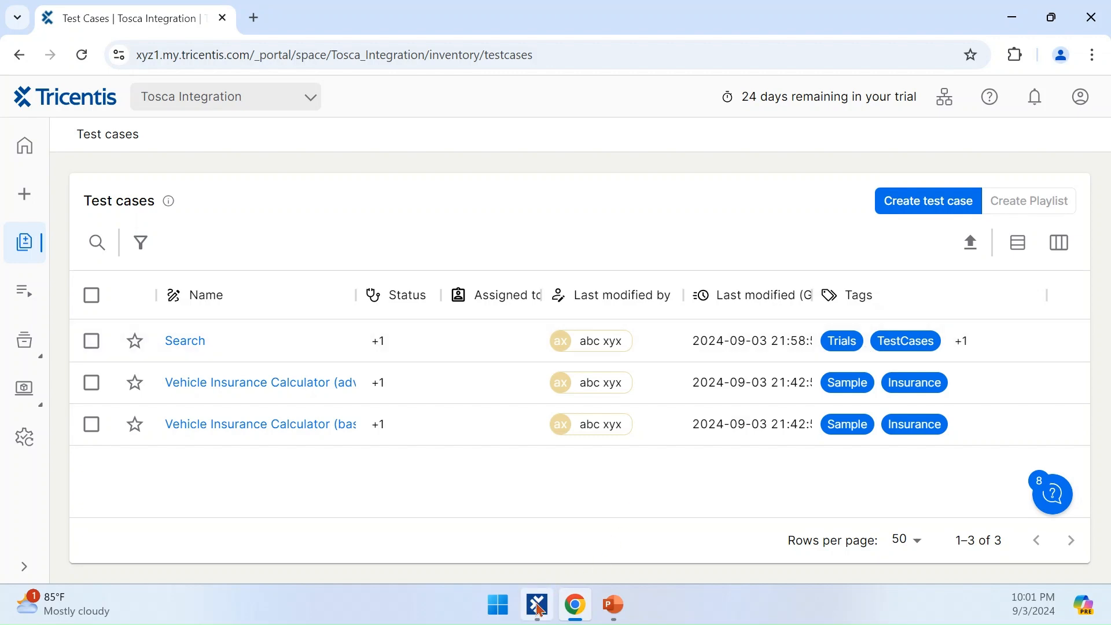
Step: Check the Search test case in Tosca Commander, then show its THiNK_Automation tag in the cloud inventory
left_click(536, 604)
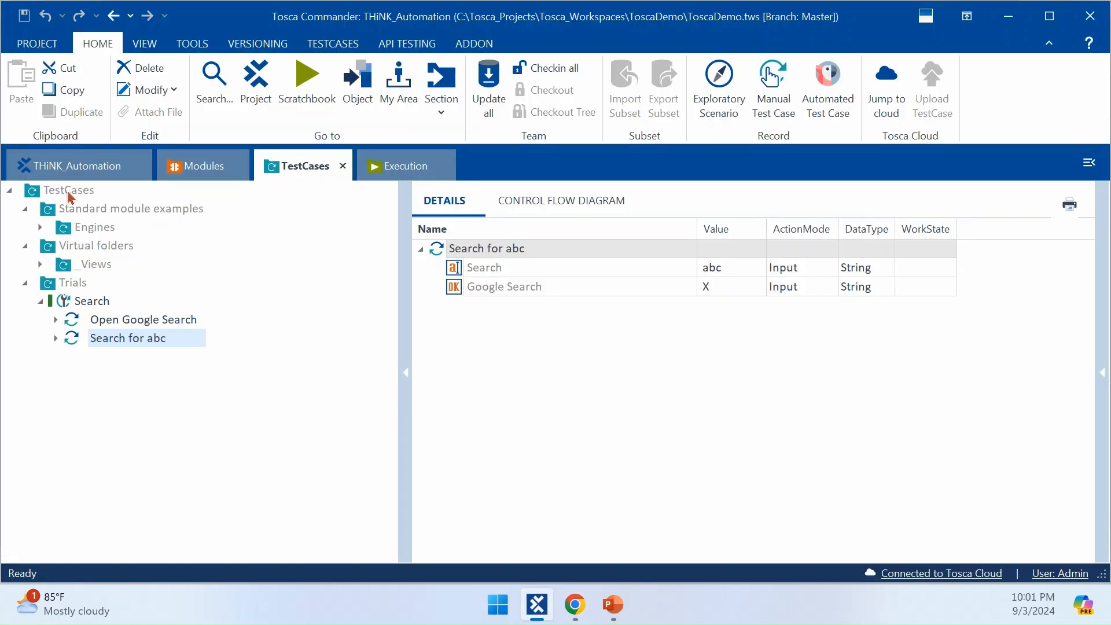
mouse_move(96, 293)
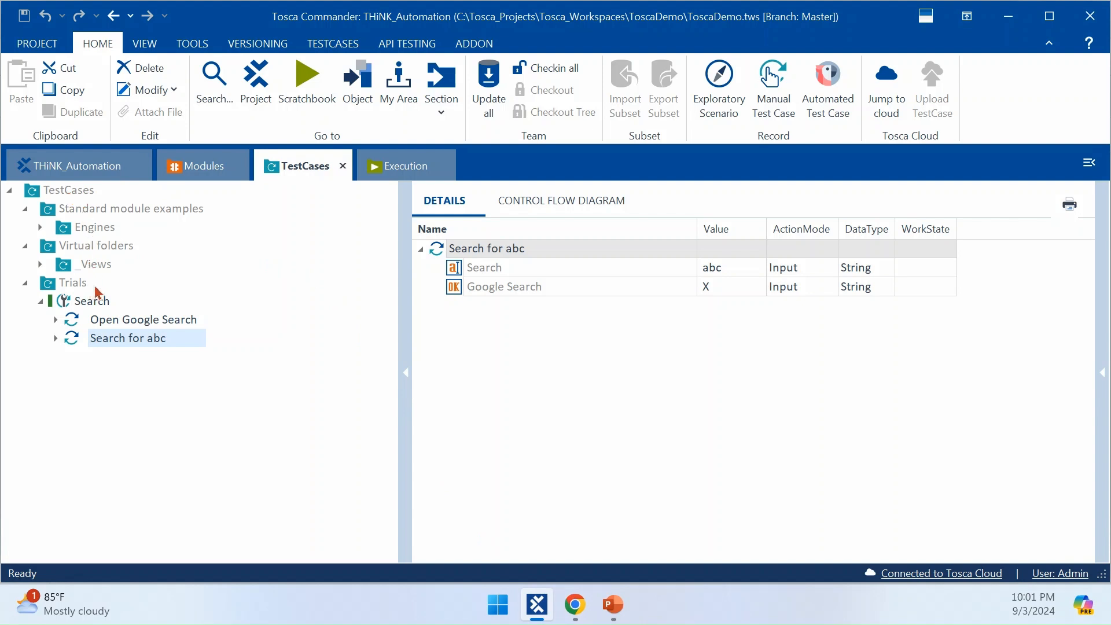
left_click(575, 605)
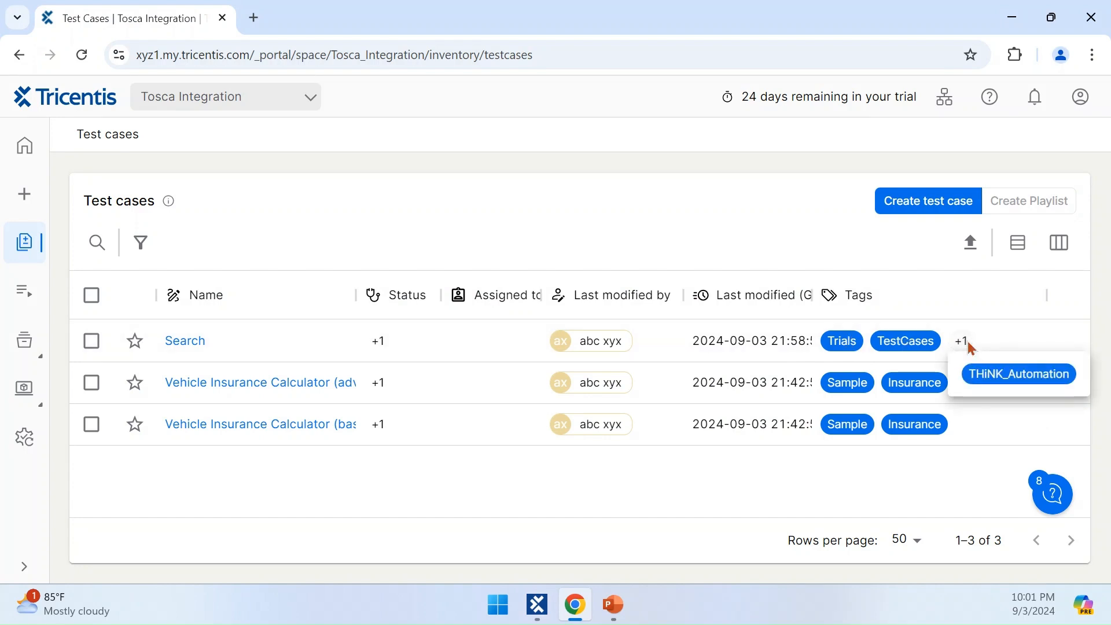
mouse_move(995, 383)
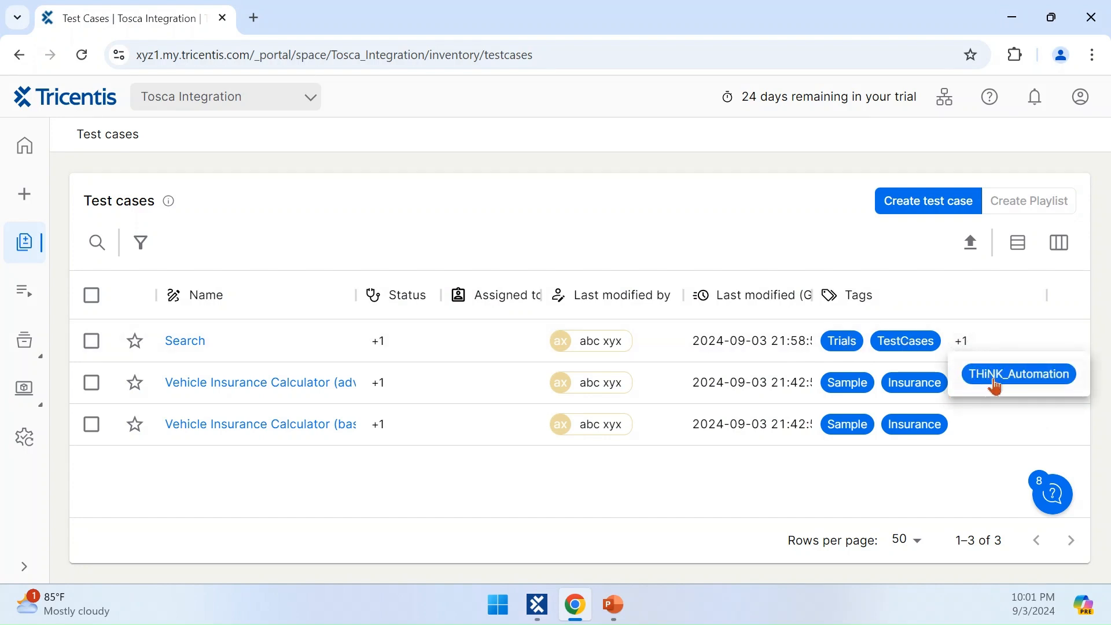
mouse_move(944, 480)
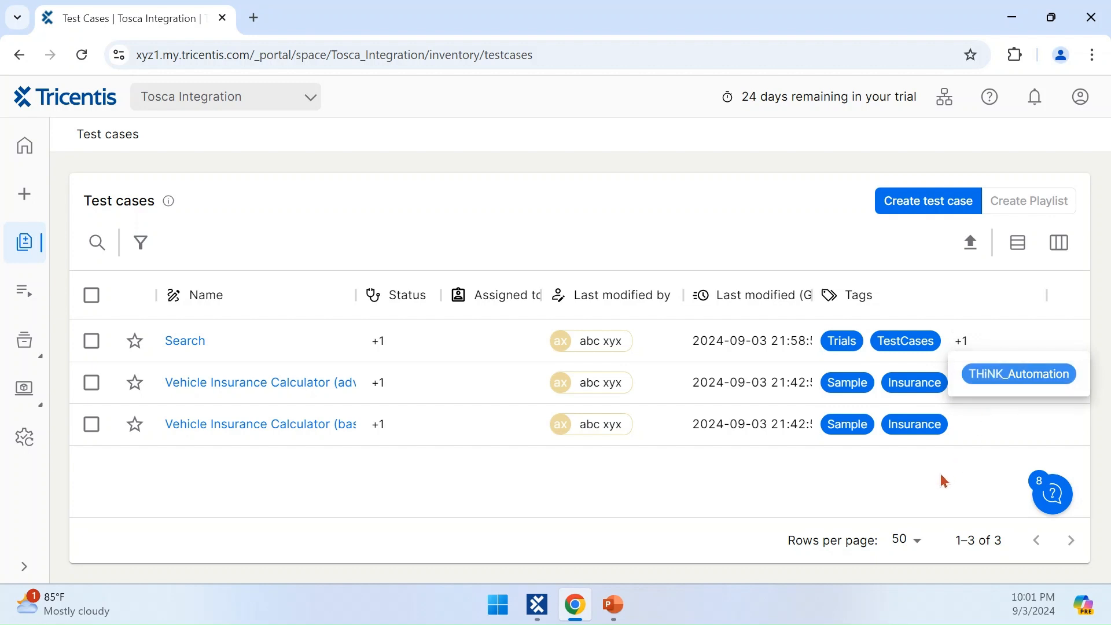
mouse_move(442, 342)
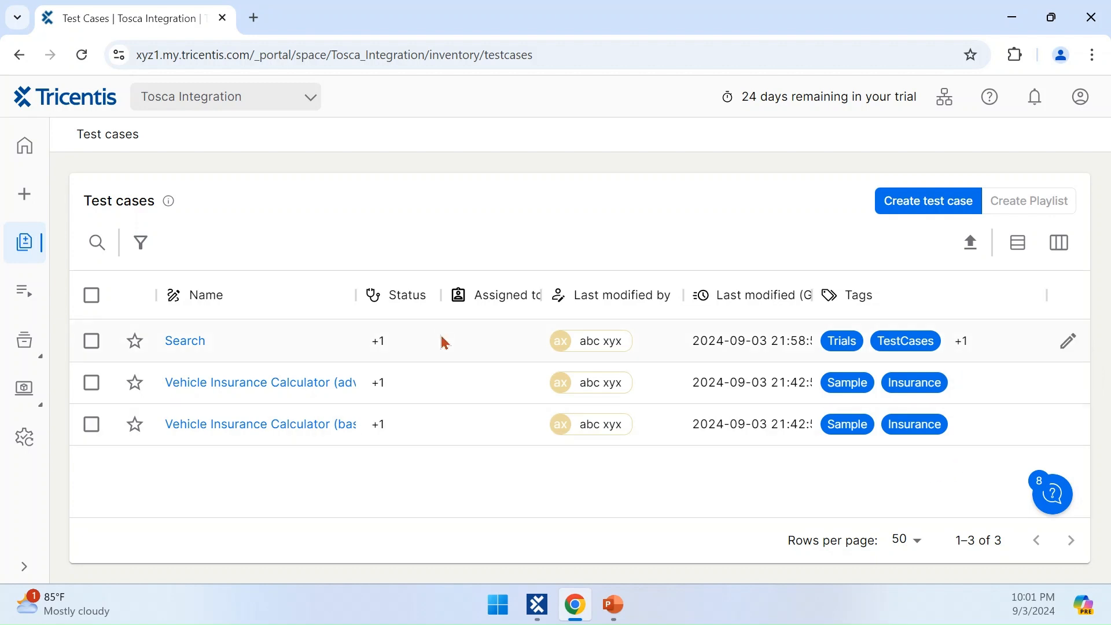
mouse_move(417, 371)
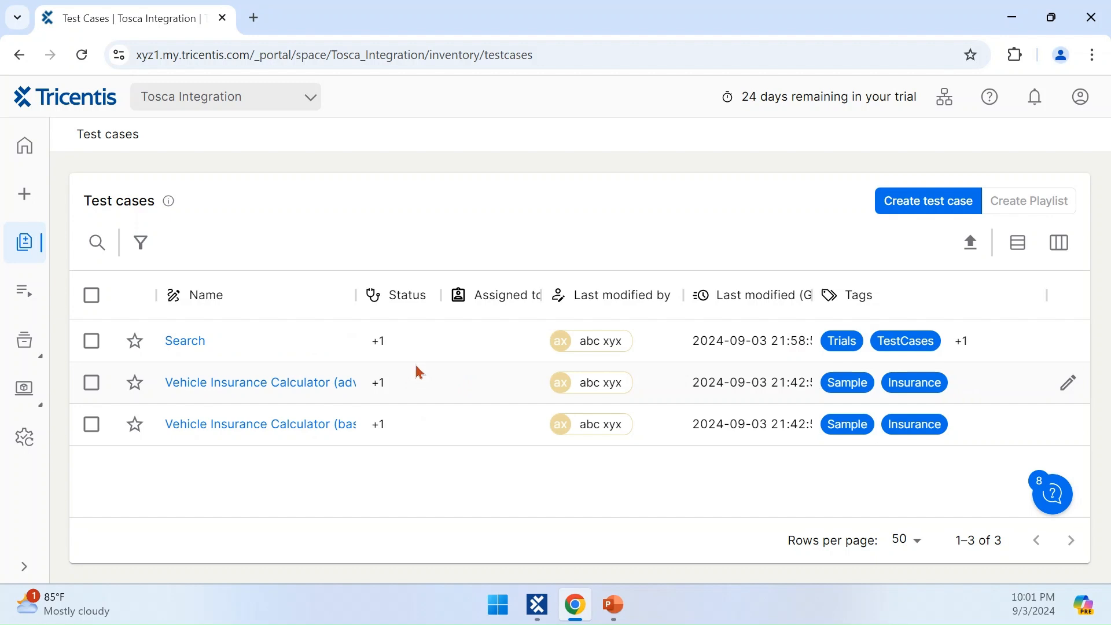
mouse_move(260, 382)
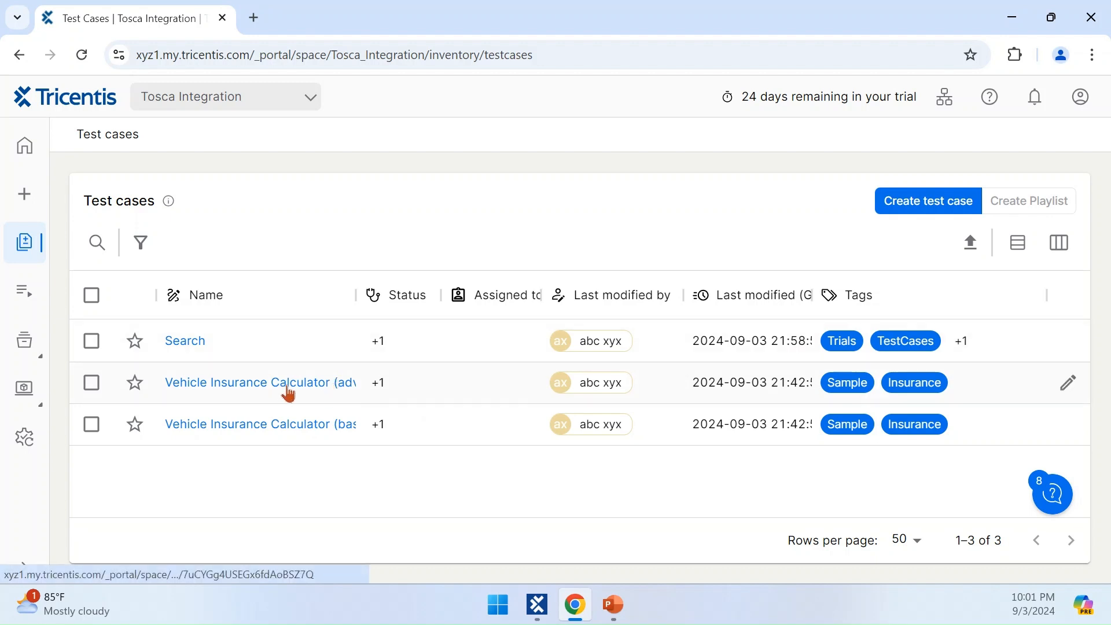
mouse_move(146, 383)
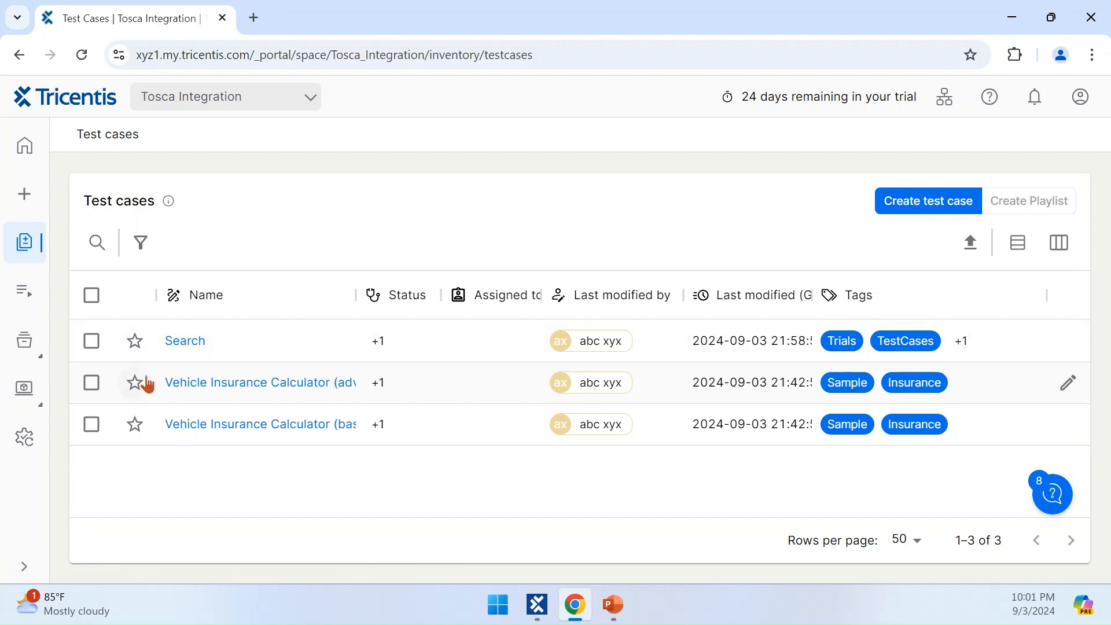
mouse_move(209, 382)
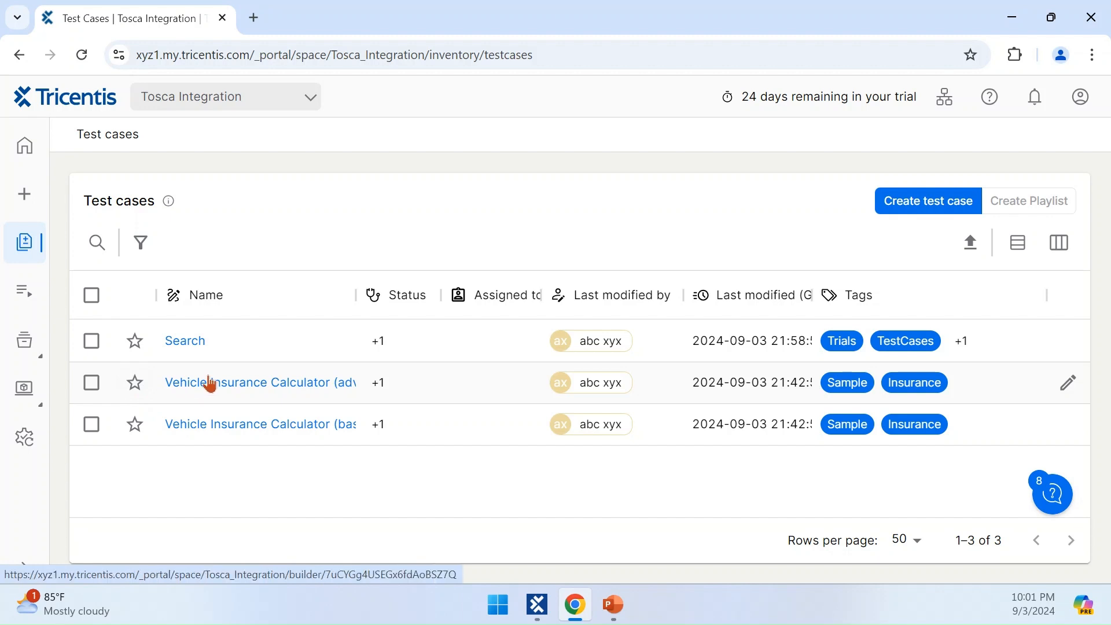
mouse_move(190, 346)
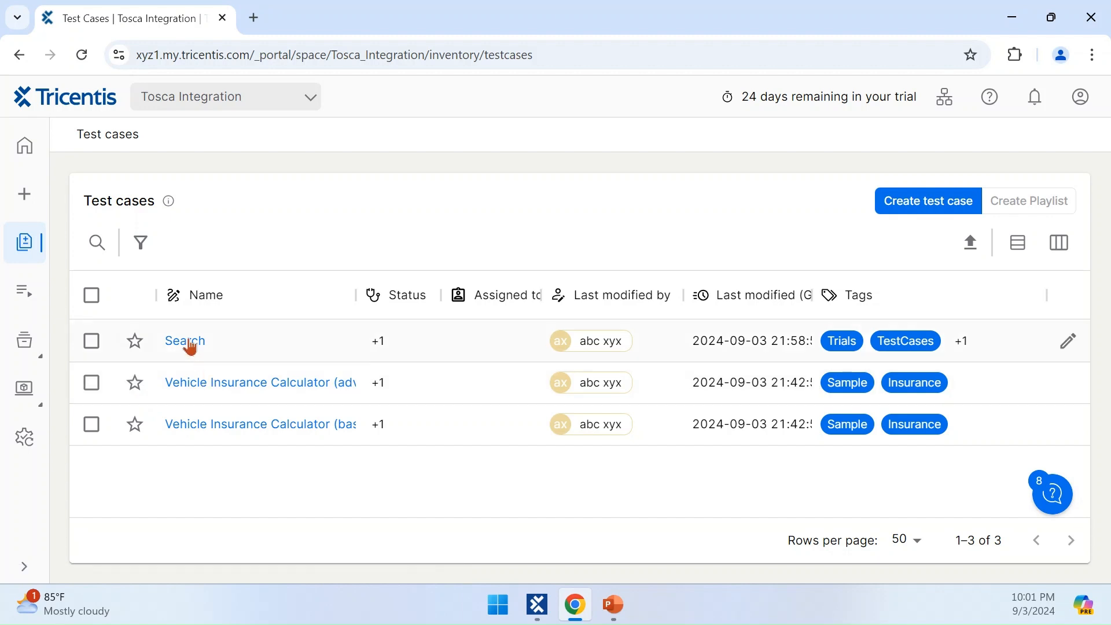
Step: Start a run of the Search test case from the Builder on the personal agent
left_click(183, 341)
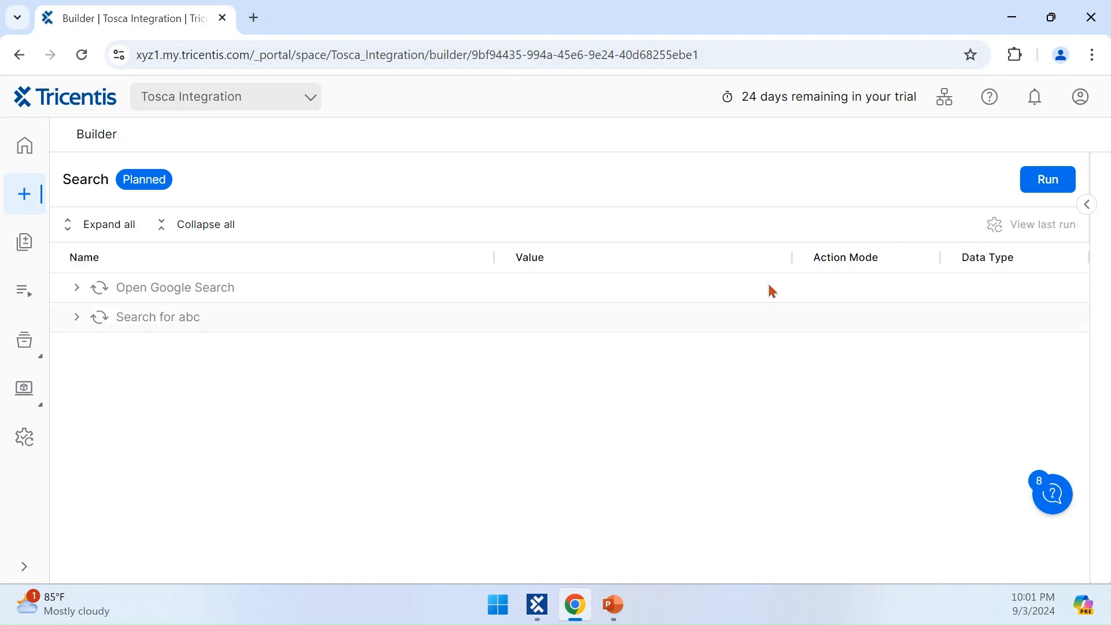
mouse_move(1046, 179)
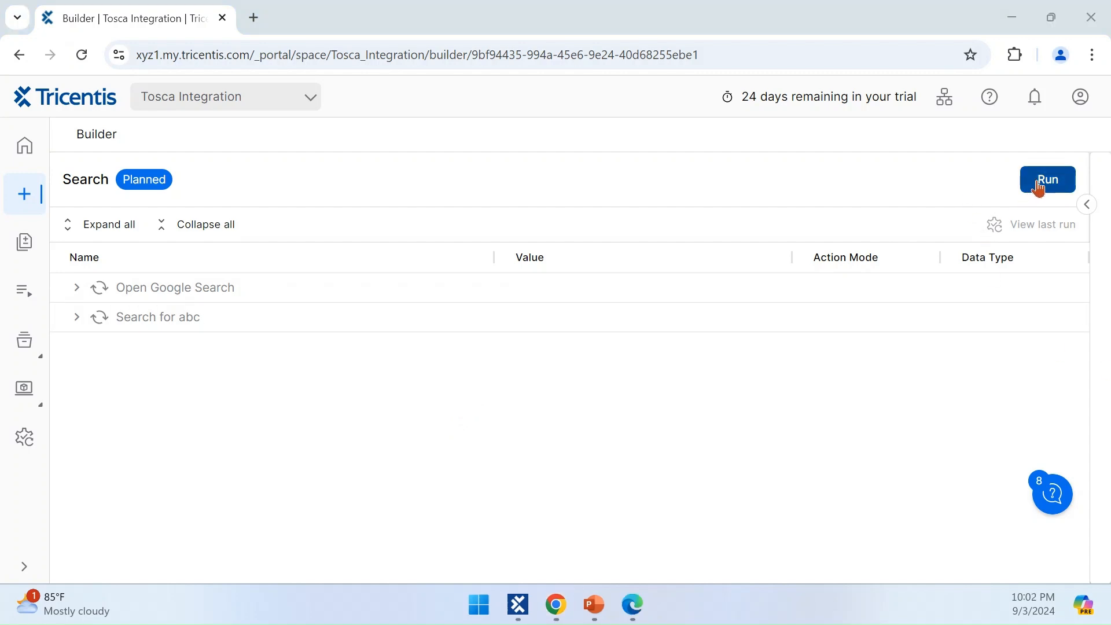
left_click(1047, 179)
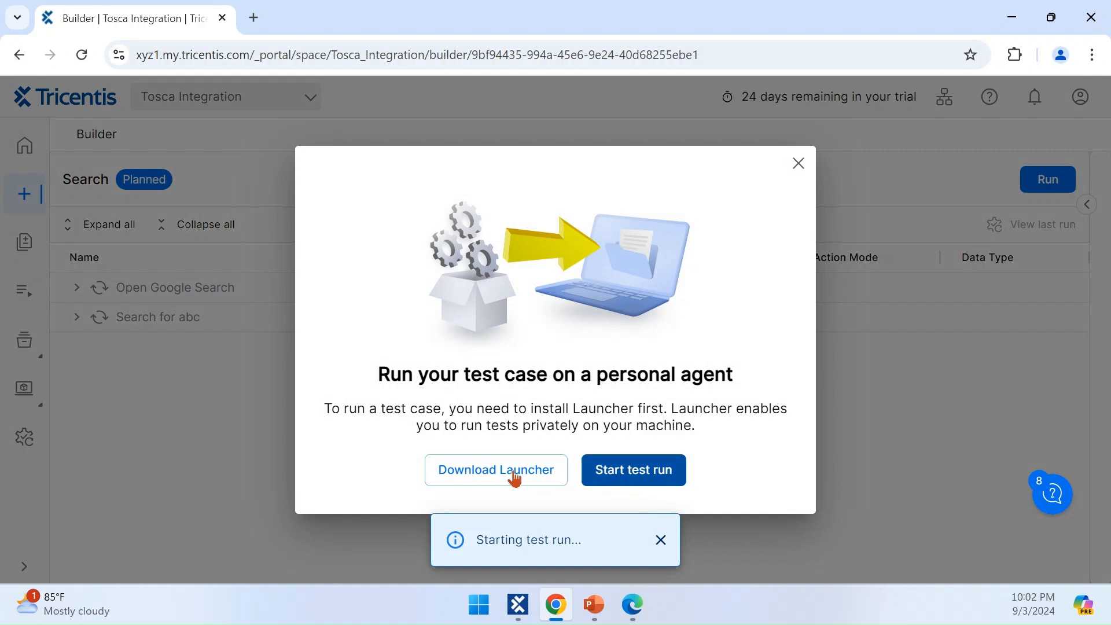
mouse_move(473, 448)
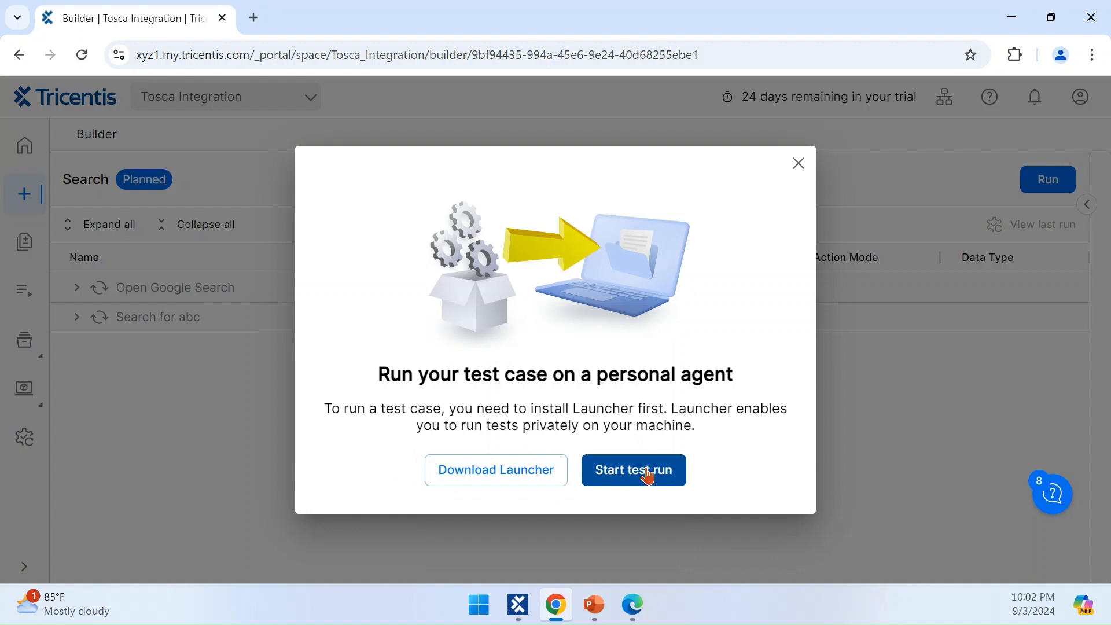
mouse_move(398, 442)
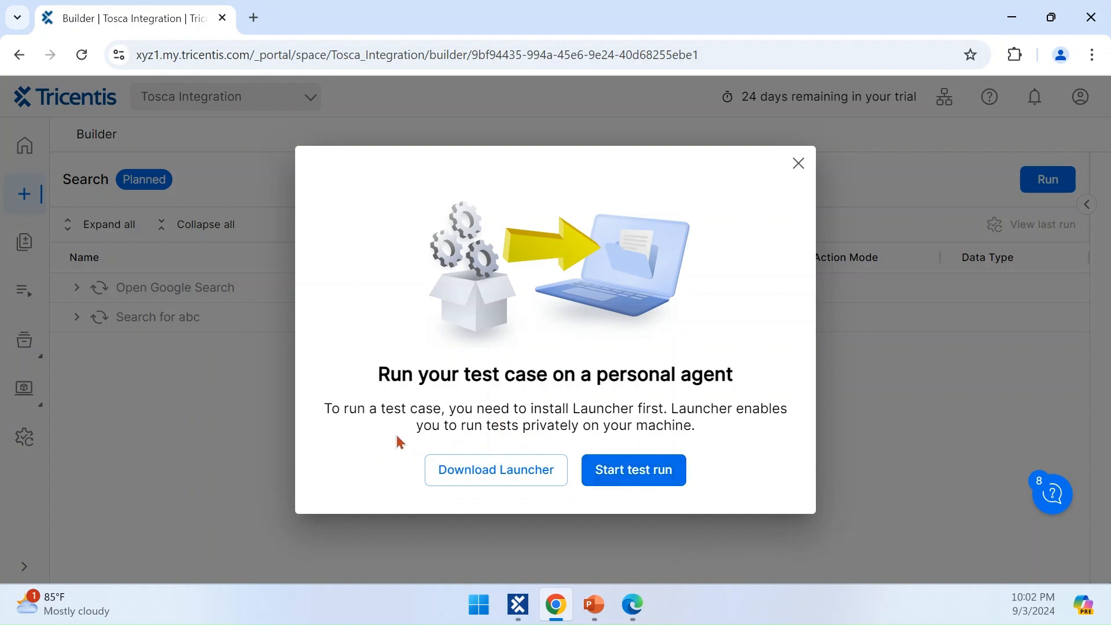
left_click(797, 163)
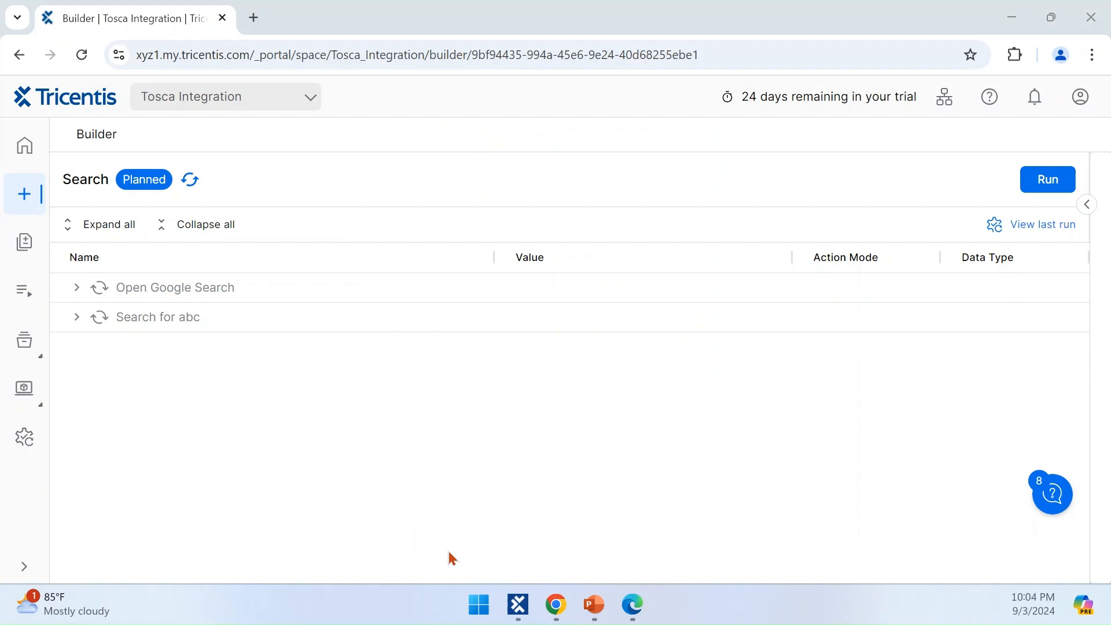
mouse_move(514, 543)
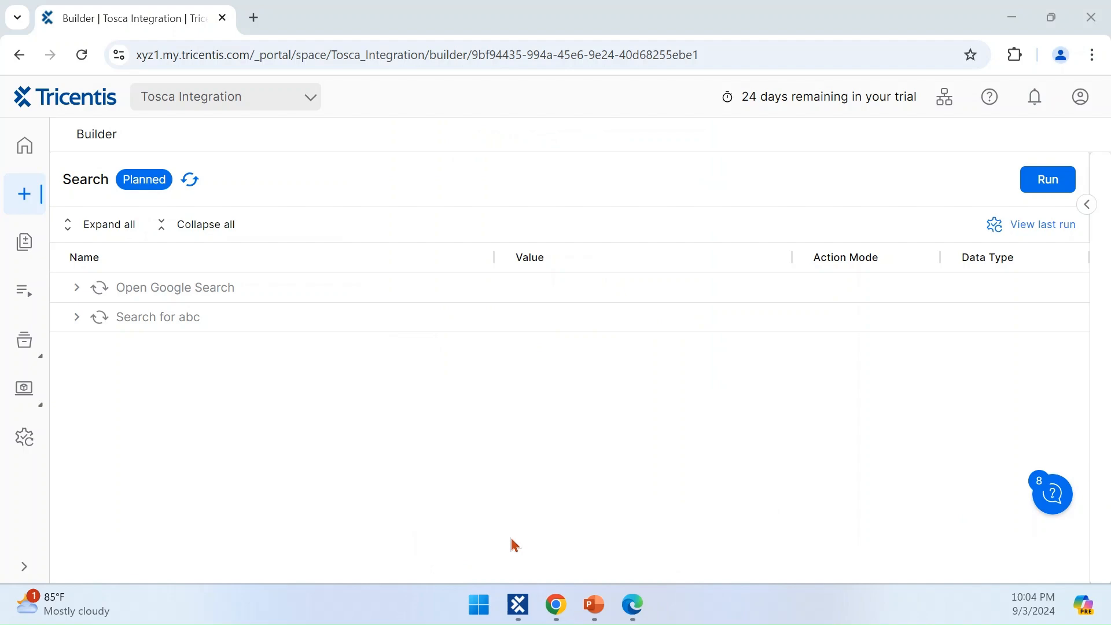
Step: Let the run search Google for abc in a new tab, then return to the Builder tab
left_click(1046, 180)
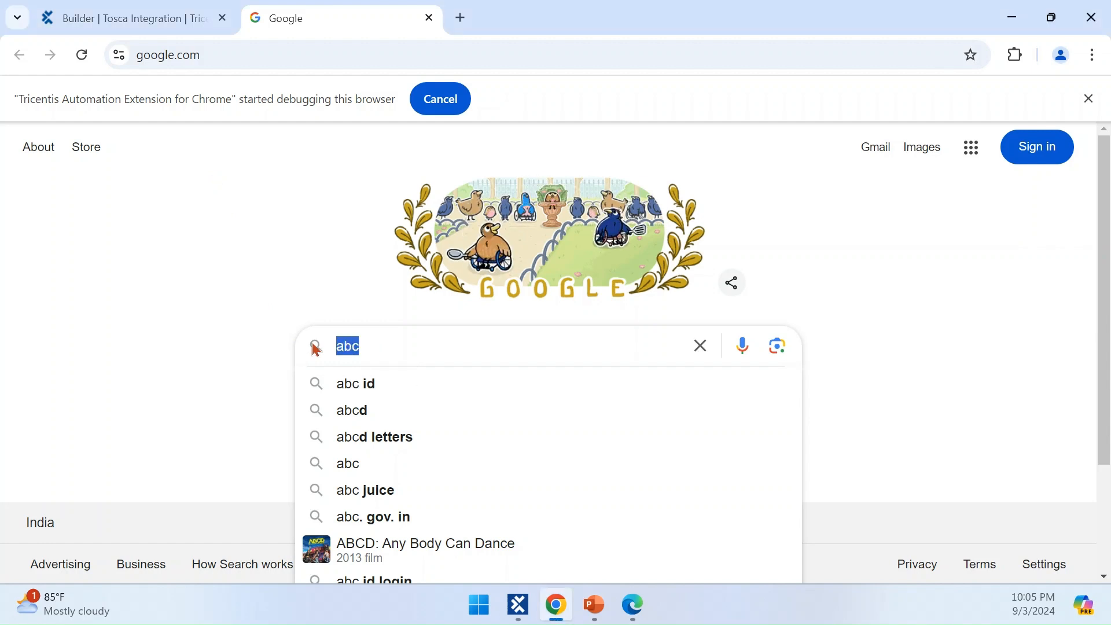
left_click(227, 267)
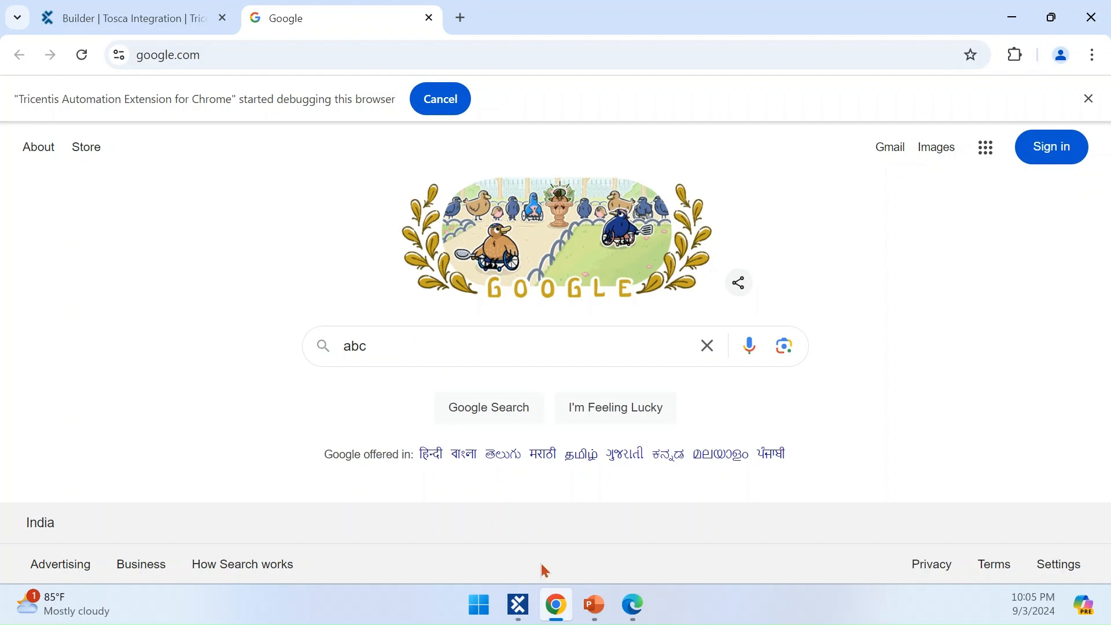
left_click(128, 18)
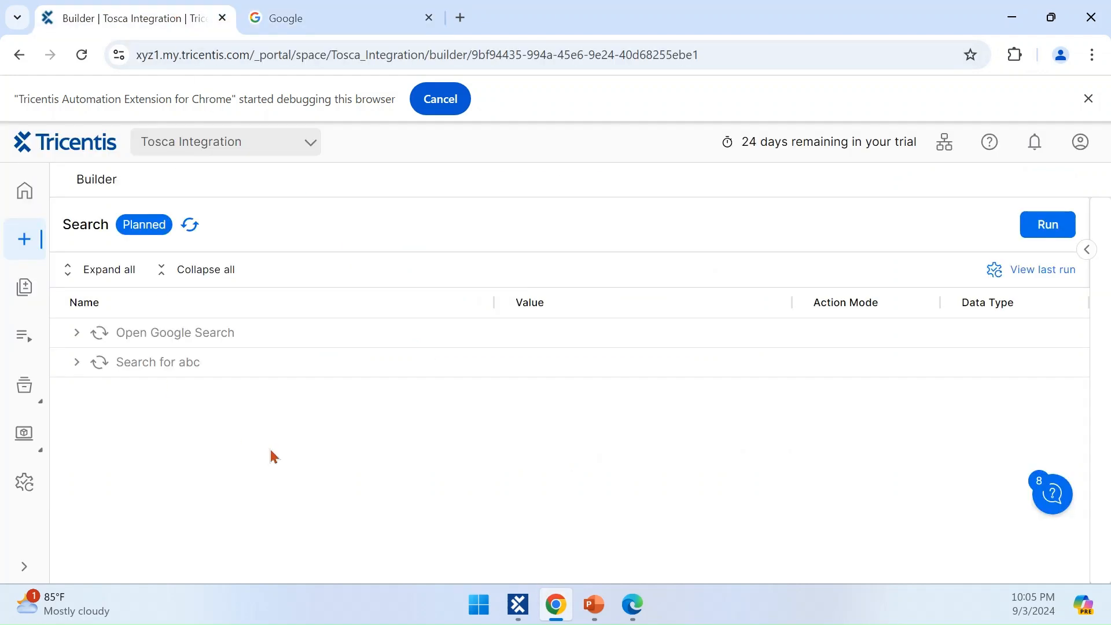
mouse_move(722, 423)
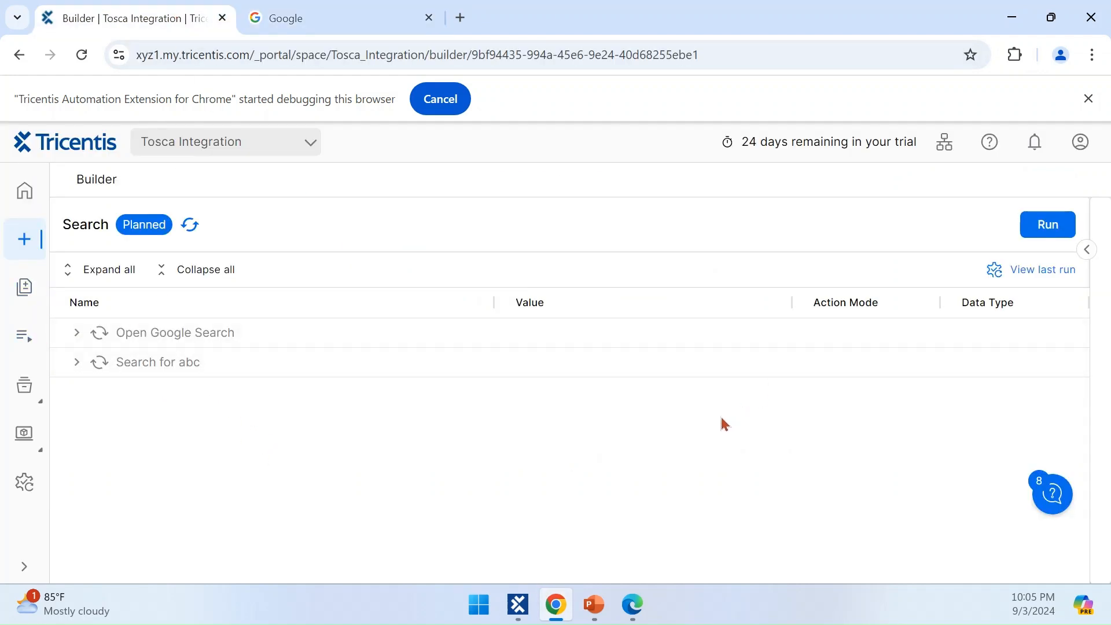
mouse_move(1042, 269)
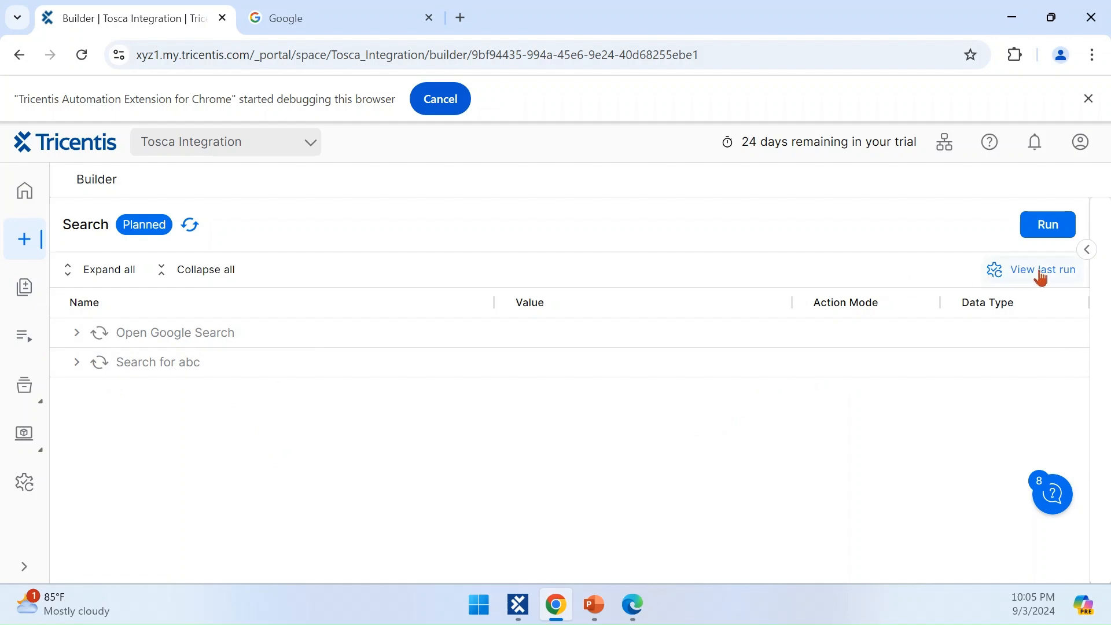
Step: View the last run's logs showing the Search for abc step failed, then its screen recording
left_click(1041, 269)
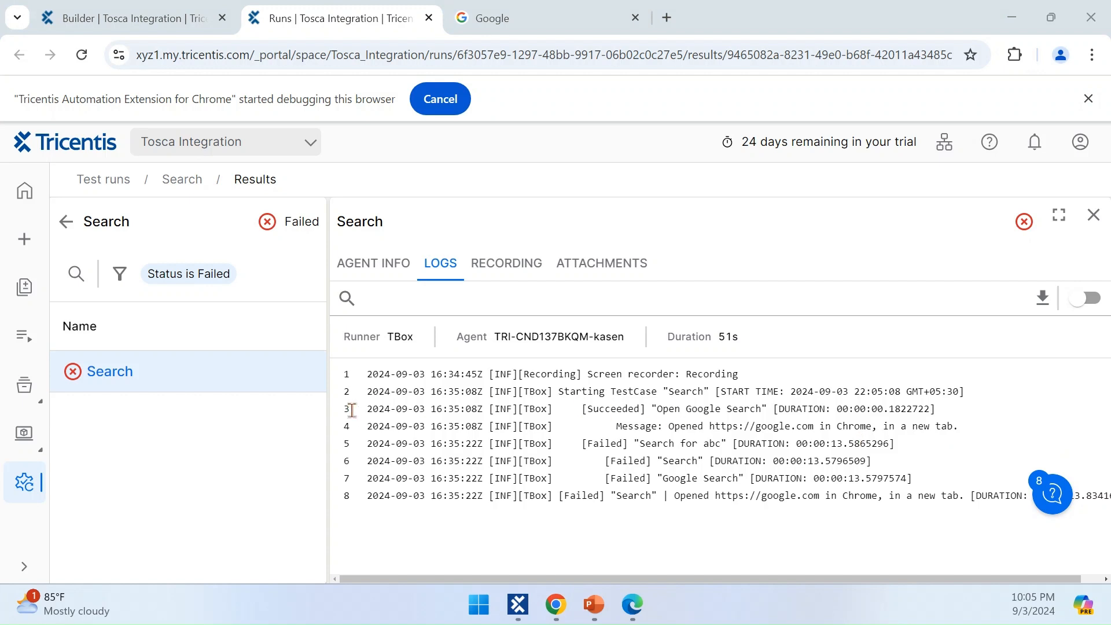
mouse_move(507, 425)
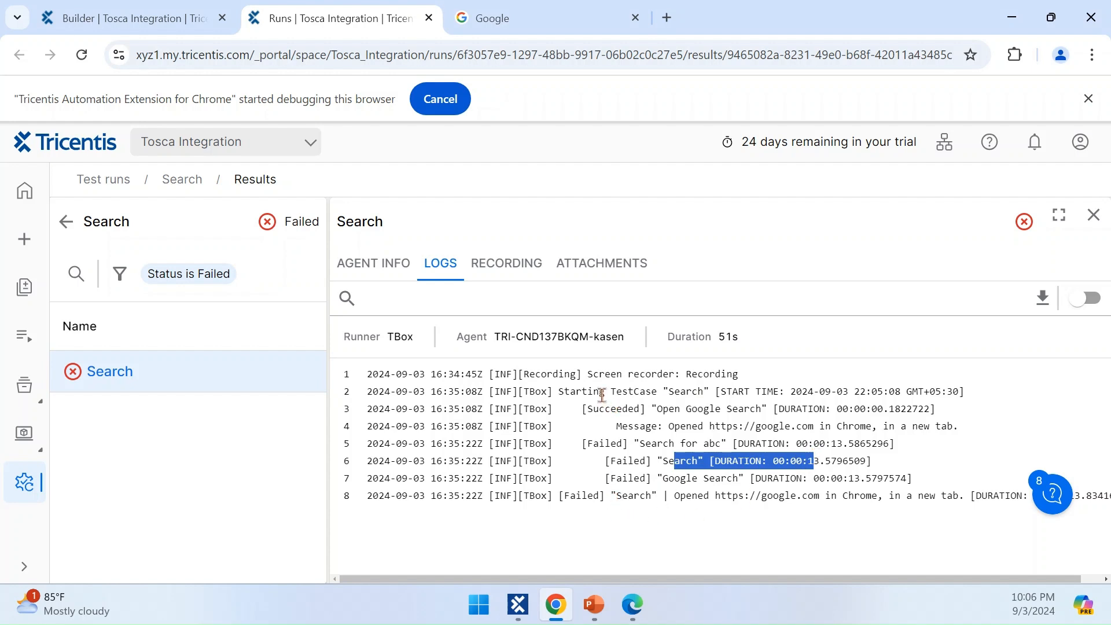
left_click(506, 263)
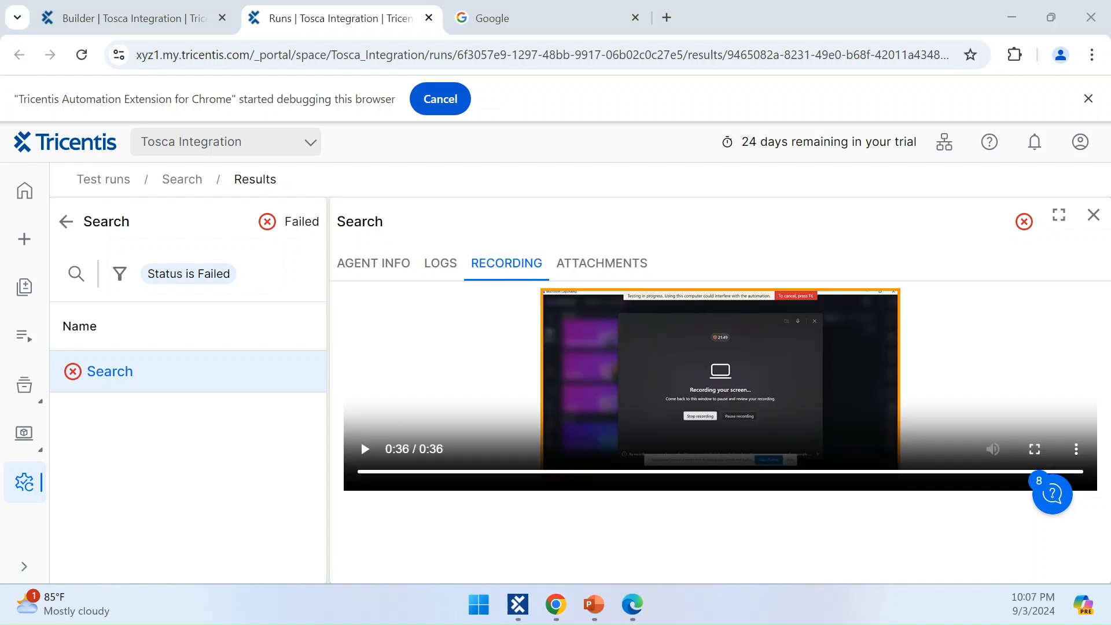
mouse_move(495, 363)
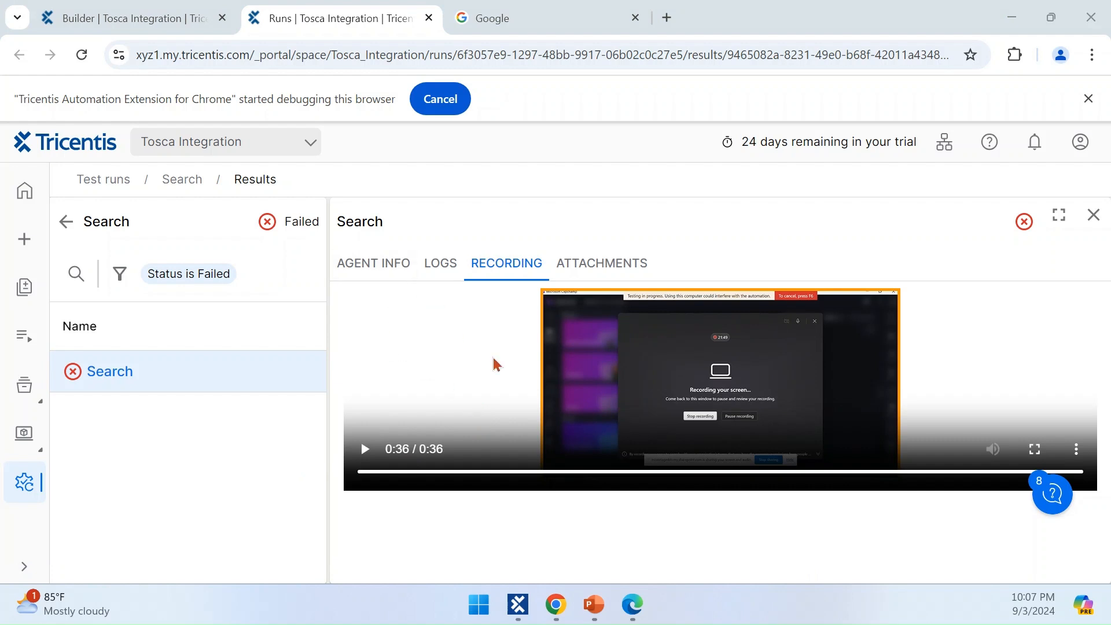
mouse_move(428, 341)
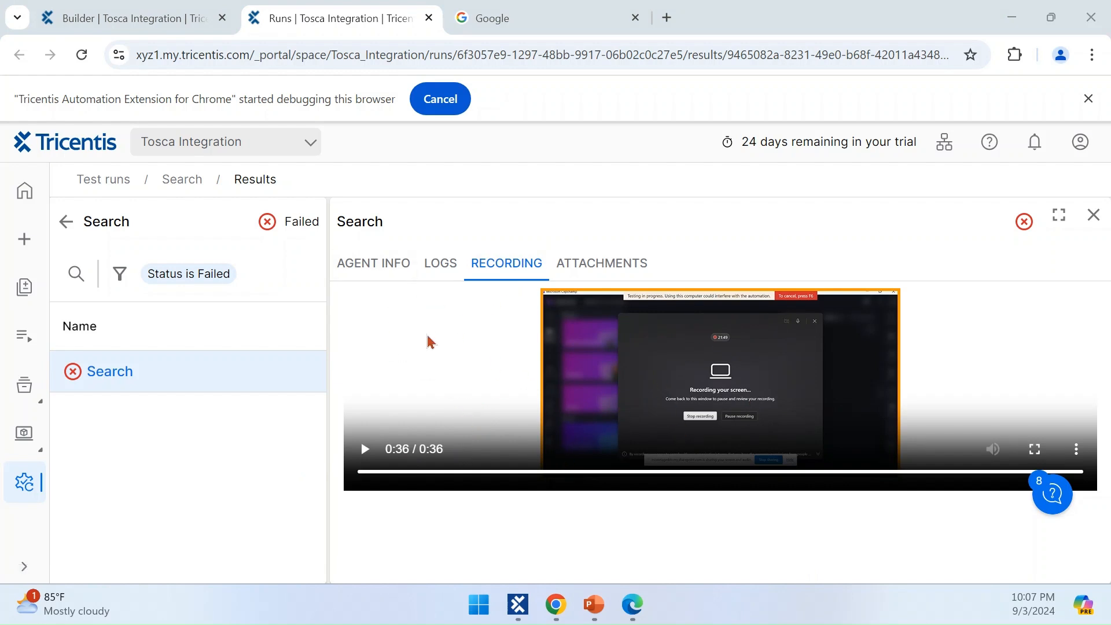
mouse_move(601, 263)
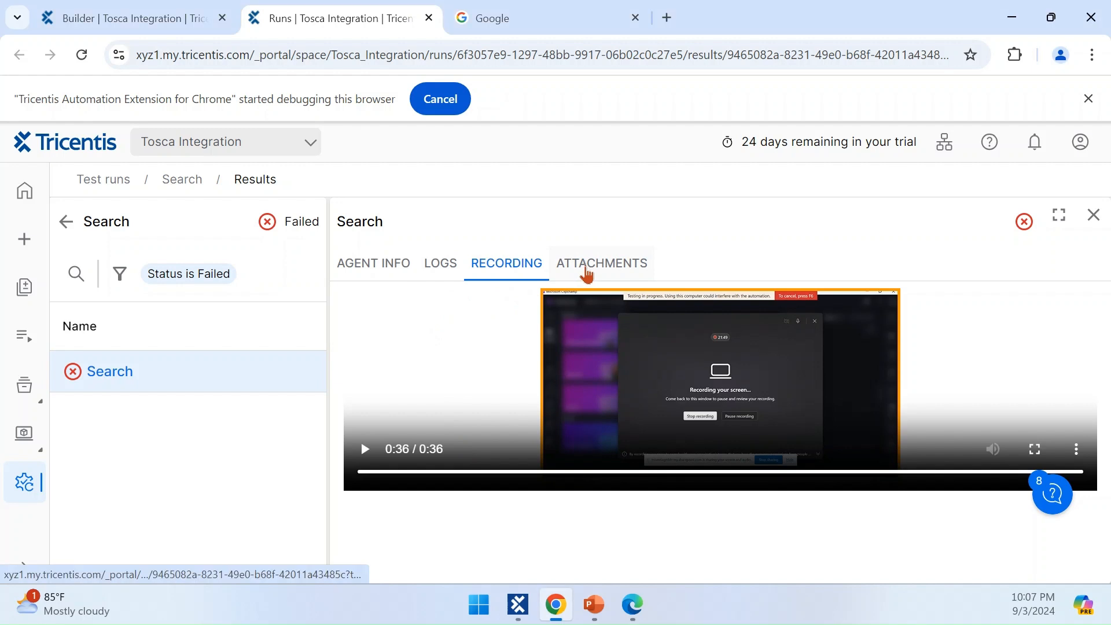
Step: List the run's attachments (logs.txt, JUnit.xml, TBoxResults.tas, Recording.mp4), then return to the test cases inventory
left_click(601, 263)
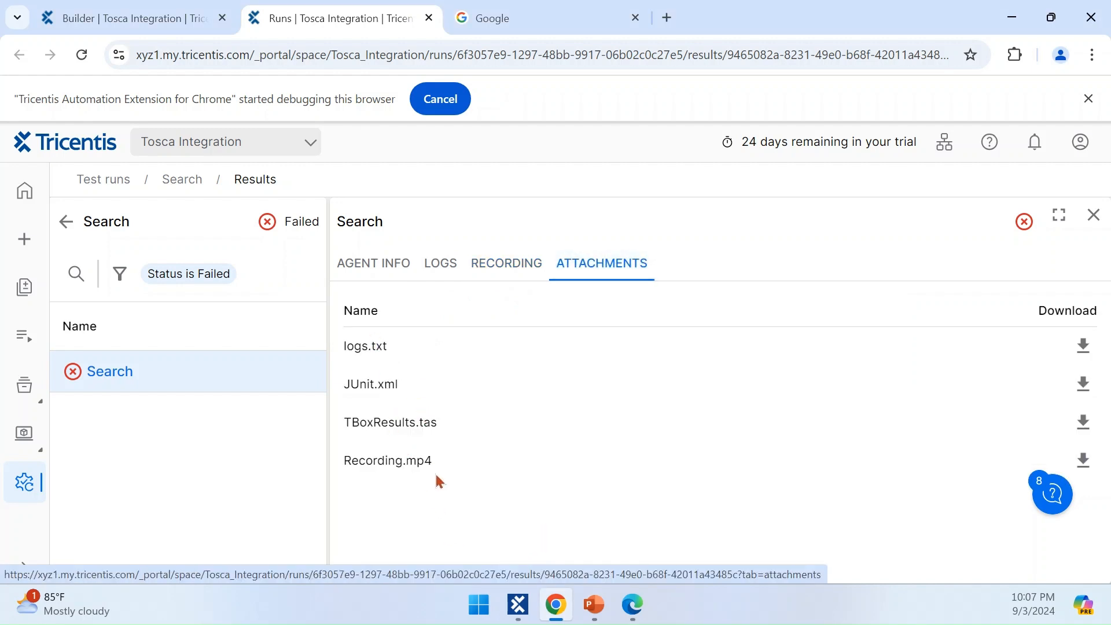
mouse_move(453, 468)
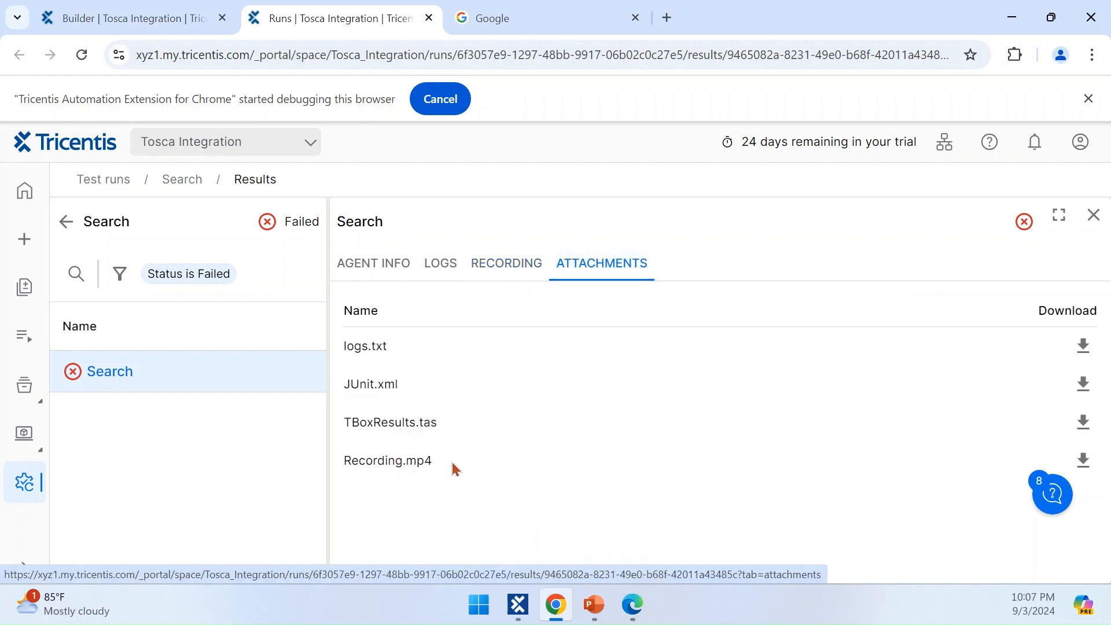
mouse_move(378, 360)
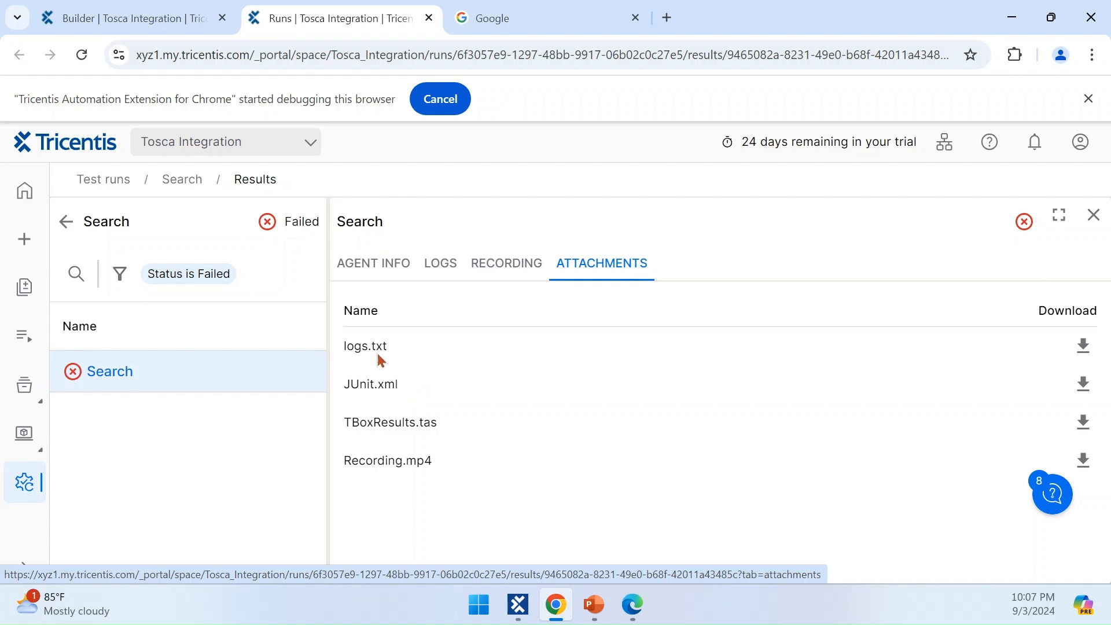
mouse_move(343, 353)
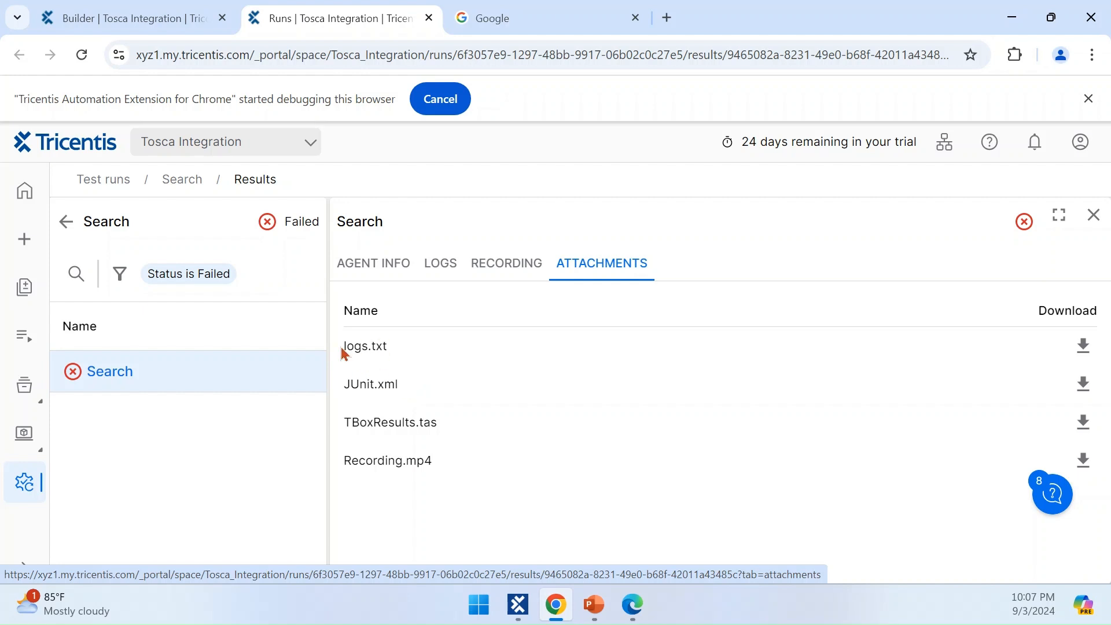
left_click(23, 286)
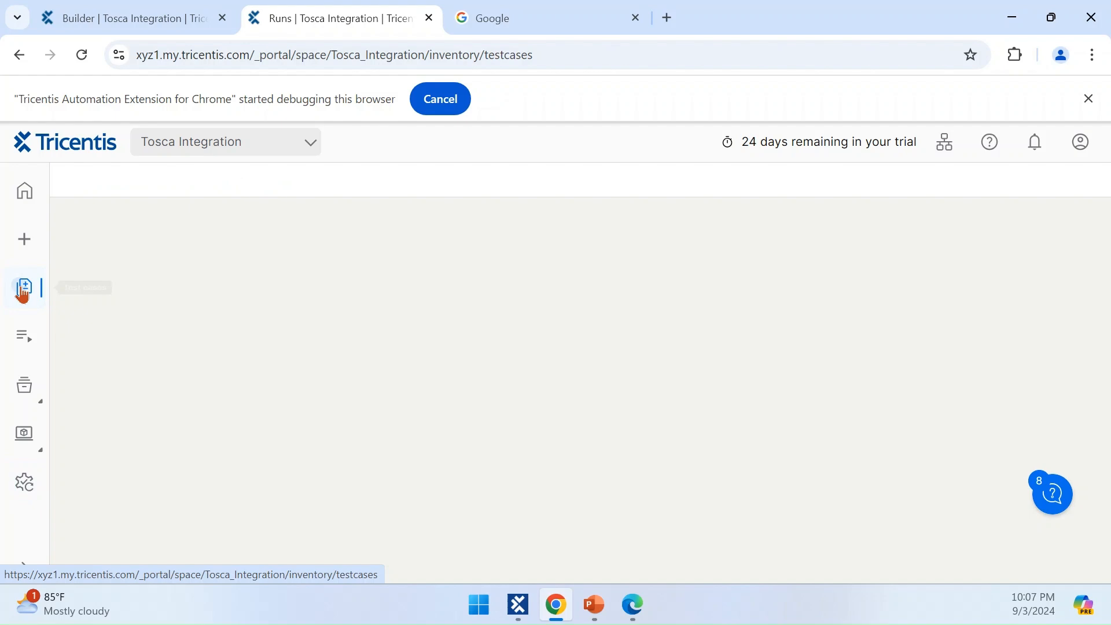
Step: Show the PowerPoint title slide on converting and uploading Tosca test cases to the cloud
left_click(593, 606)
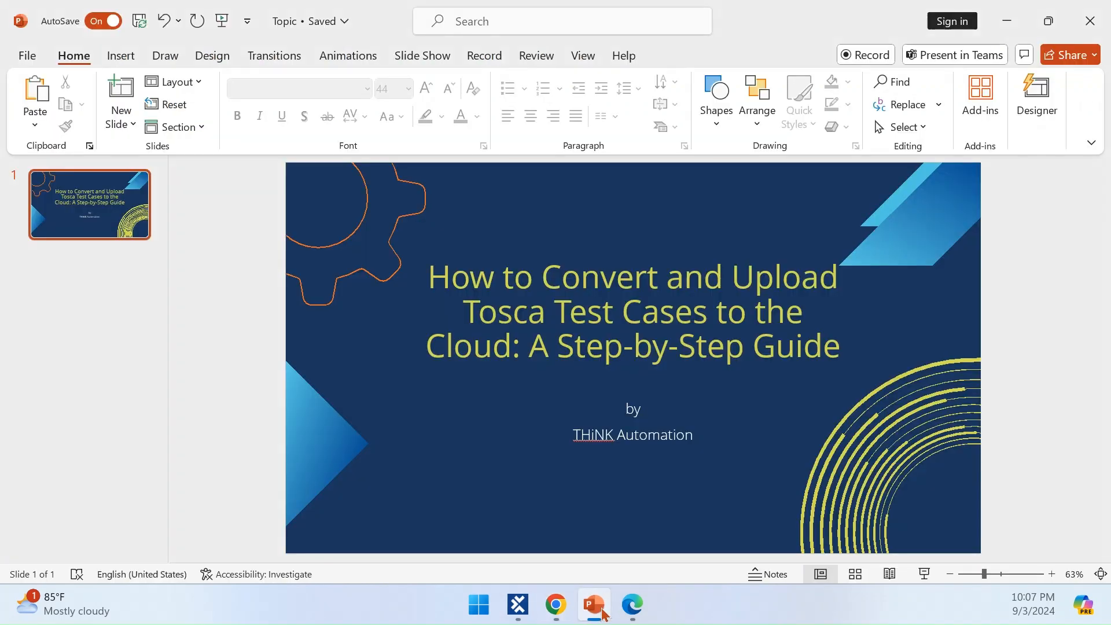
mouse_move(533, 536)
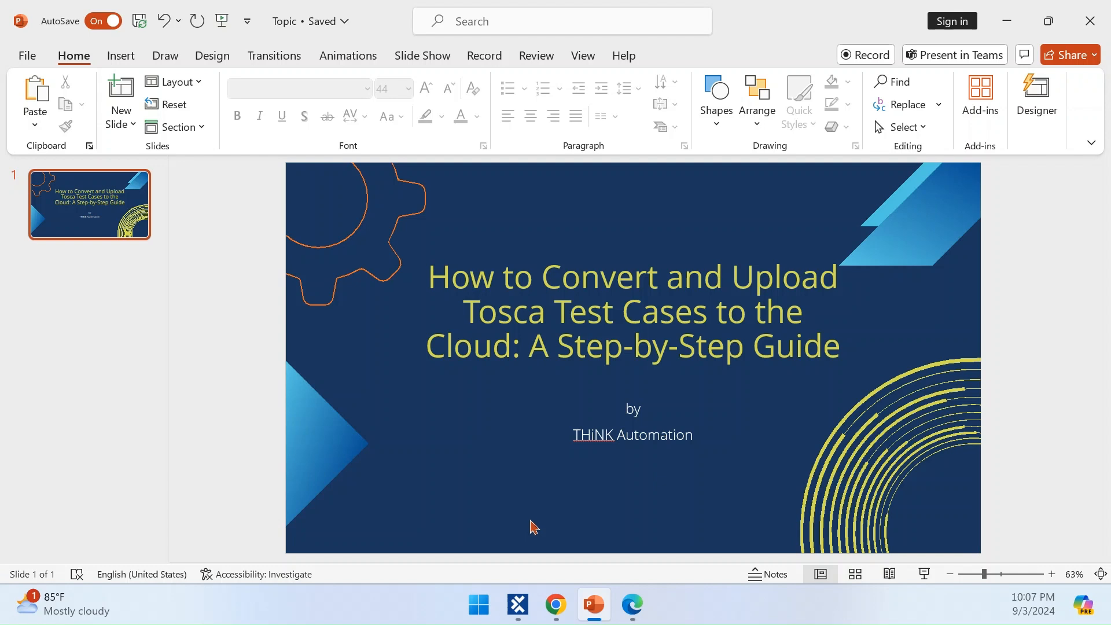
mouse_move(547, 509)
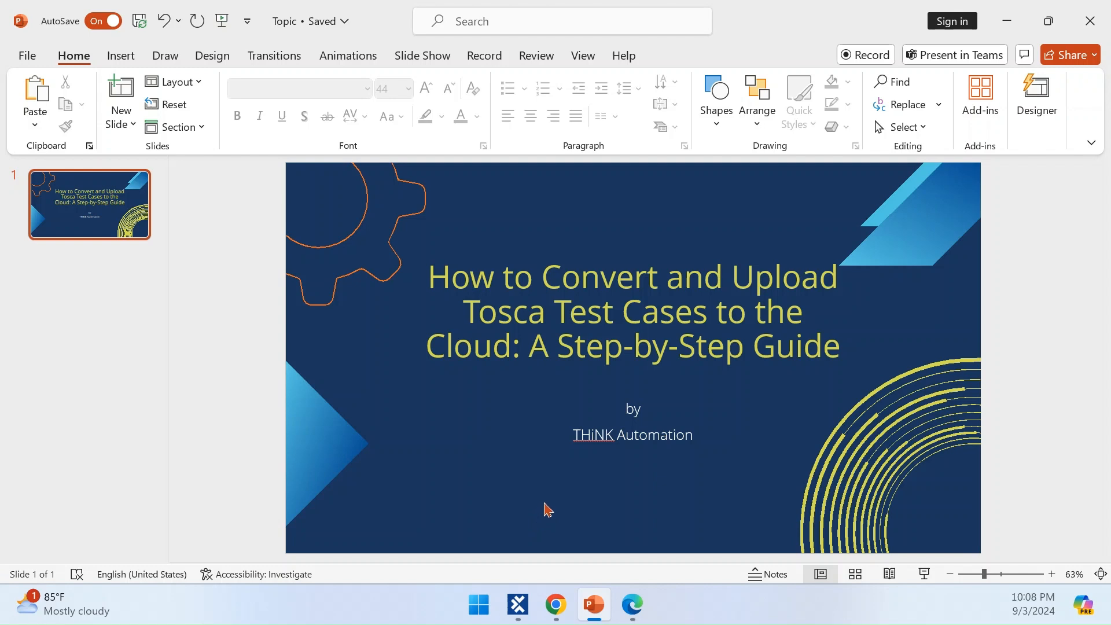
mouse_move(551, 509)
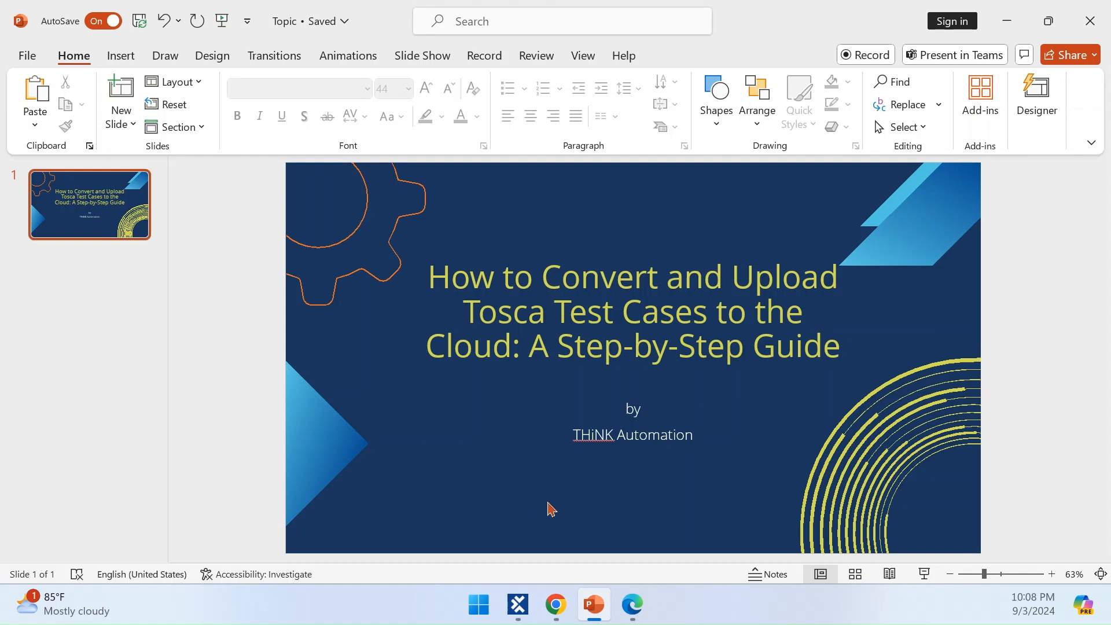